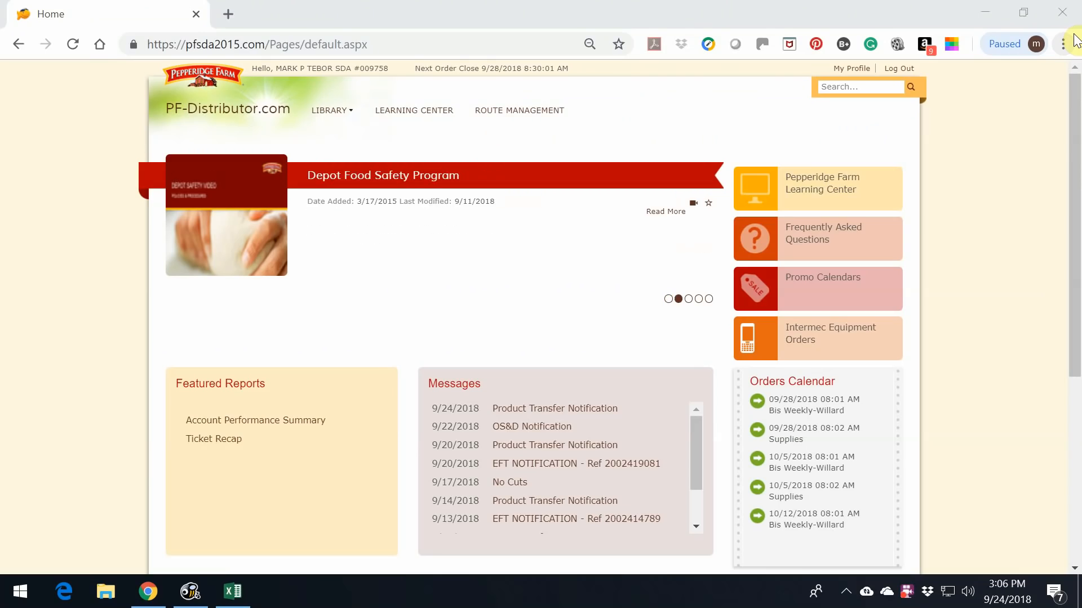
mouse_move(996, 56)
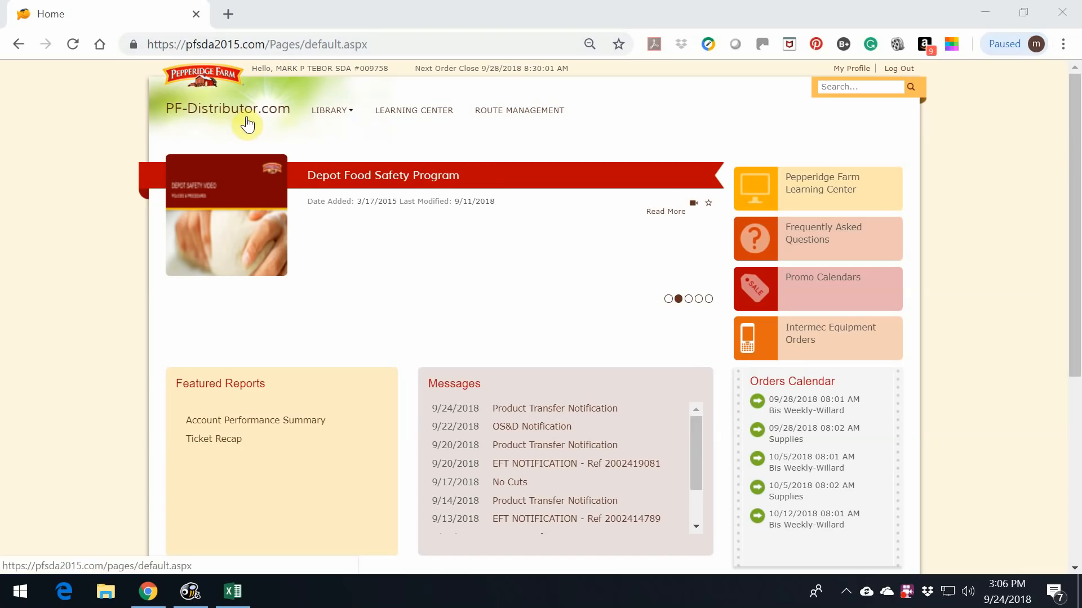
mouse_move(518, 111)
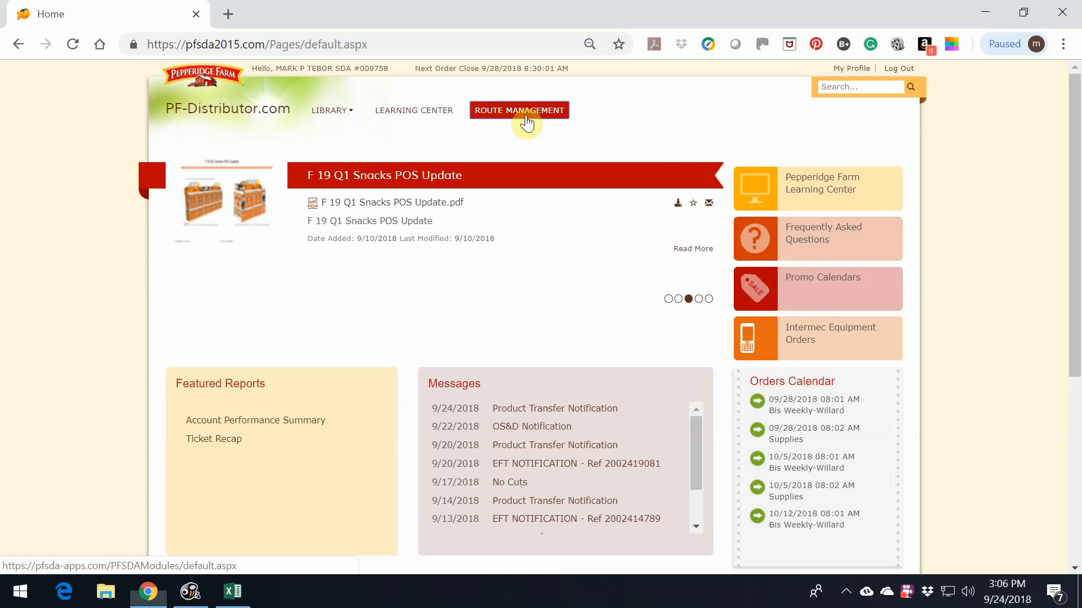
Star Item Trend as a favorite in the Route Management reports list
left_click(518, 110)
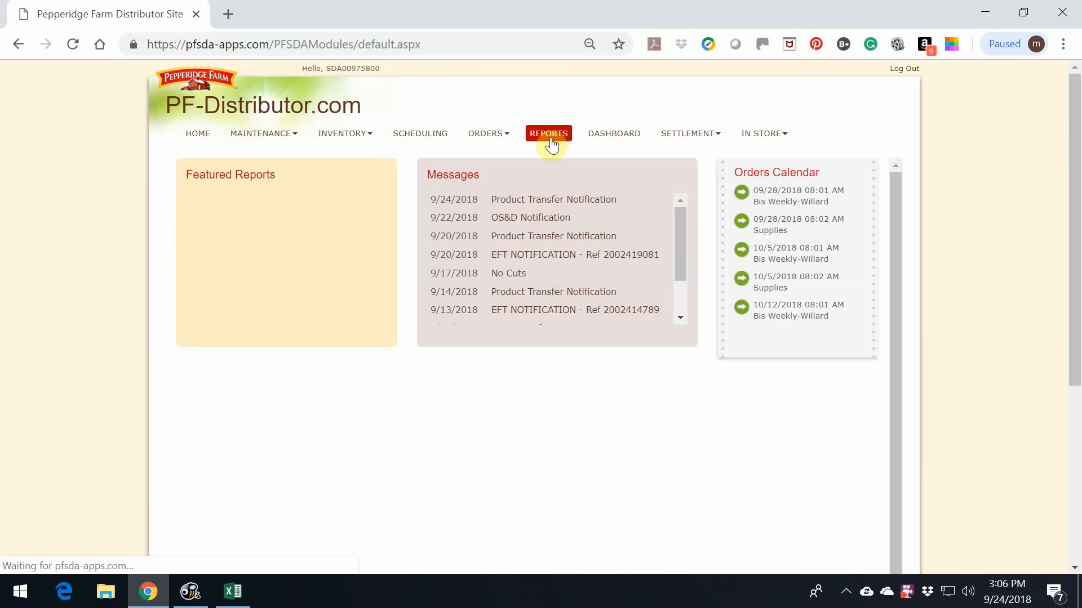
left_click(547, 132)
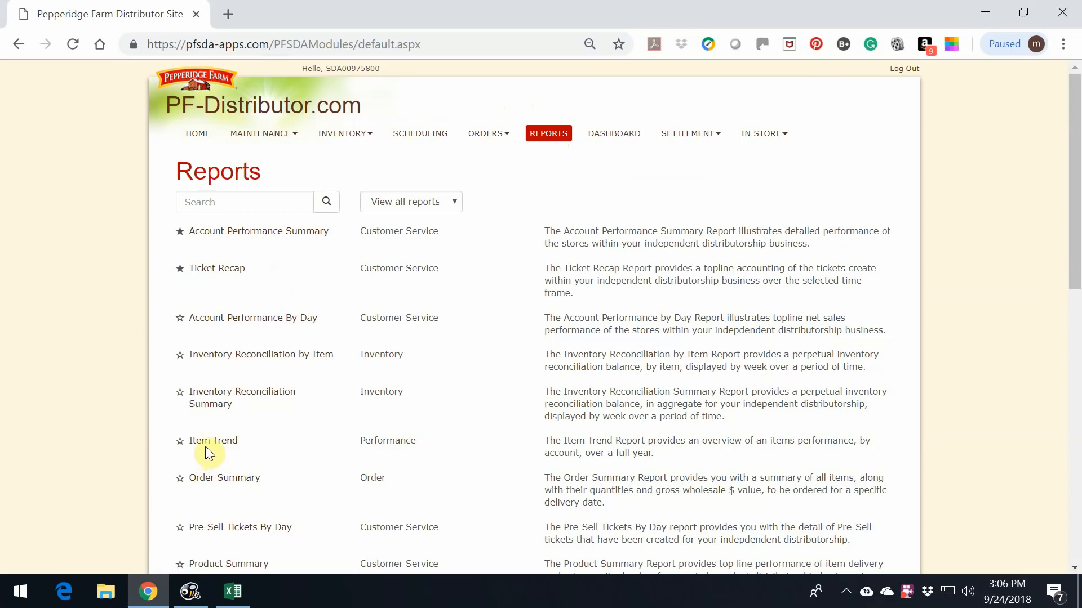
mouse_move(183, 447)
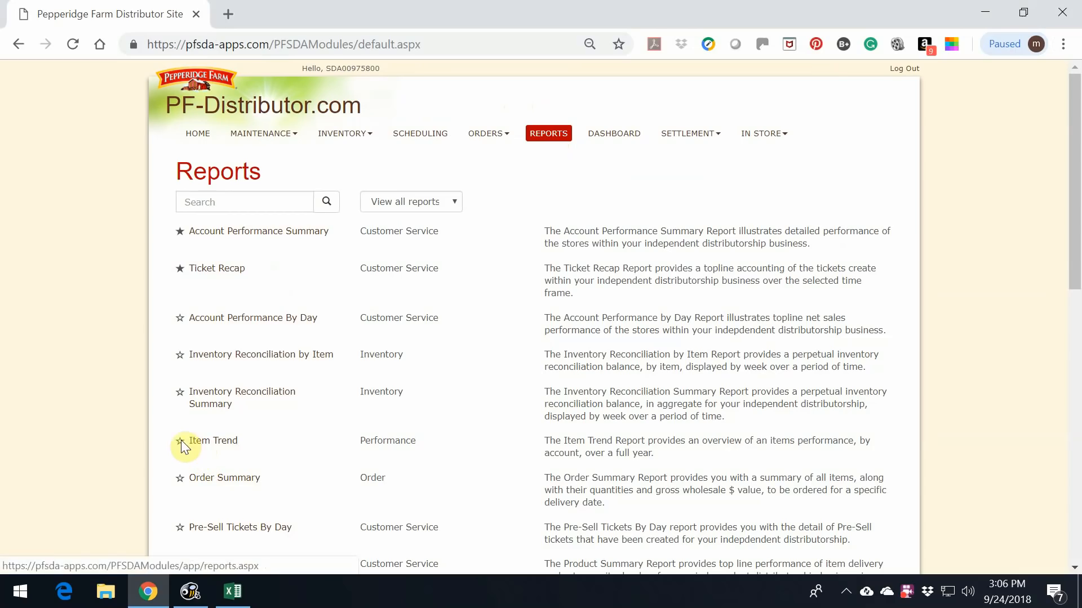
left_click(179, 440)
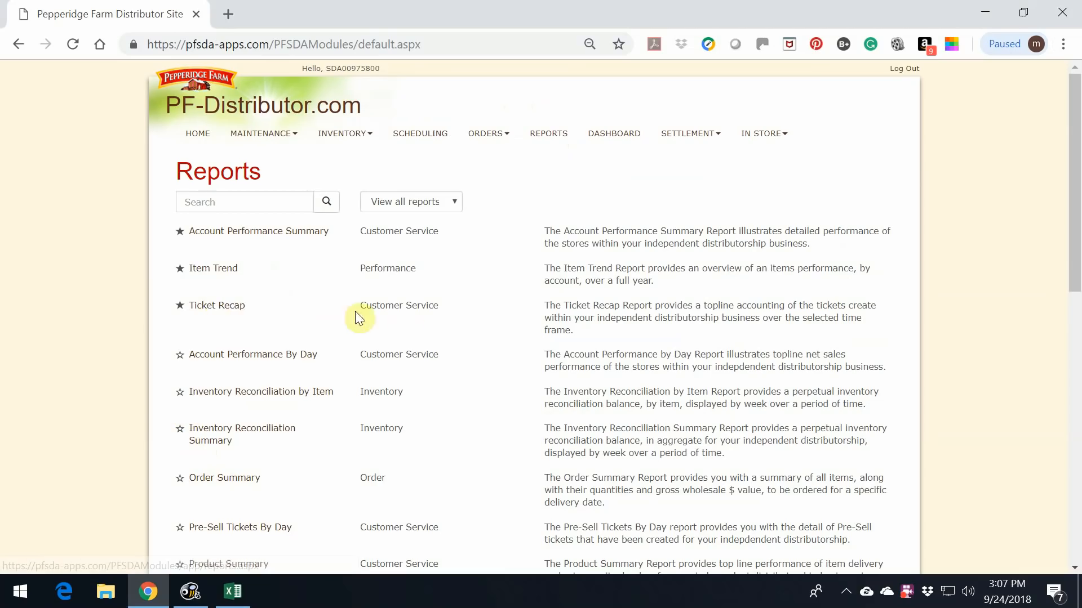
mouse_move(213, 269)
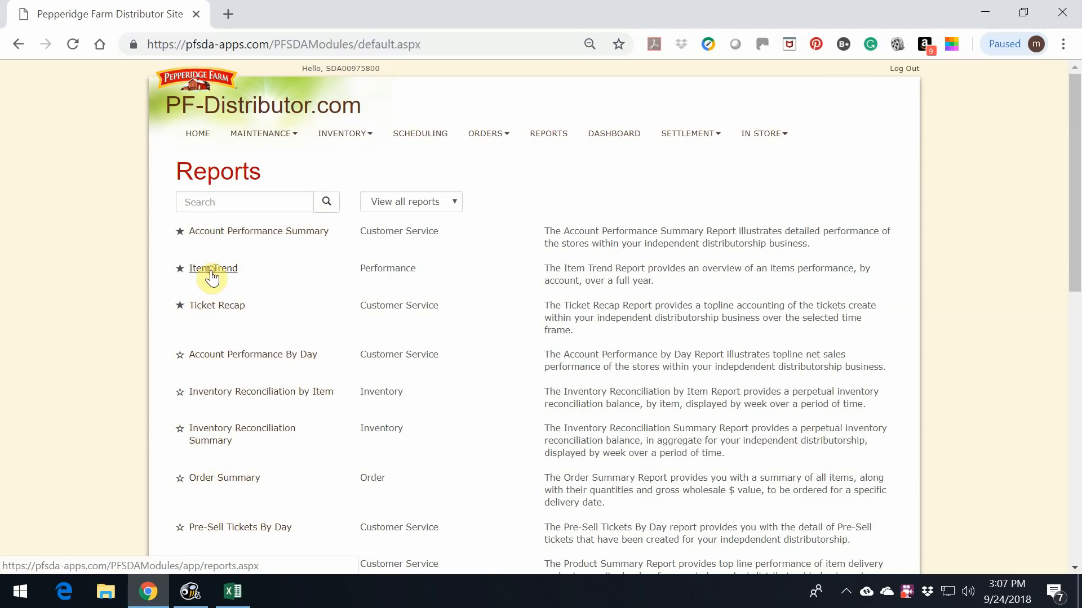
Load the Item Trend report with all five Walmart stores selected
left_click(213, 268)
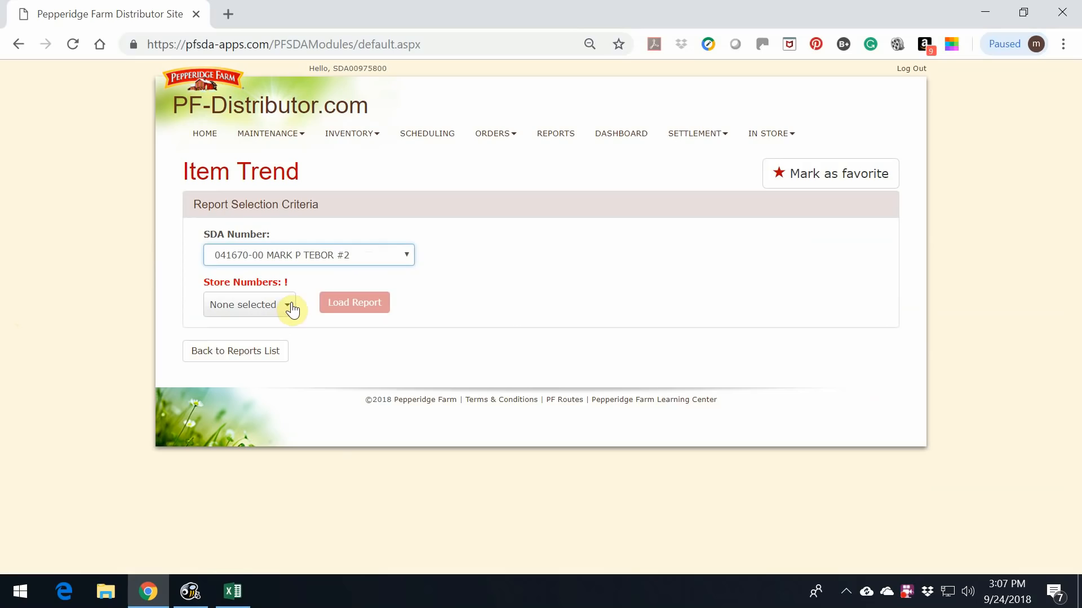
left_click(242, 305)
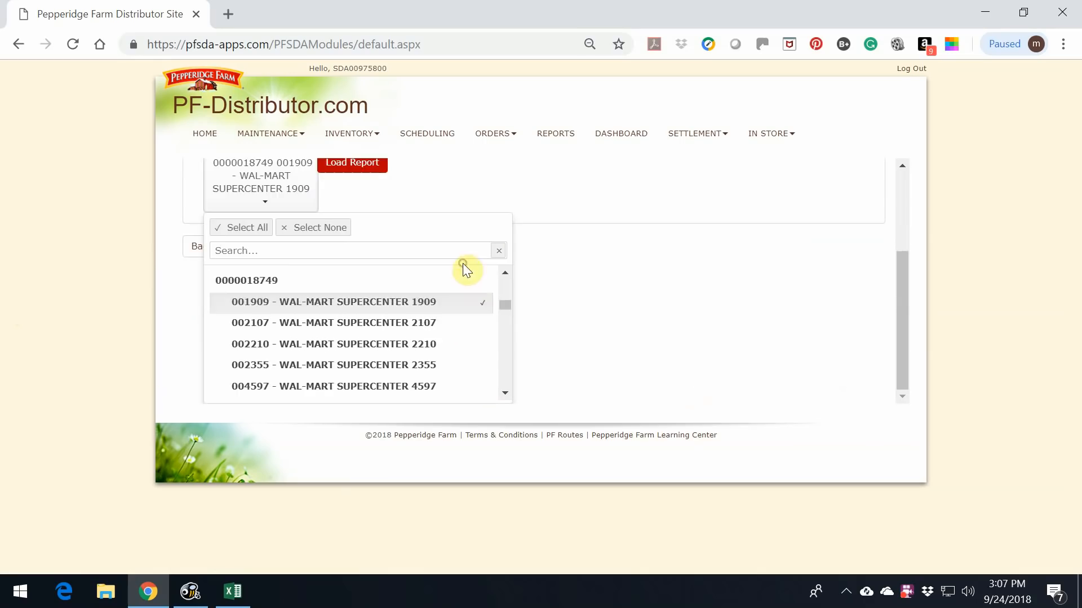
left_click(334, 322)
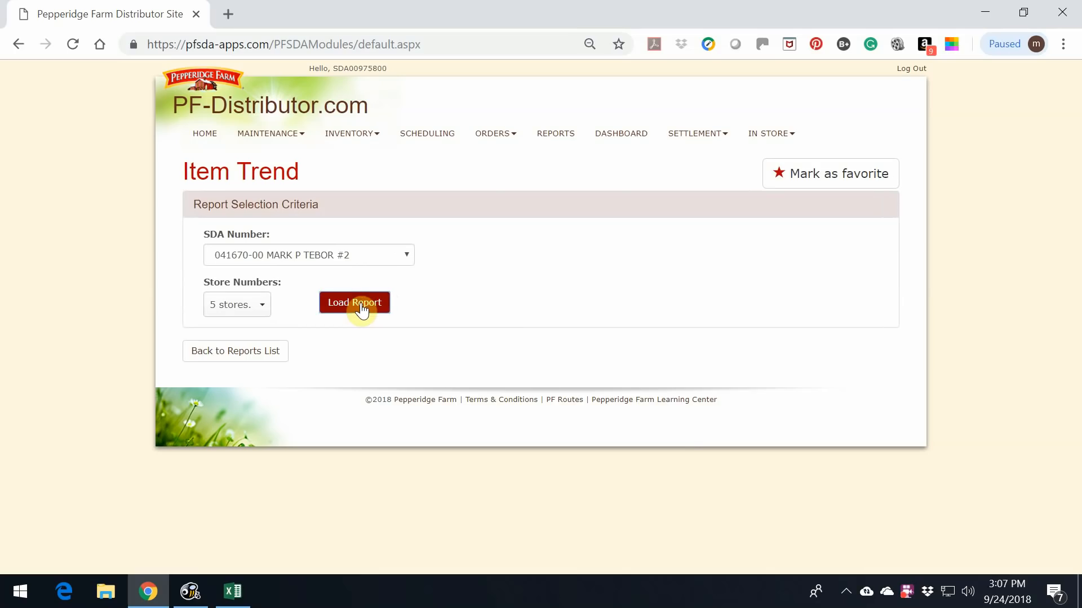
left_click(354, 302)
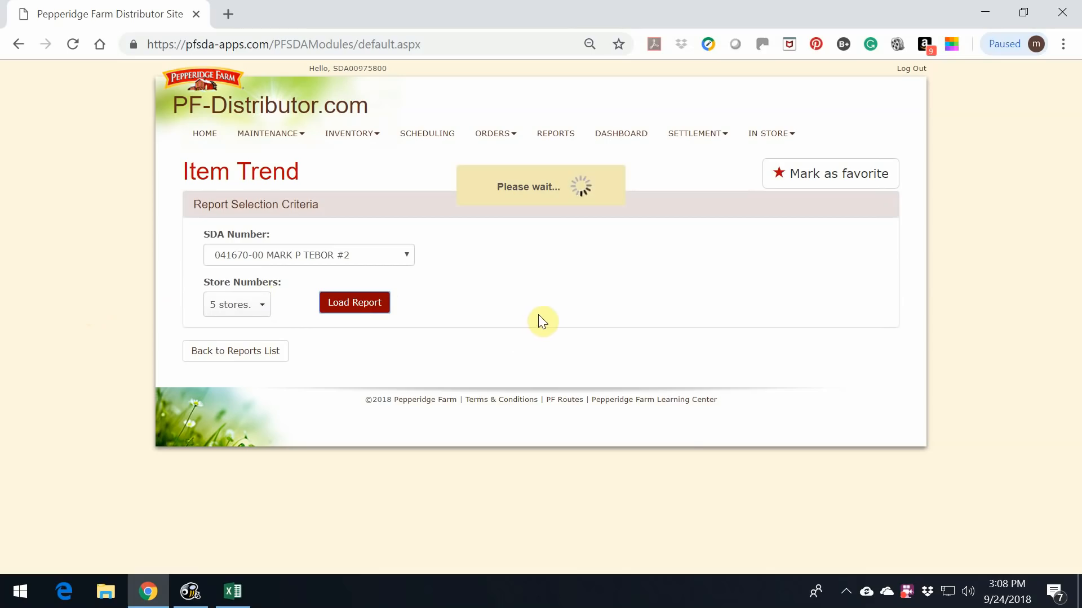
mouse_move(498, 309)
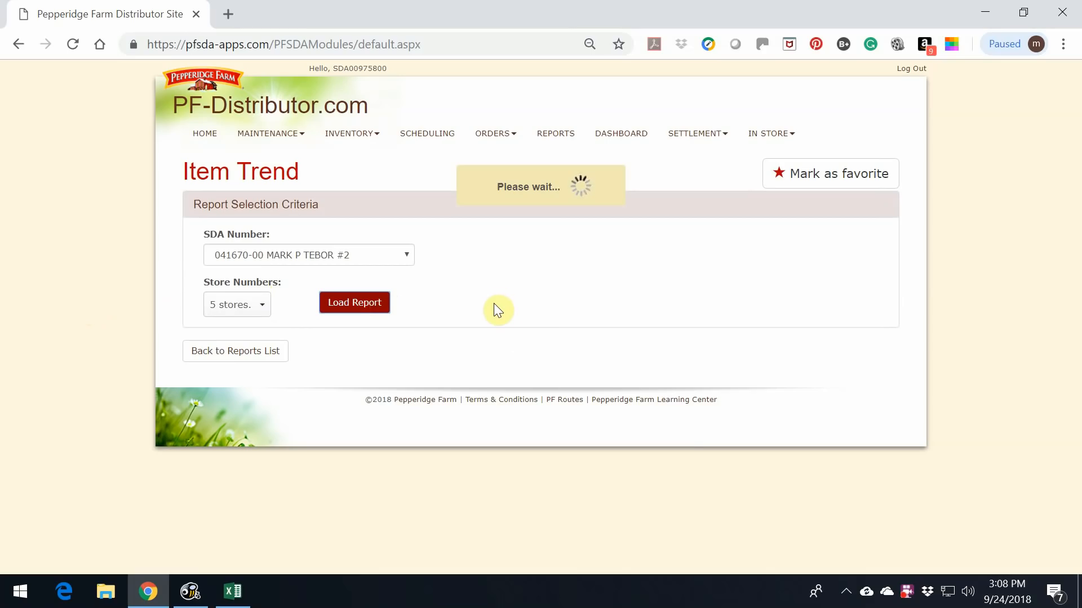
mouse_move(472, 275)
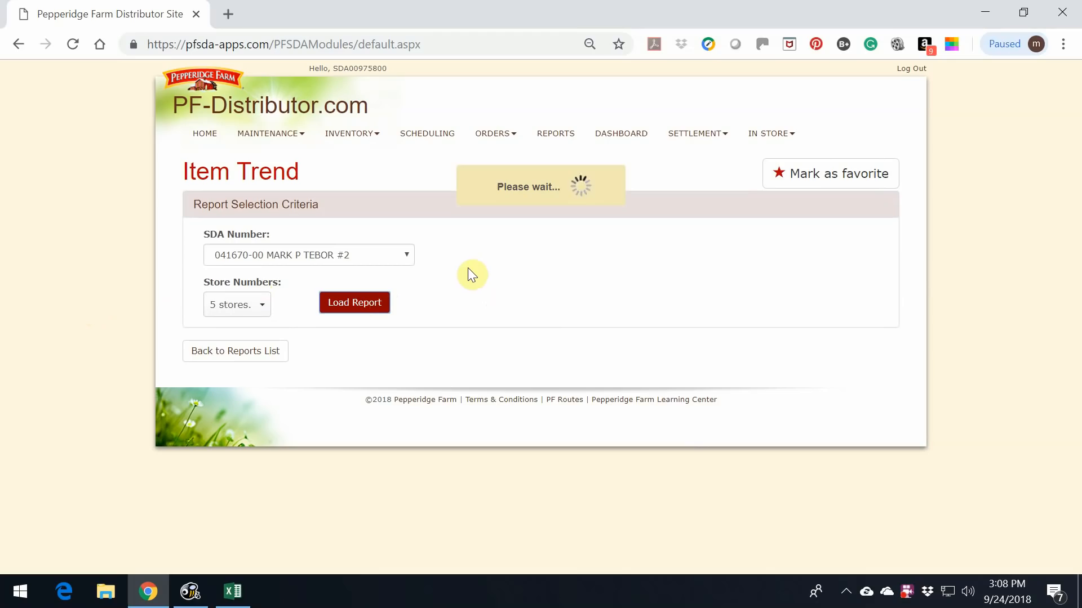
mouse_move(515, 230)
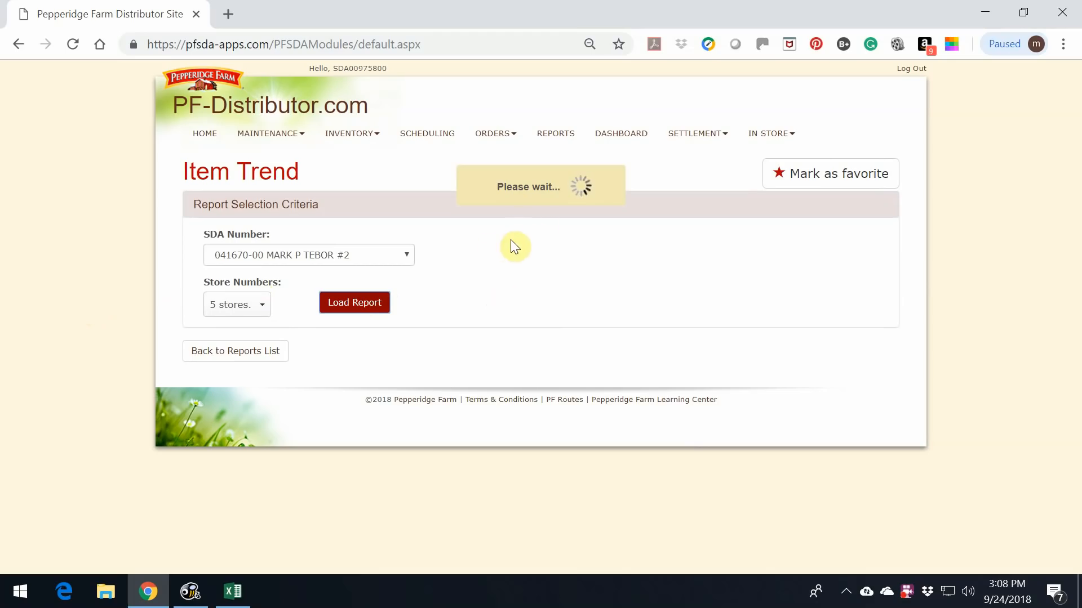
Scroll through the report results reviewing unit figures for each Walmart Supercenter
left_click(354, 302)
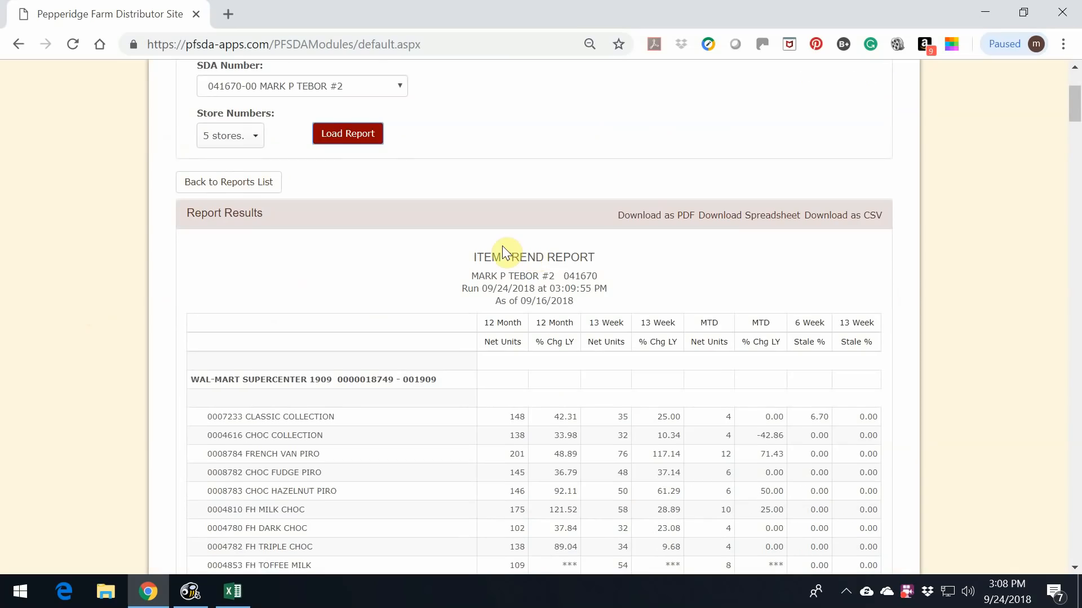
scroll("down", 3)
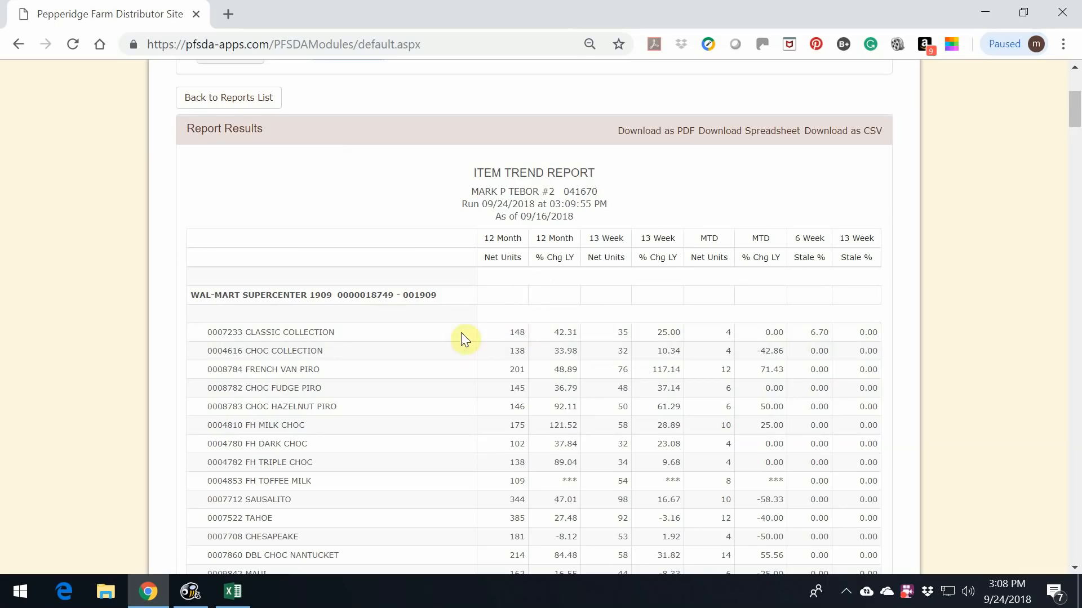
scroll("down", 3)
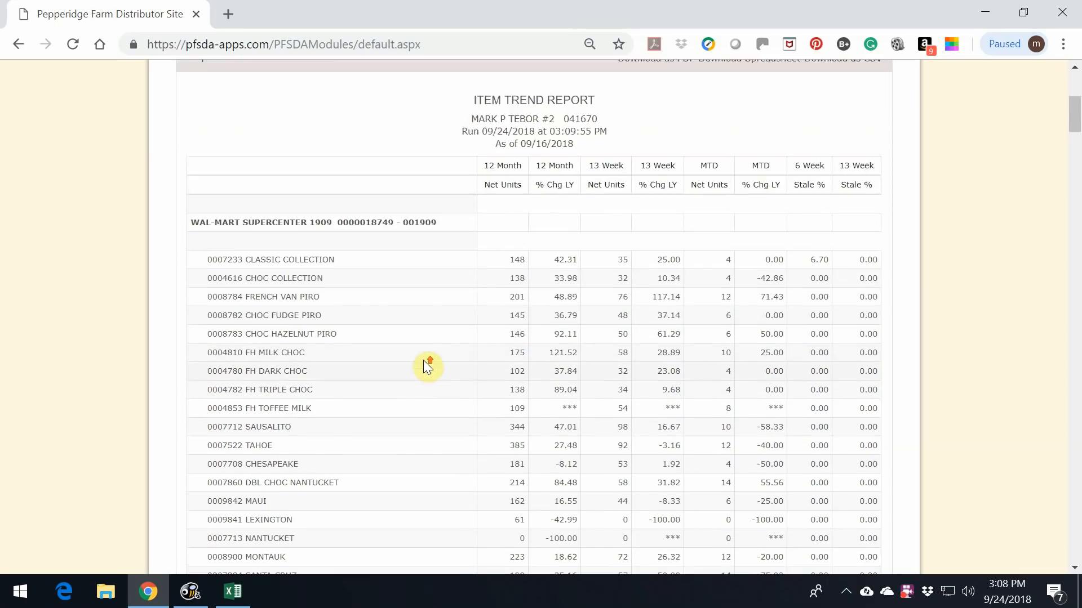
scroll("up", 3)
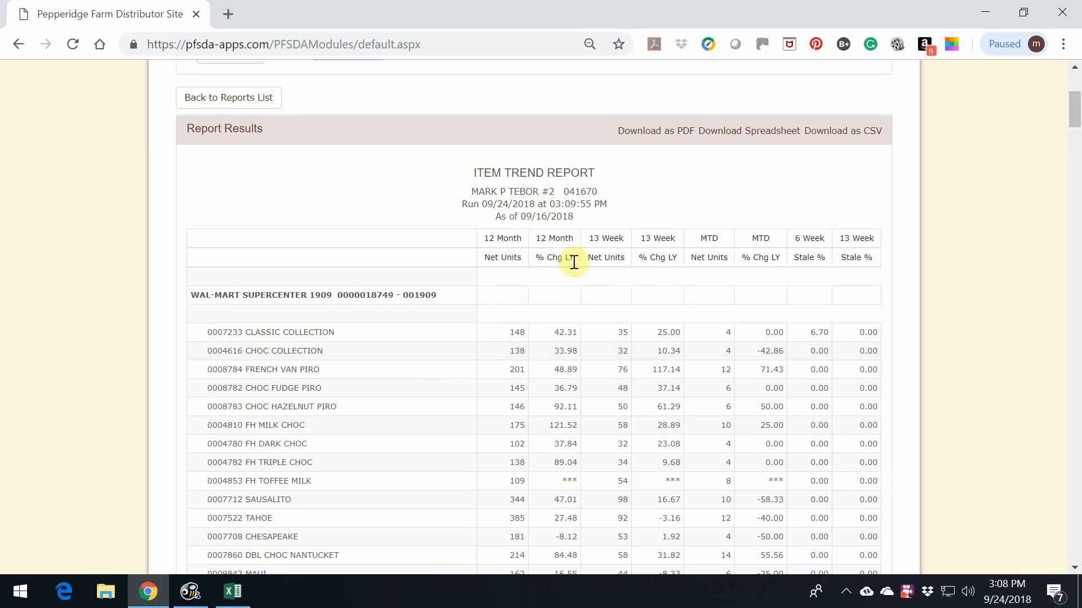
mouse_move(650, 257)
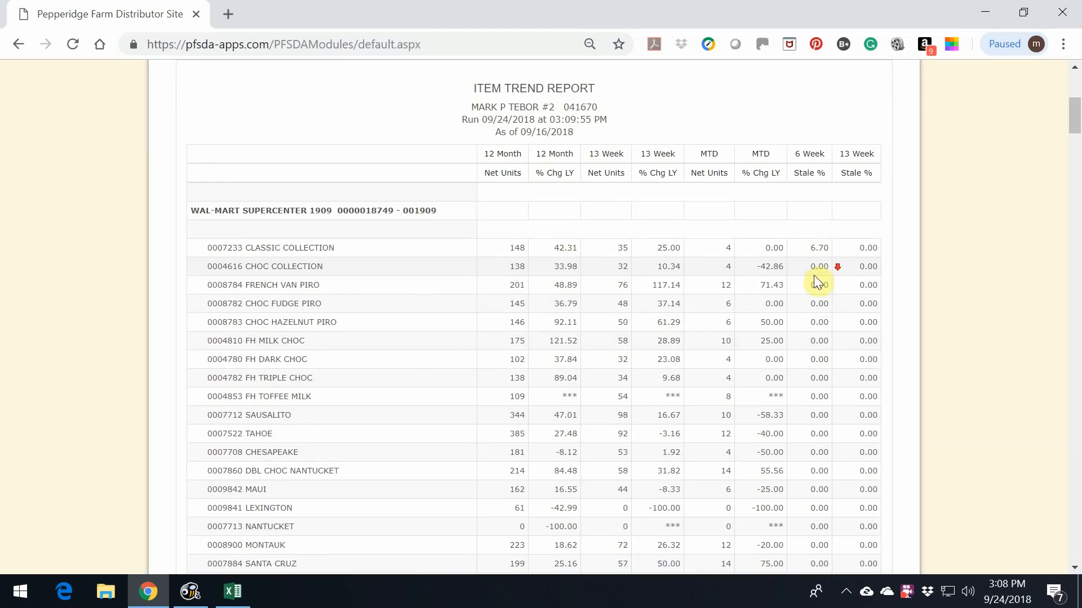
scroll("down", 3)
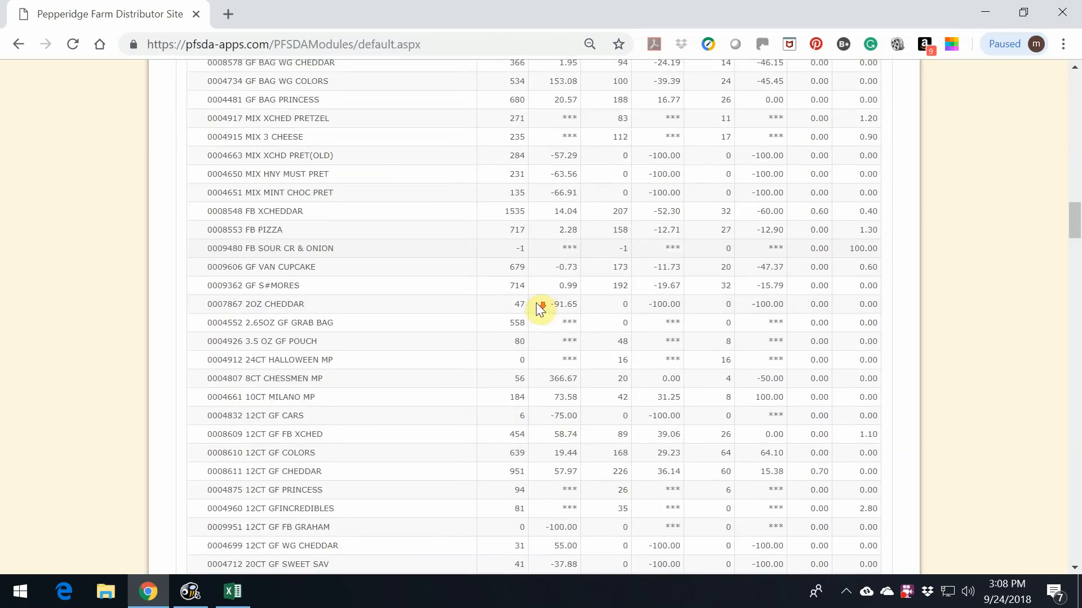
scroll("down", 3)
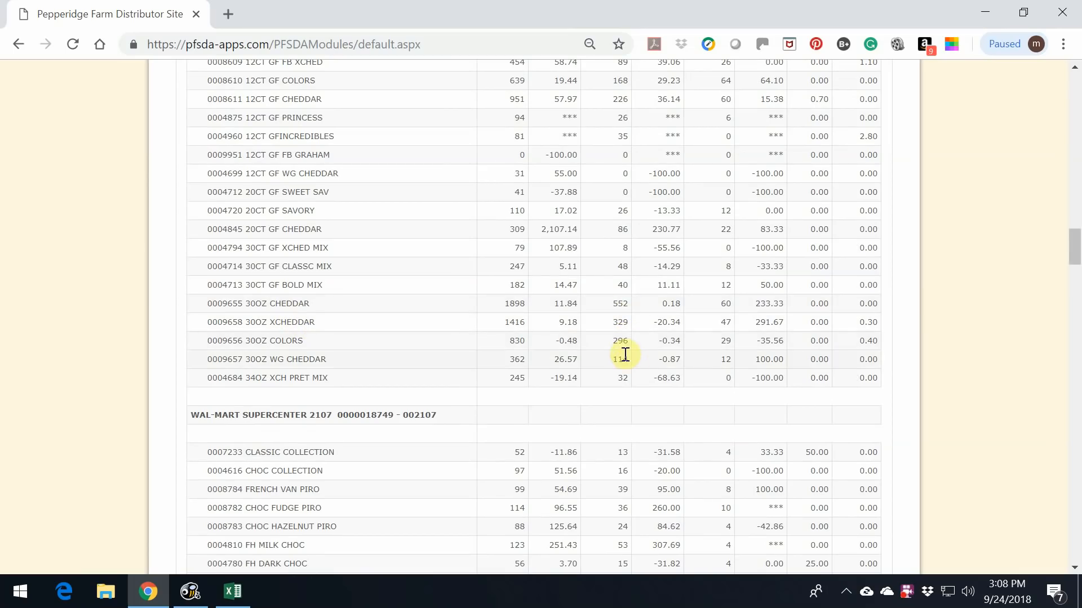
mouse_move(624, 377)
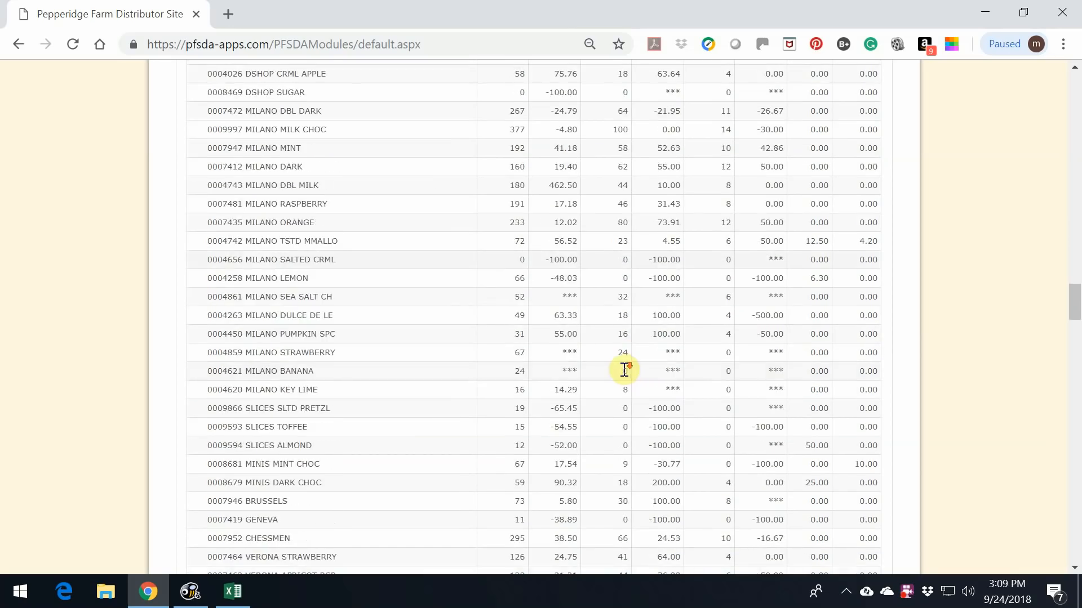
scroll("down", 3)
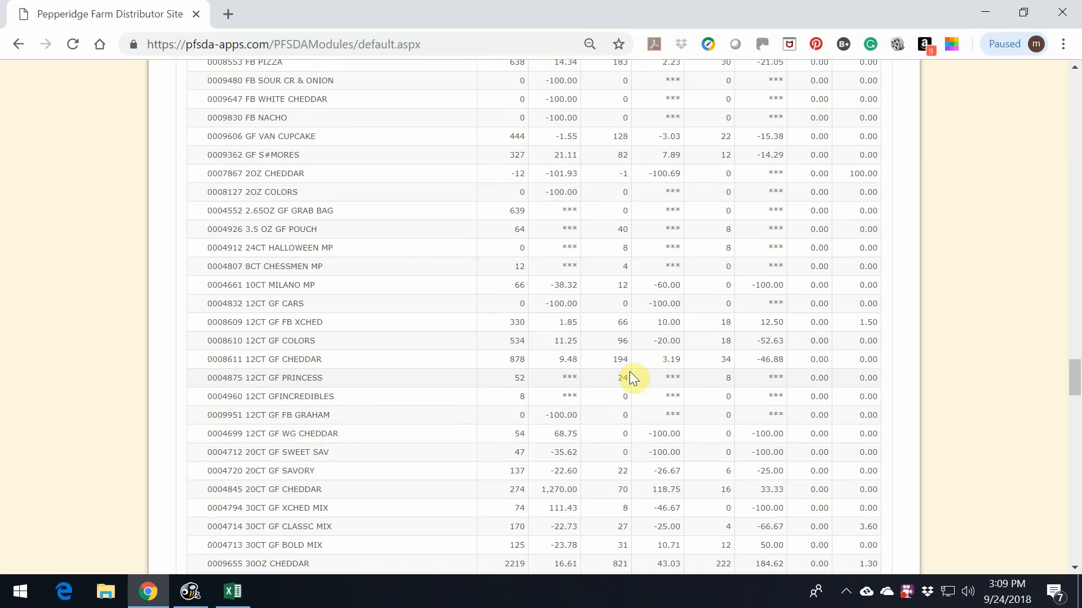
scroll("down", 3)
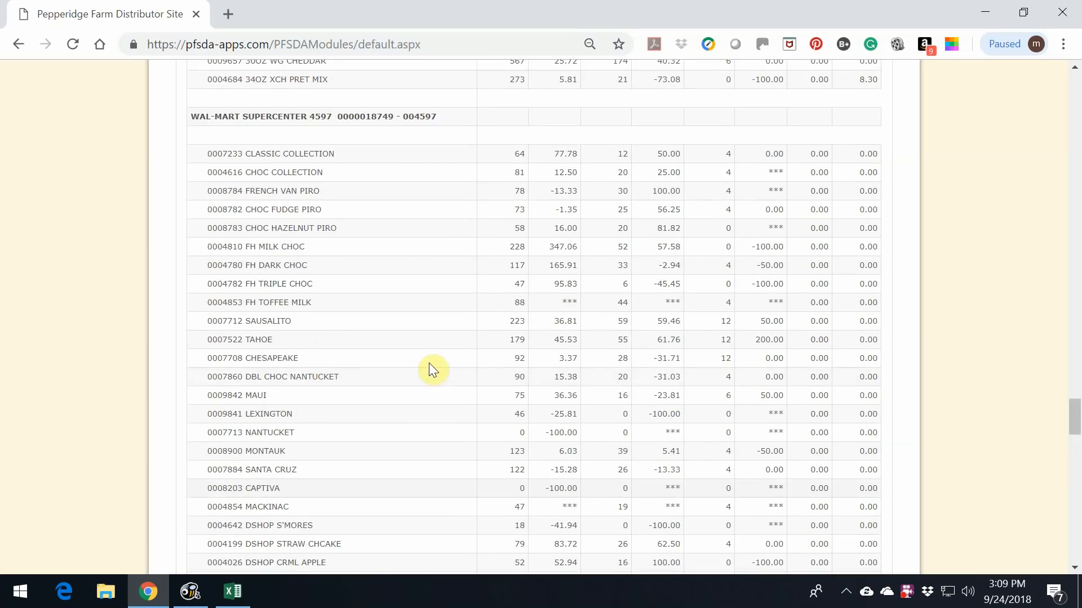
scroll("down", 3)
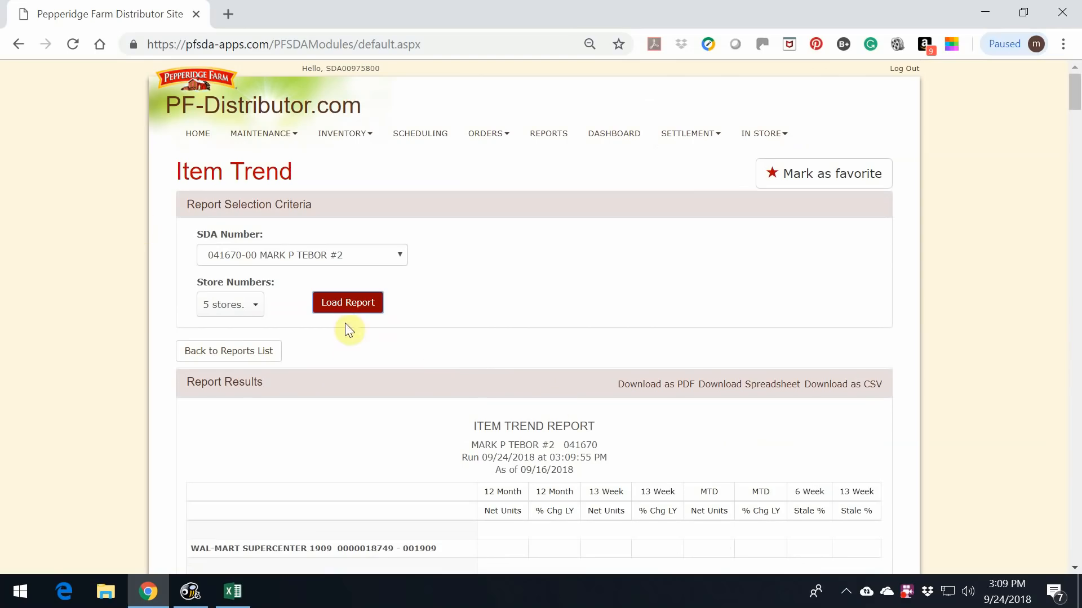
mouse_move(749, 384)
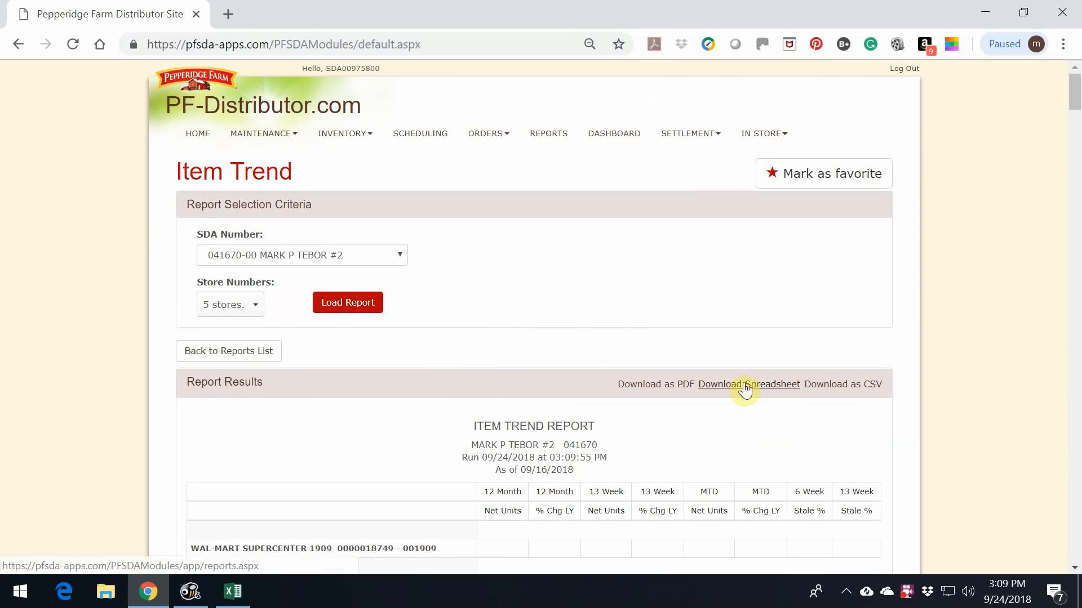
Save the report as ItemTrend.ods into the Downloads folder
left_click(748, 384)
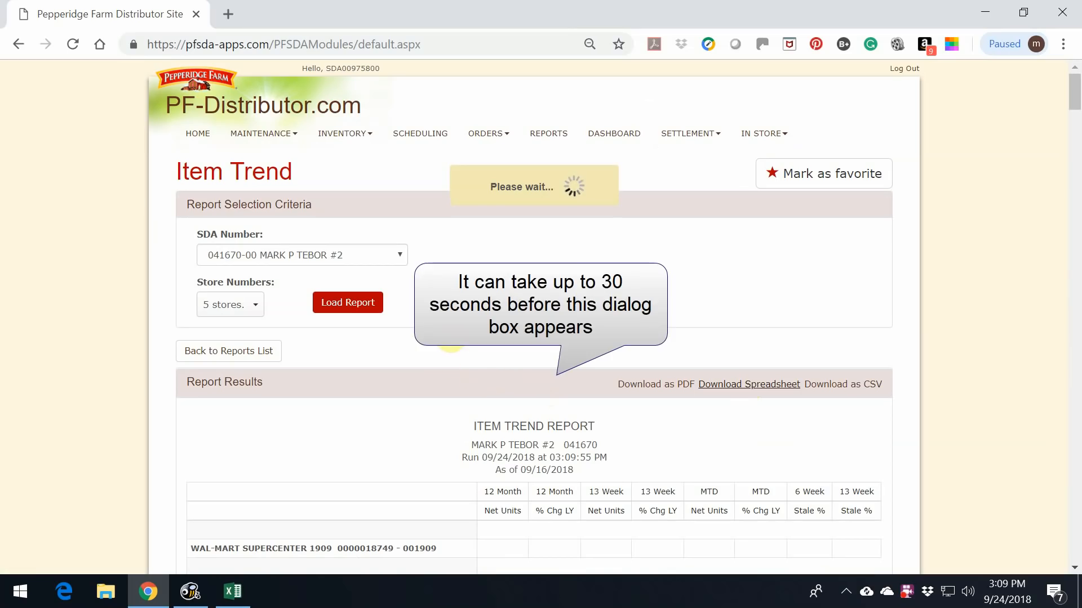
left_click(749, 384)
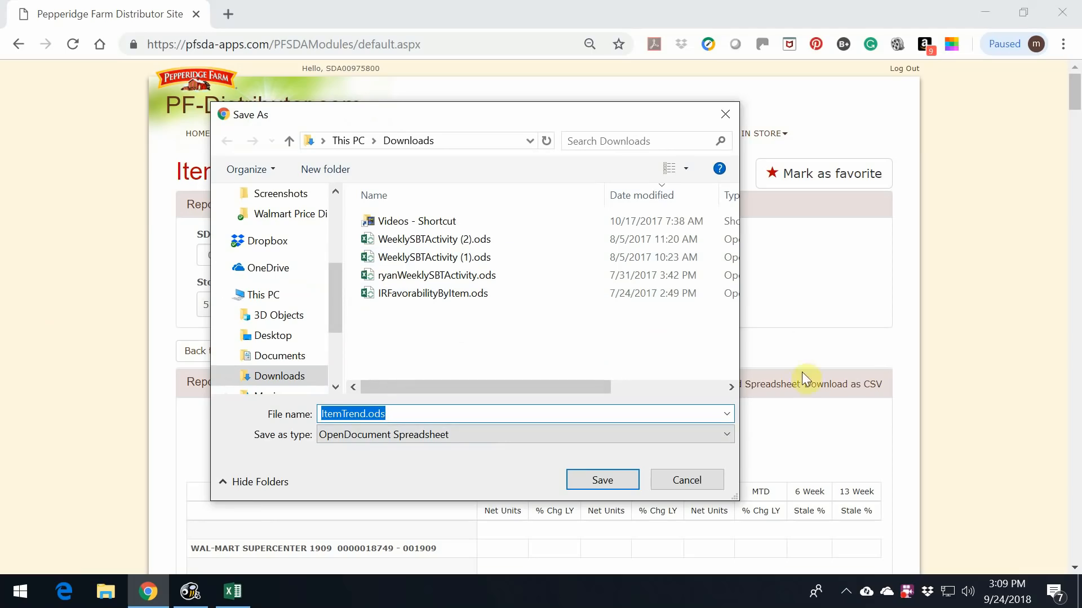
mouse_move(410, 157)
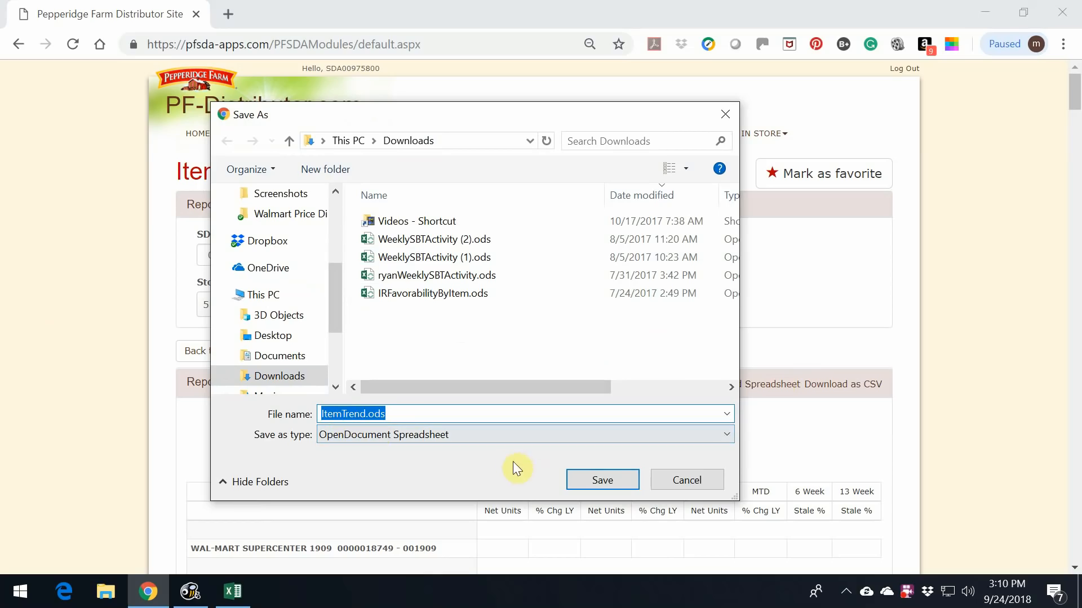
left_click(602, 480)
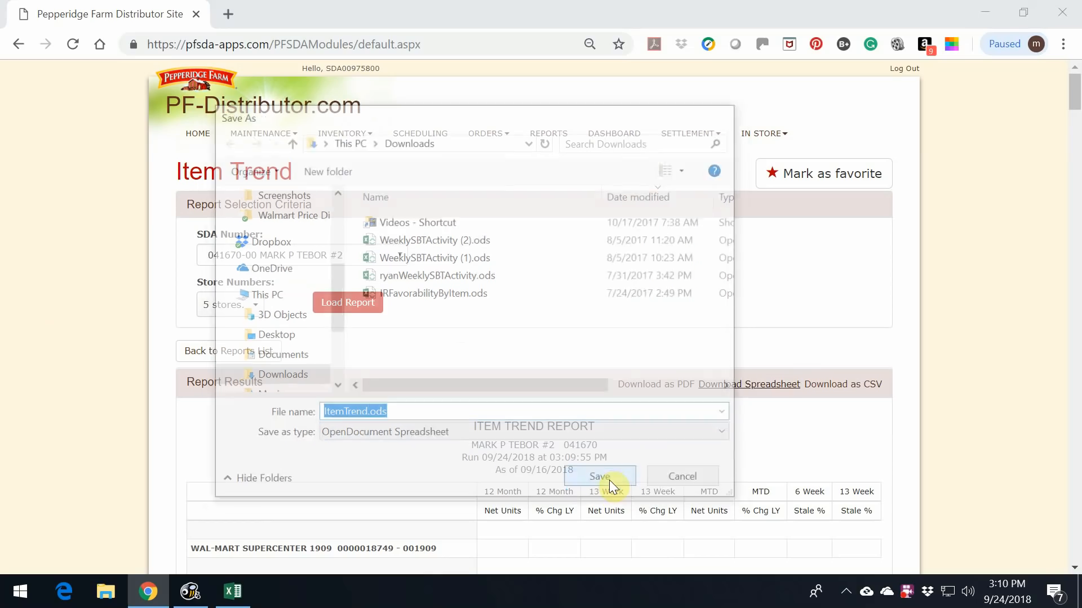
left_click(598, 477)
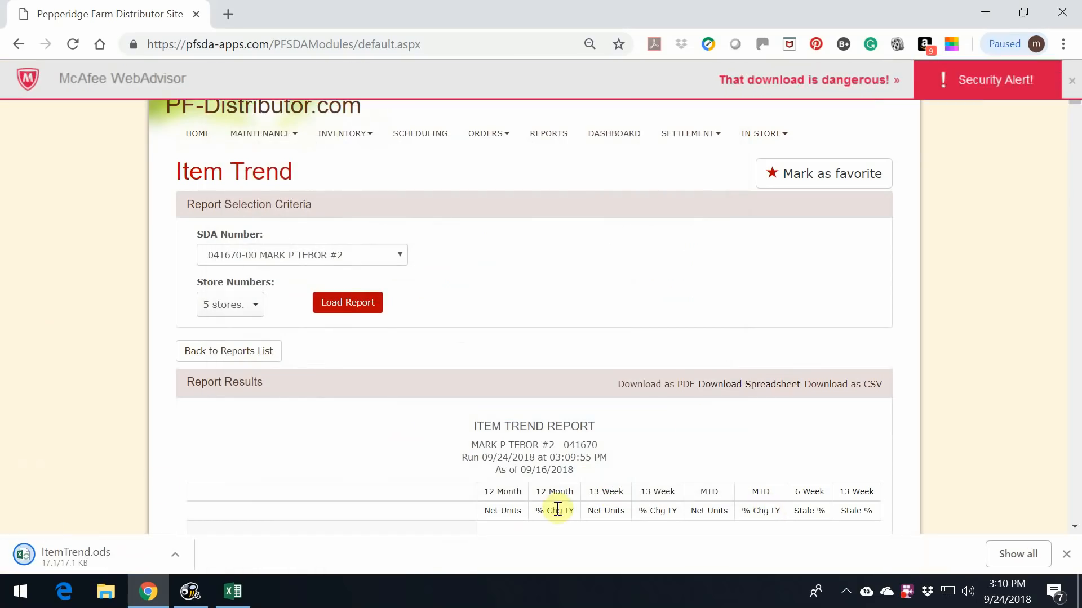
Accept the risk in the McAfee download warning to keep the file
left_click(807, 79)
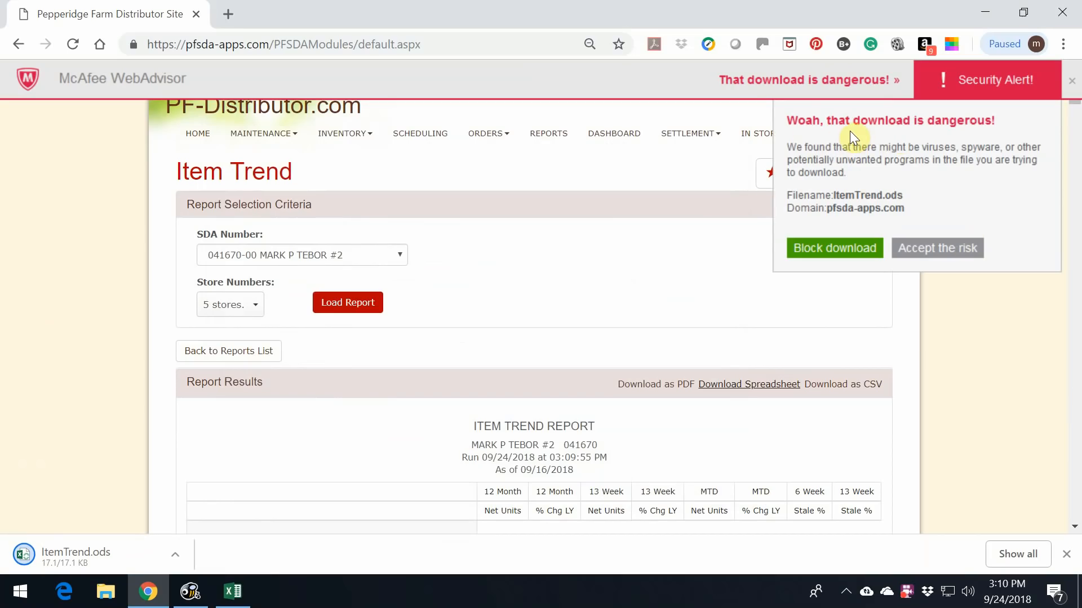
mouse_move(951, 248)
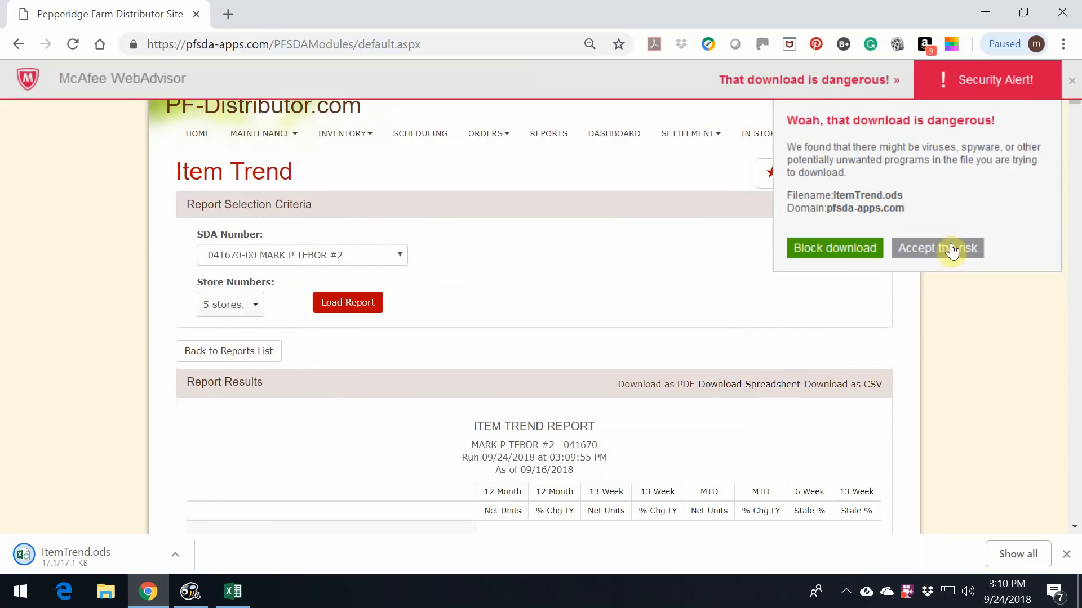
left_click(936, 248)
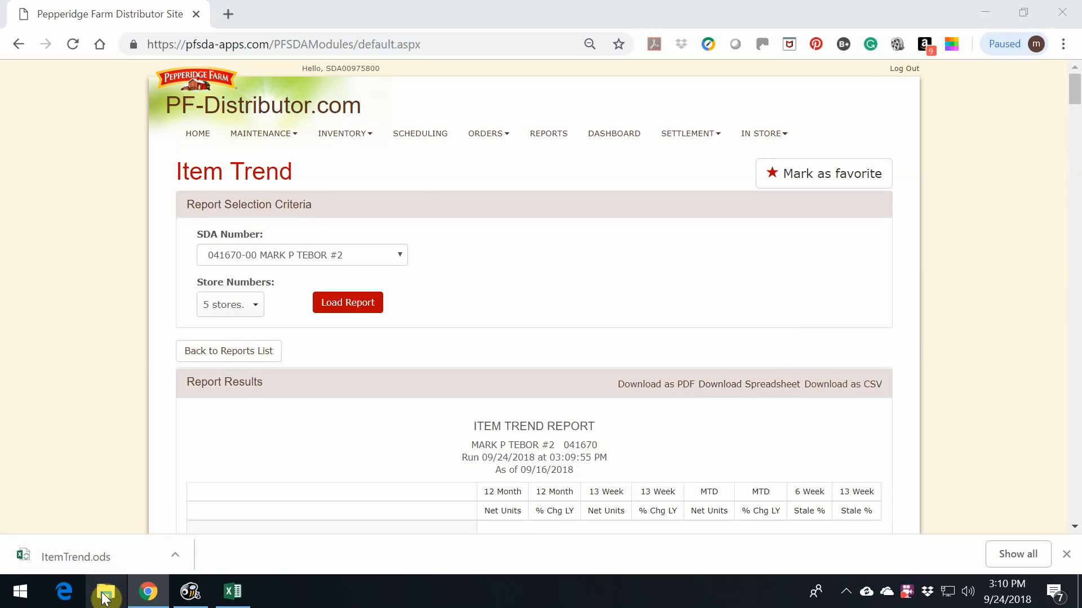
Open ItemTrend.ods from Downloads in Excel and enable editing
left_click(106, 592)
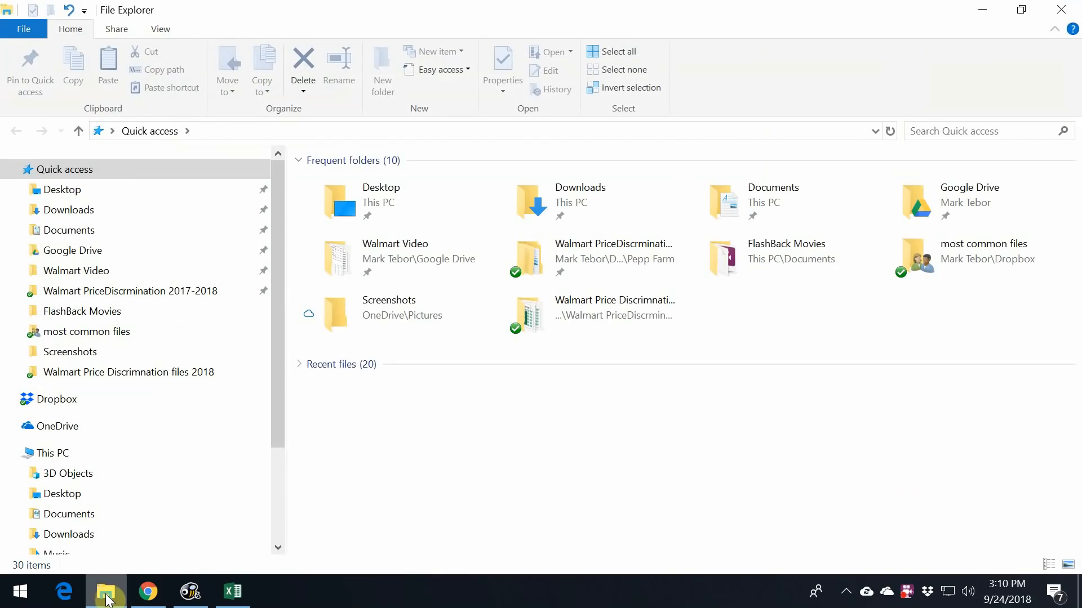
left_click(68, 209)
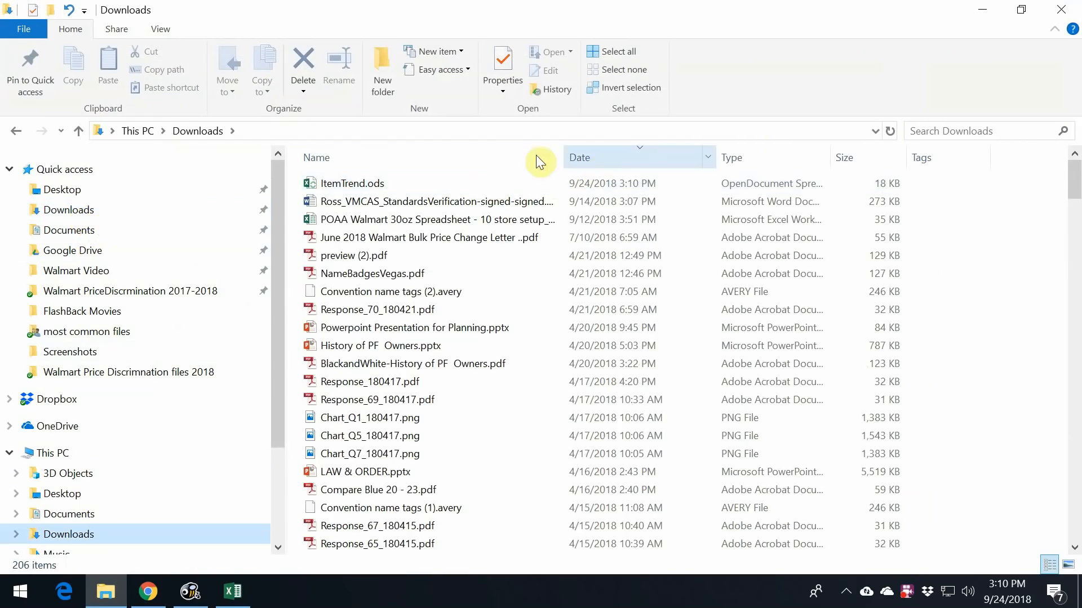
left_click(353, 183)
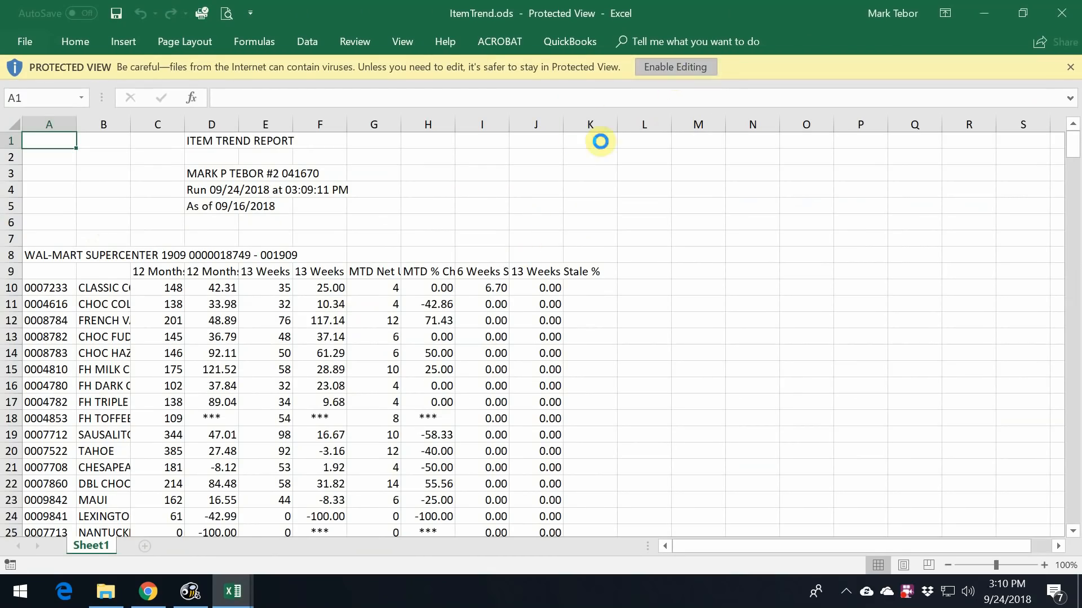
left_click(674, 67)
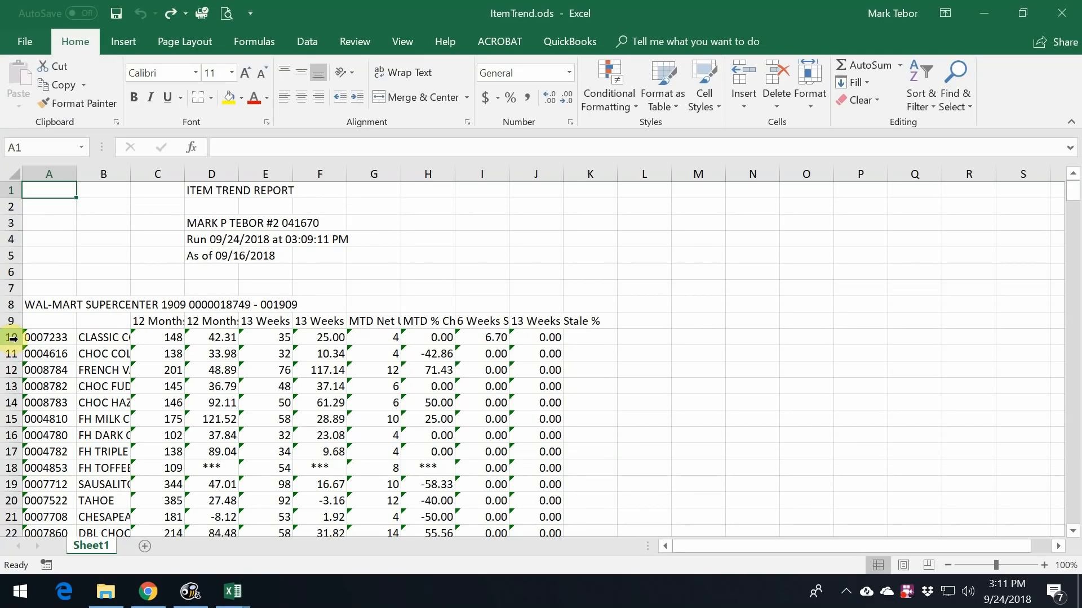
Delete the non-30oz/34oz product rows under stores 1909 and 2107
left_click(11, 337)
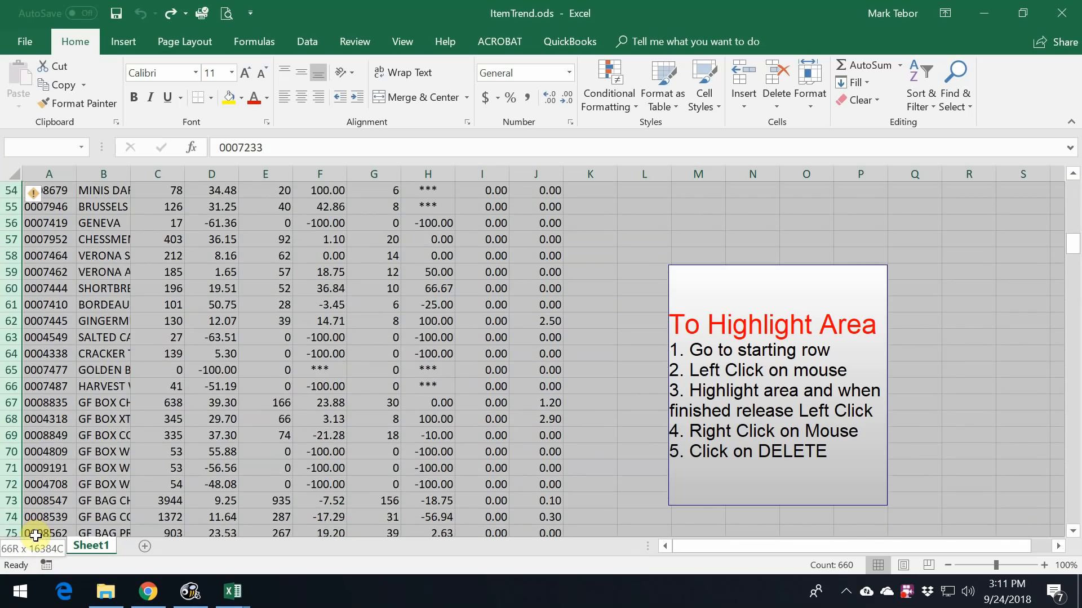
scroll("down", 3)
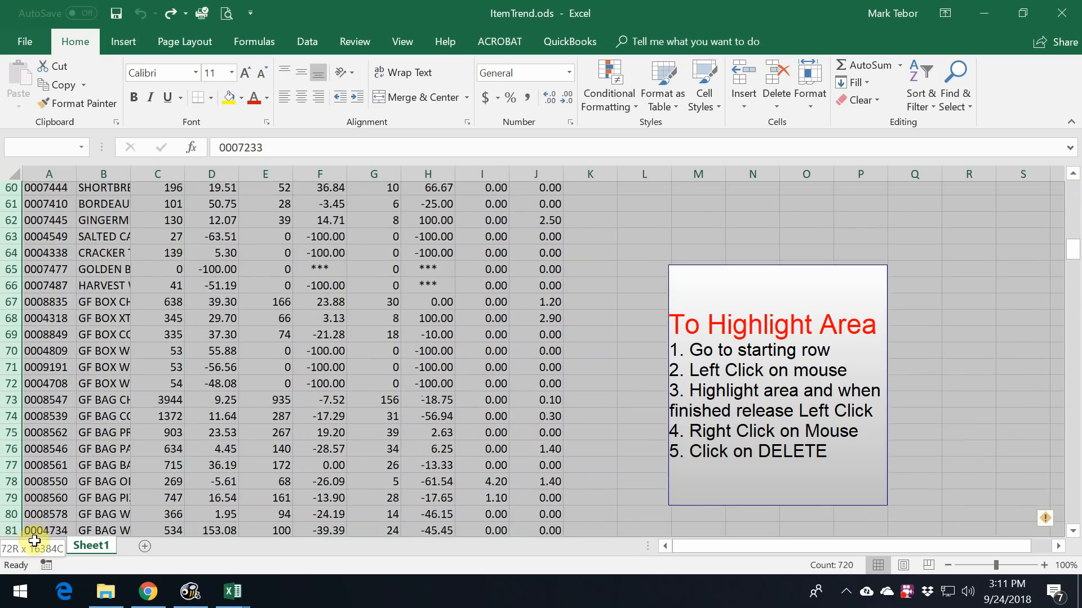
scroll("down", 3)
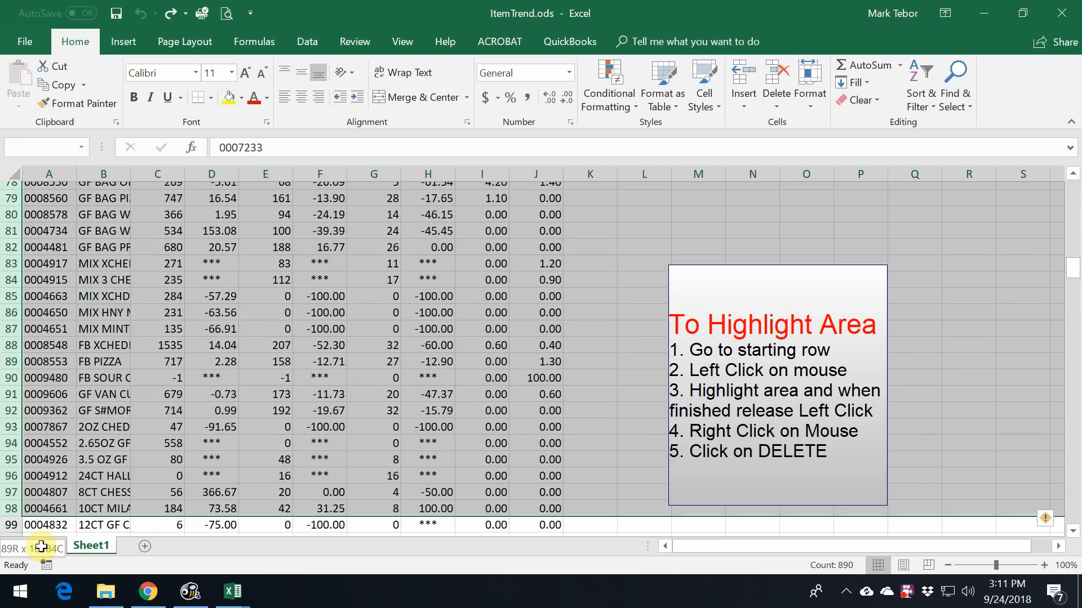
scroll("down", 3)
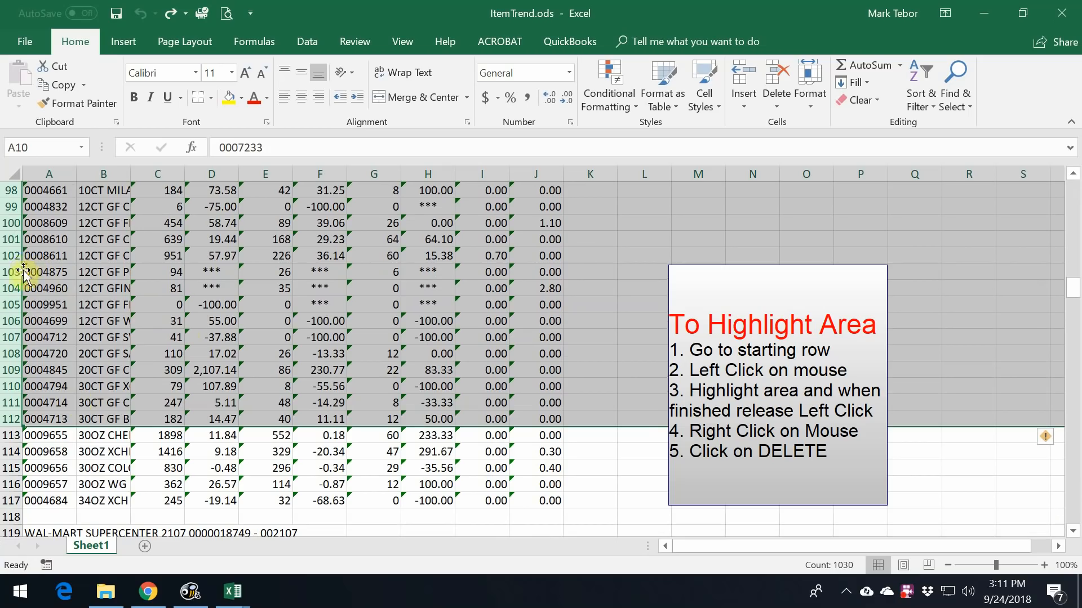
right_click(23, 271)
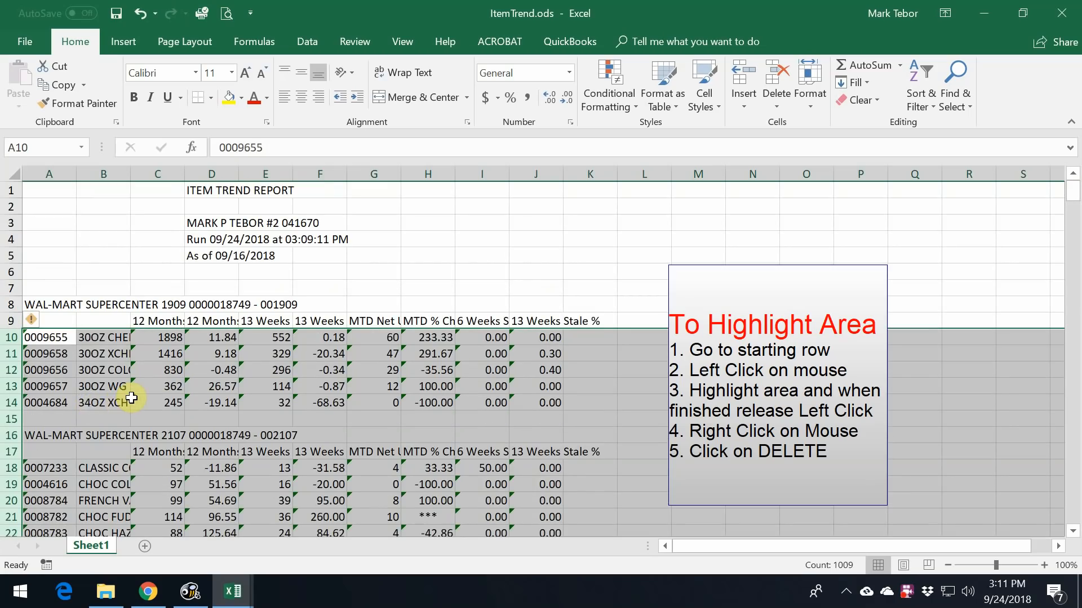
mouse_move(336, 401)
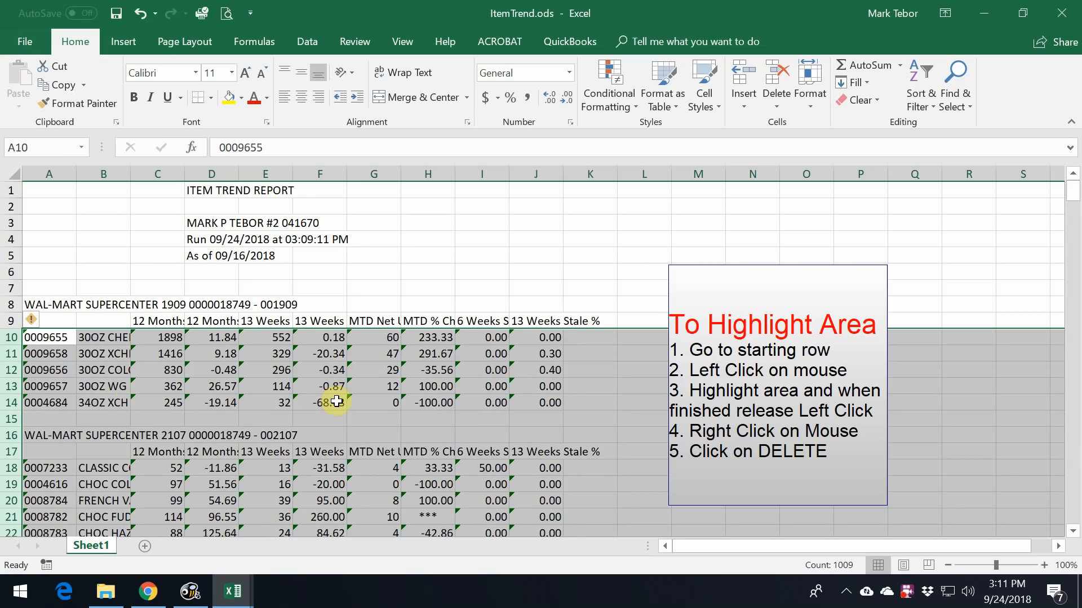
scroll("down", 3)
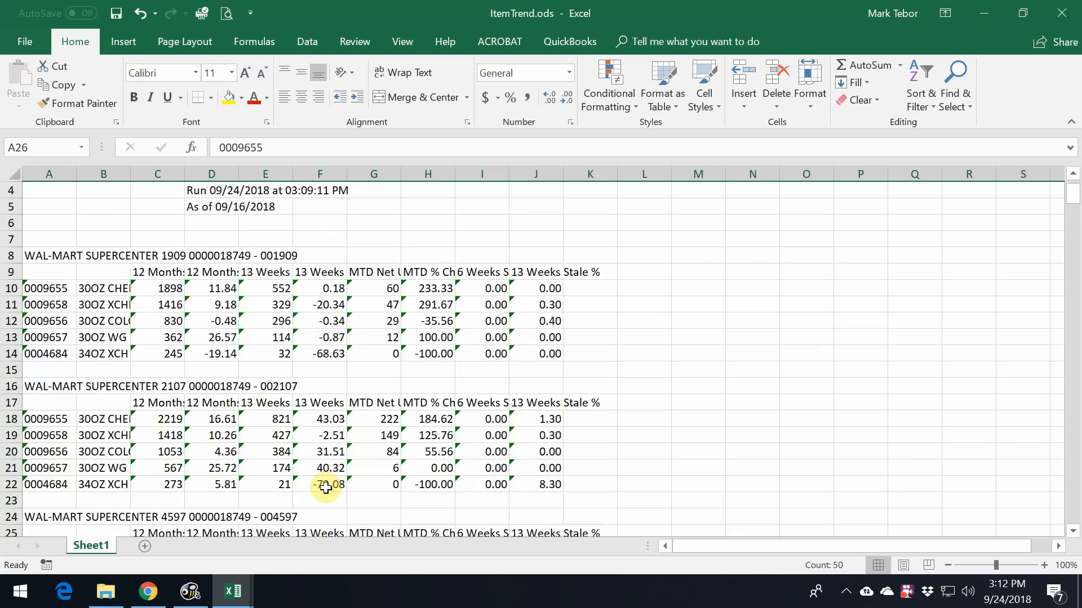
mouse_move(293, 398)
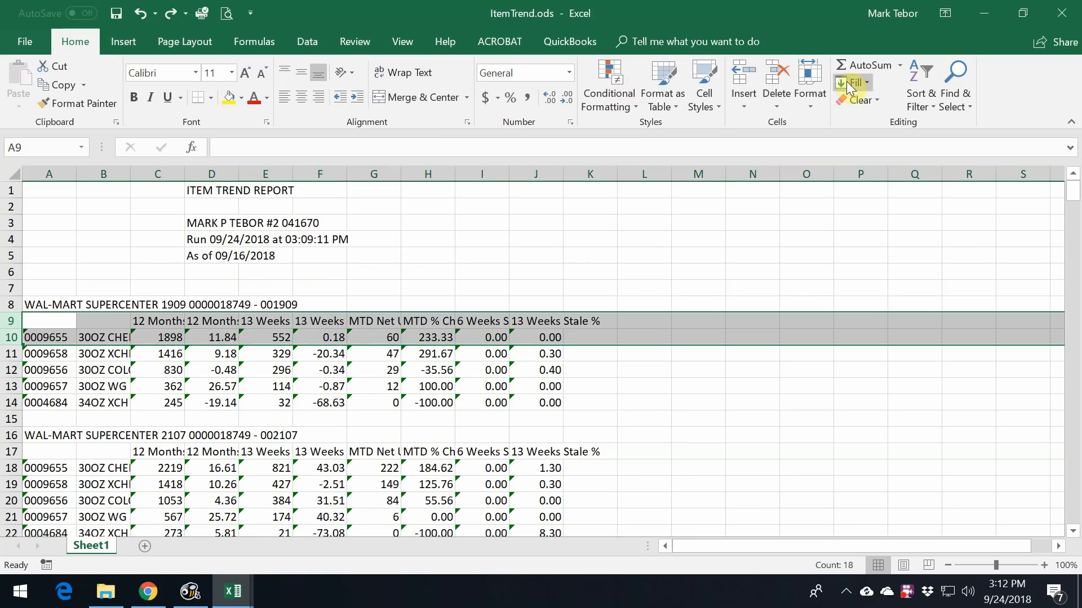
AutoFit the column widths so headers and full product names are readable
left_click(809, 84)
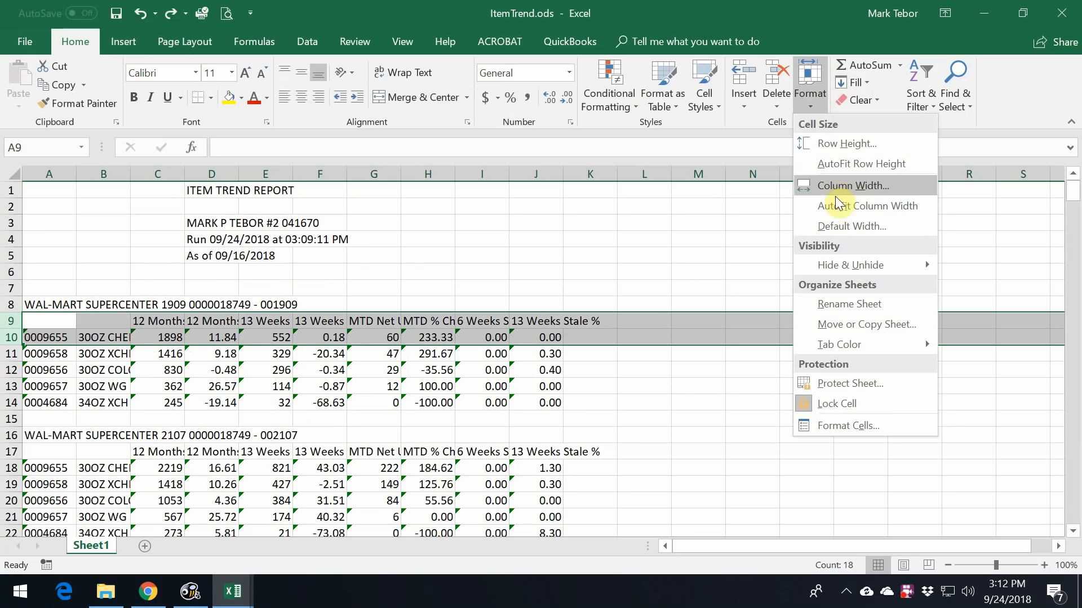
mouse_move(838, 205)
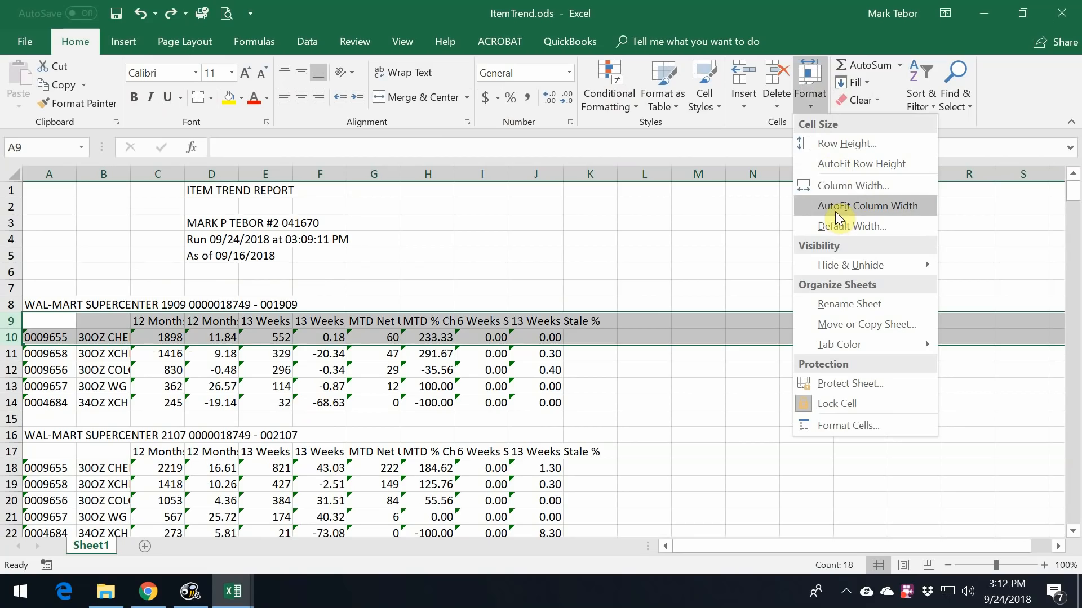
left_click(867, 205)
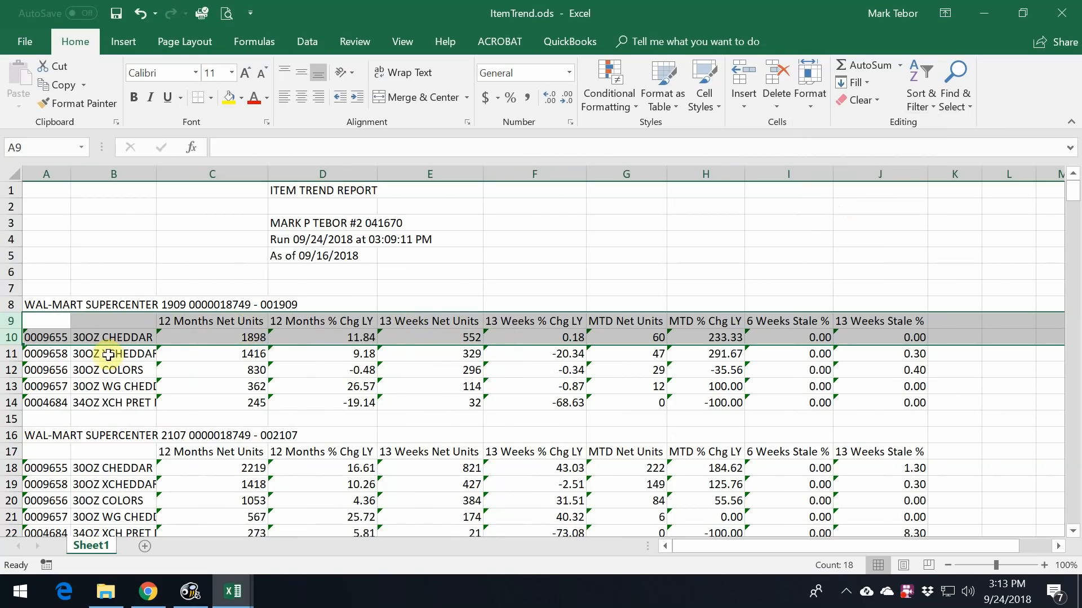
mouse_move(156, 178)
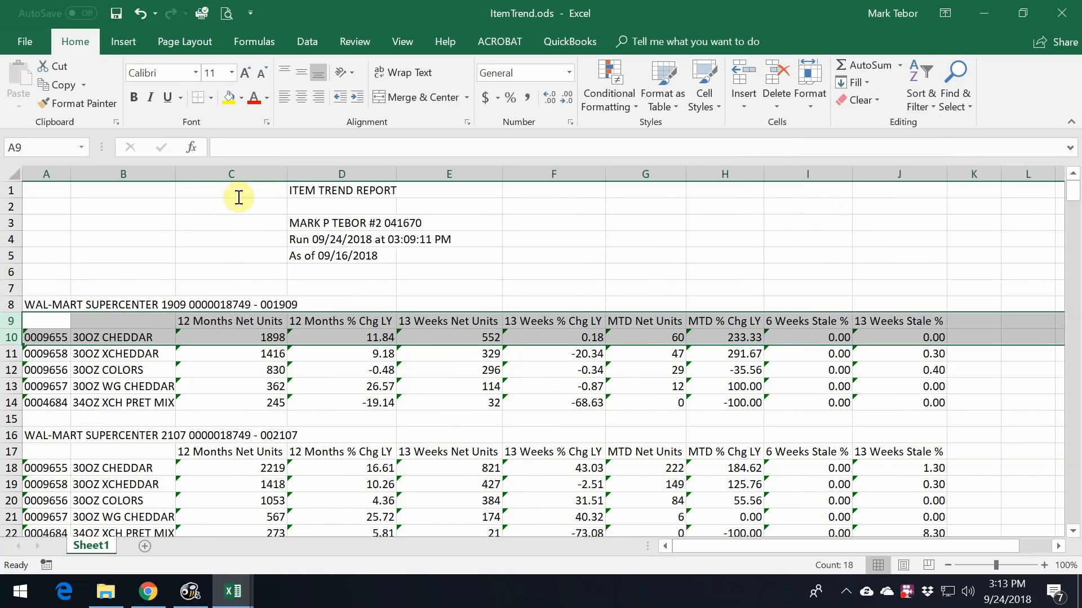
Switch to Page Layout and select a cell in the 13 Weeks Net Units column
left_click(184, 42)
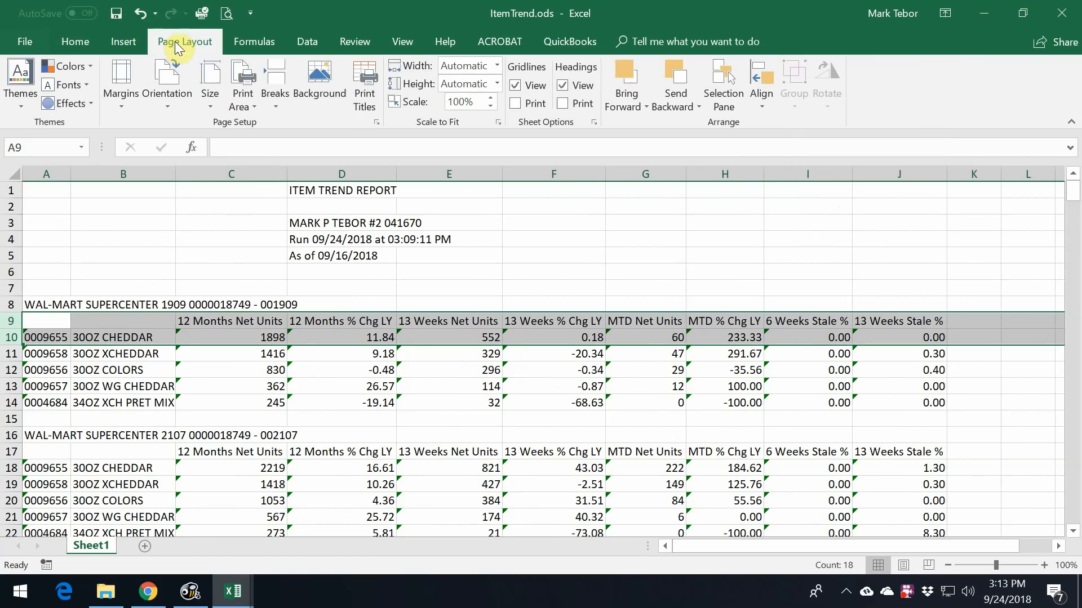
left_click(166, 82)
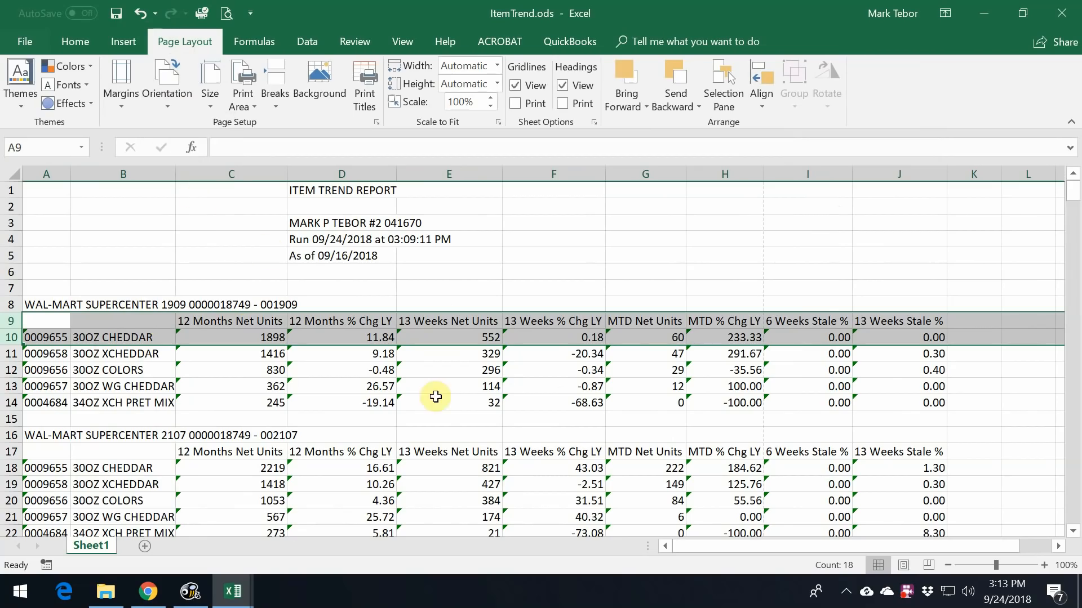
left_click(449, 386)
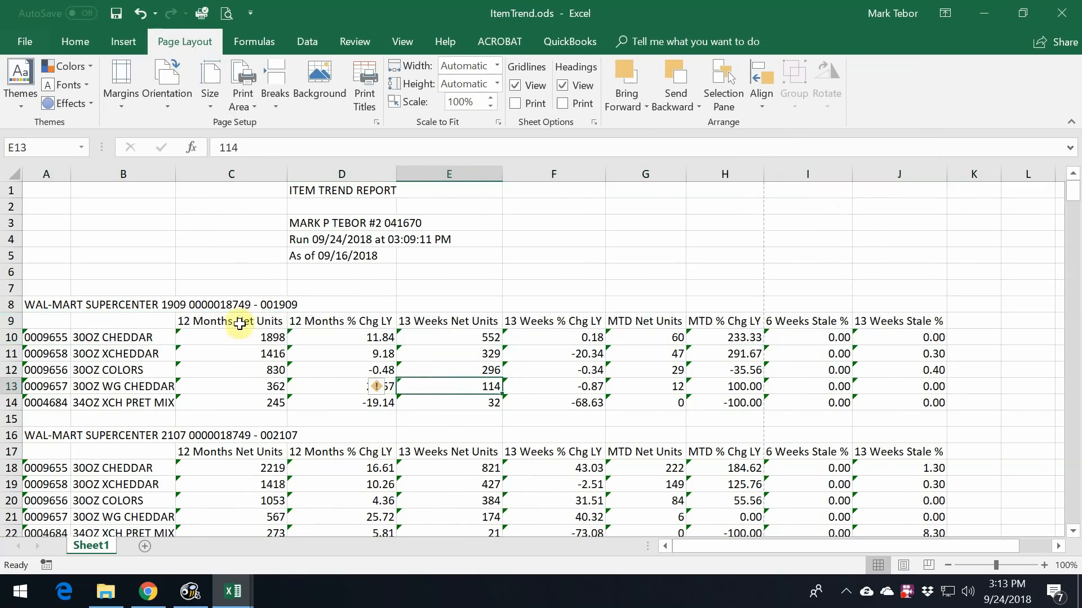
scroll("down", 3)
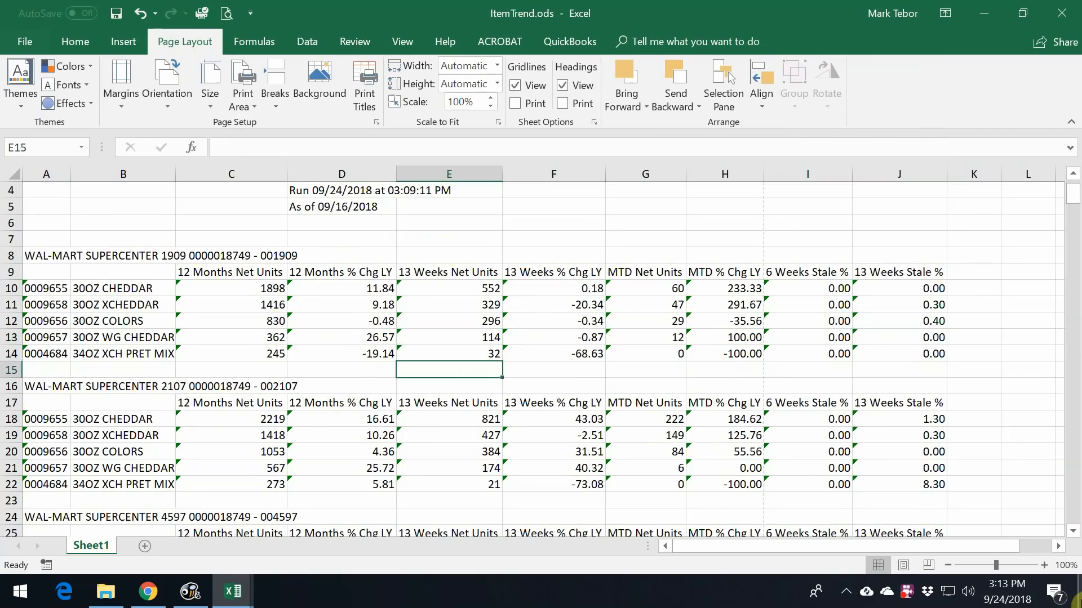
Enter =+E14+E13+E12+E11+E10 in E15 to total store 1909's 13-week units (1323)
type("+E14+")
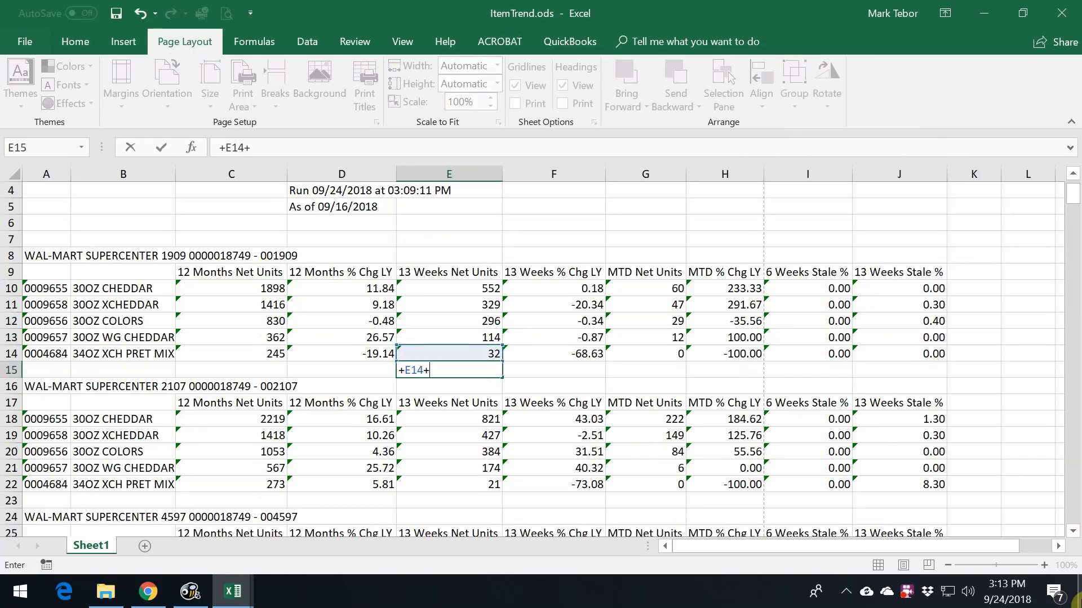
left_click(449, 337)
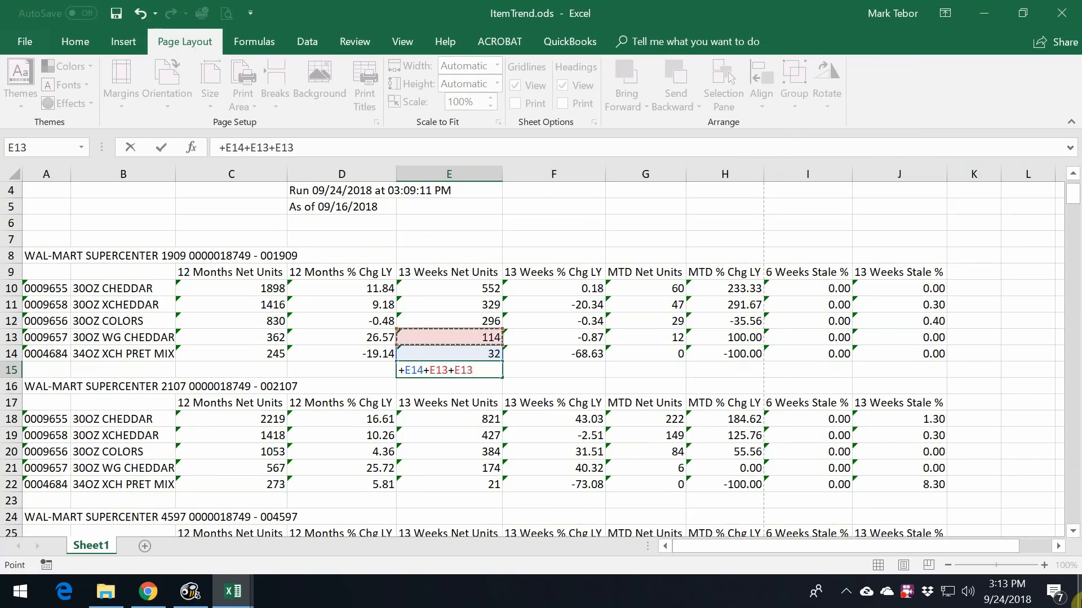
left_click(448, 304)
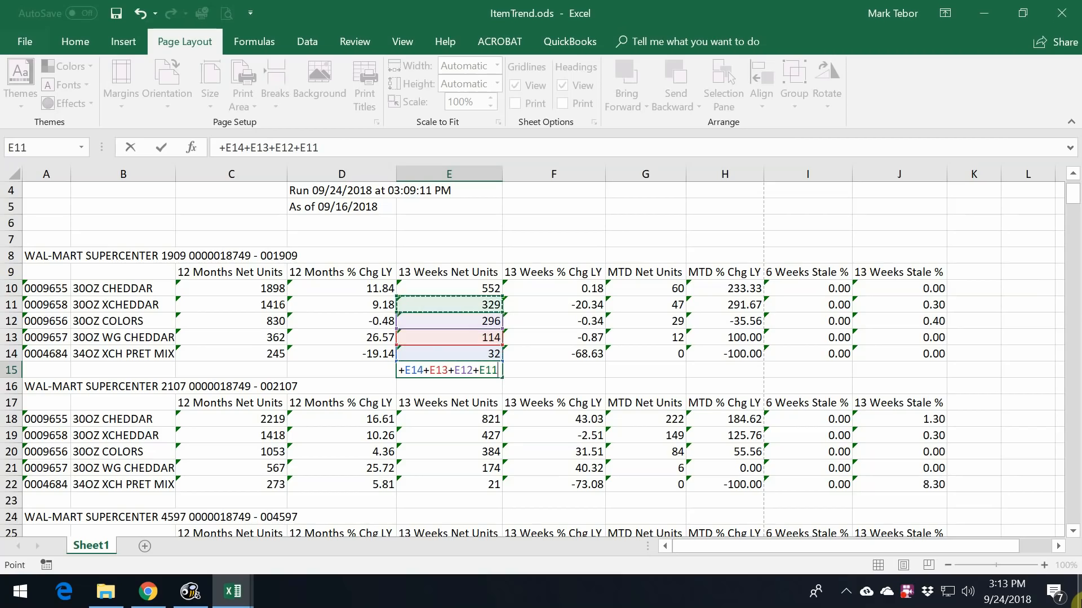
left_click(448, 288)
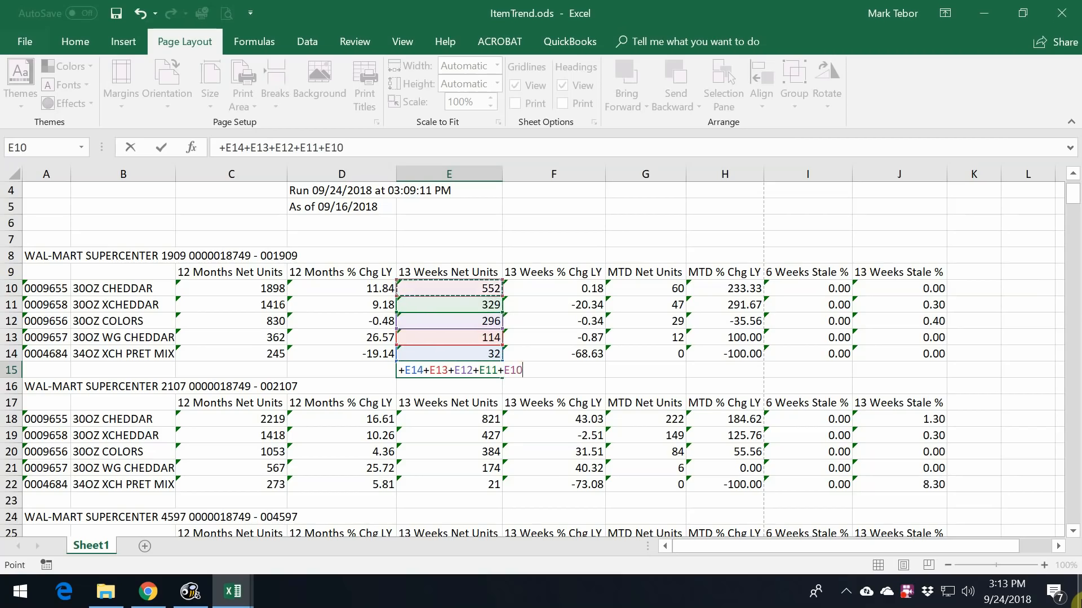
key("Enter")
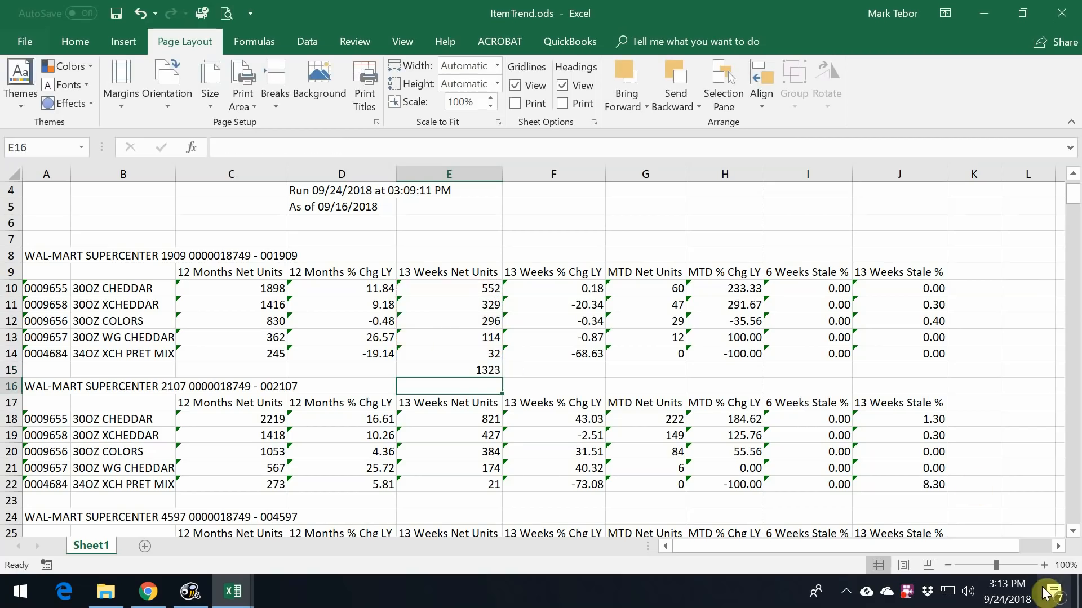
mouse_move(466, 381)
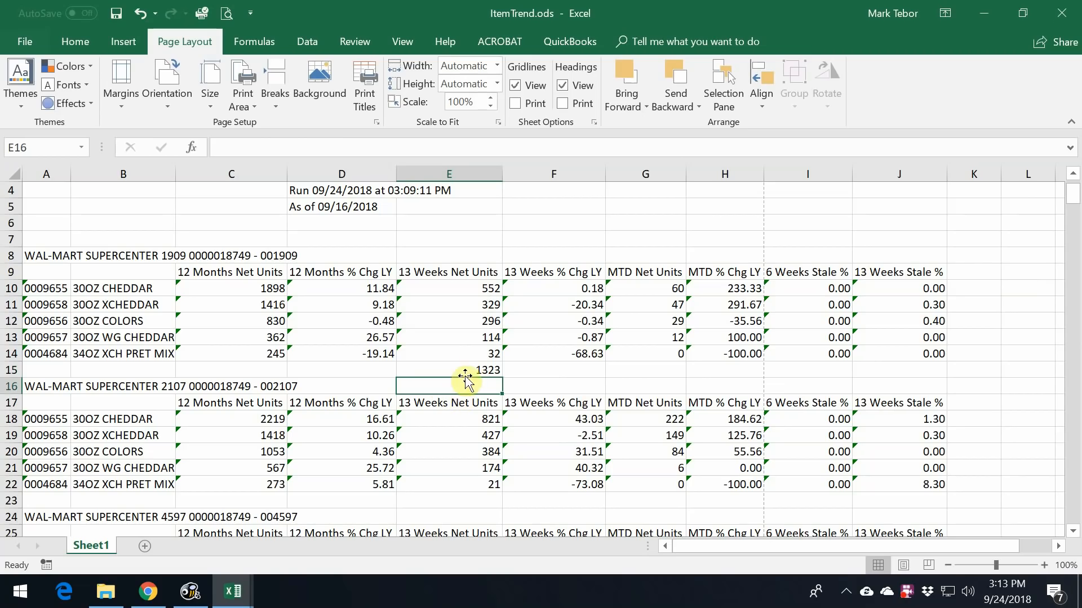
Copy the total formula and paste it under the next store's rows (1827)
right_click(448, 369)
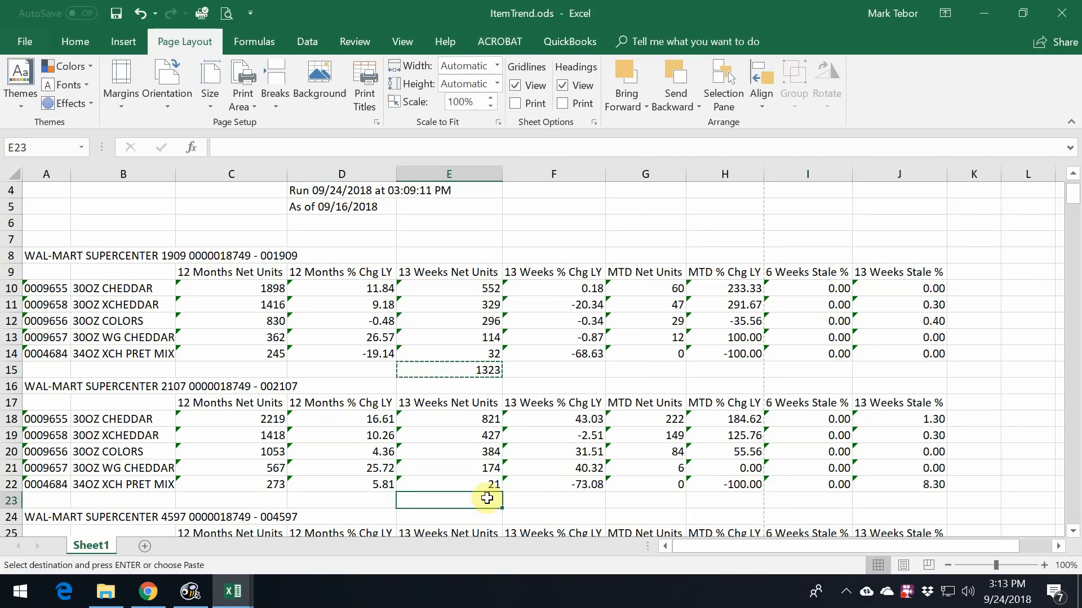
left_click(74, 41)
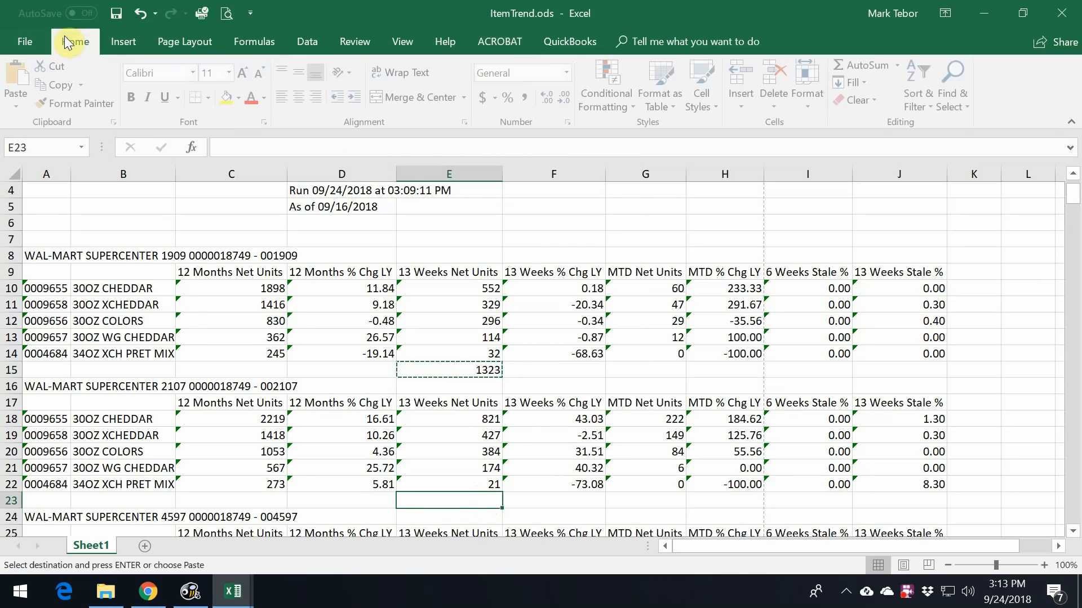
scroll("down", 3)
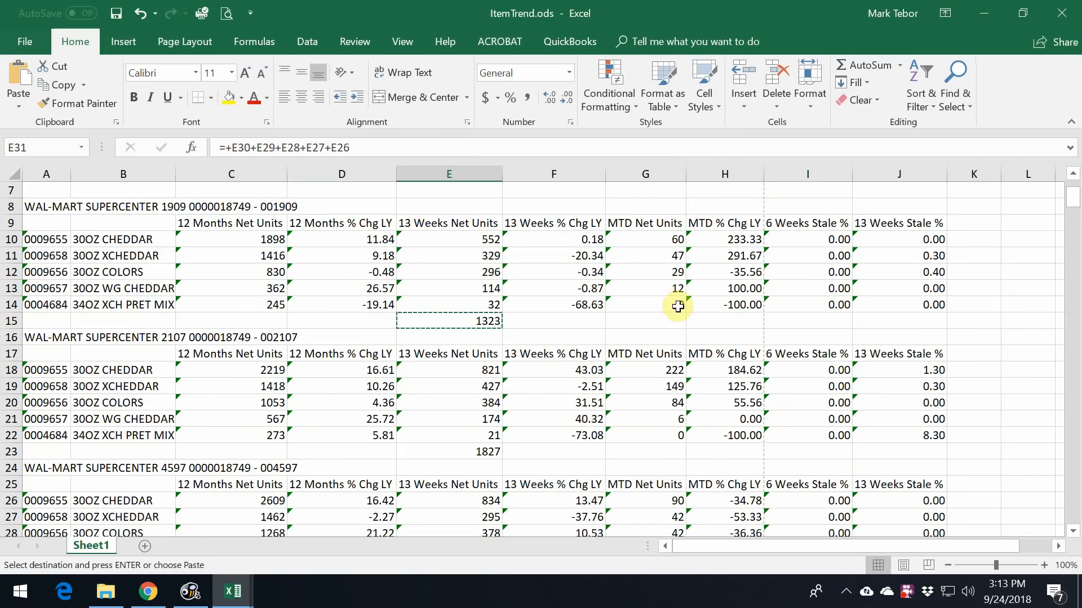
mouse_move(425, 358)
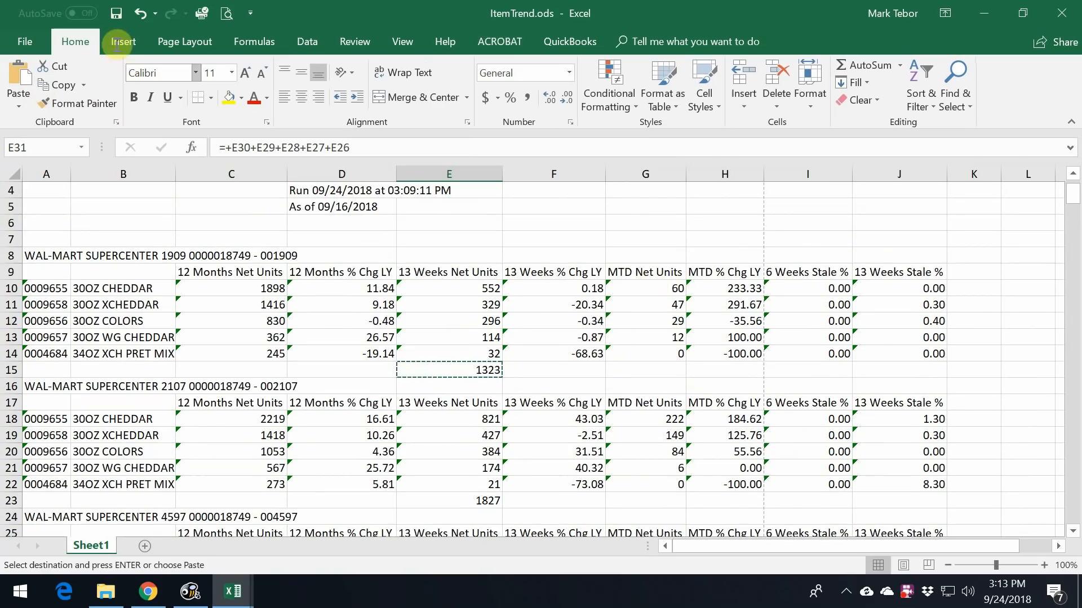
mouse_move(116, 13)
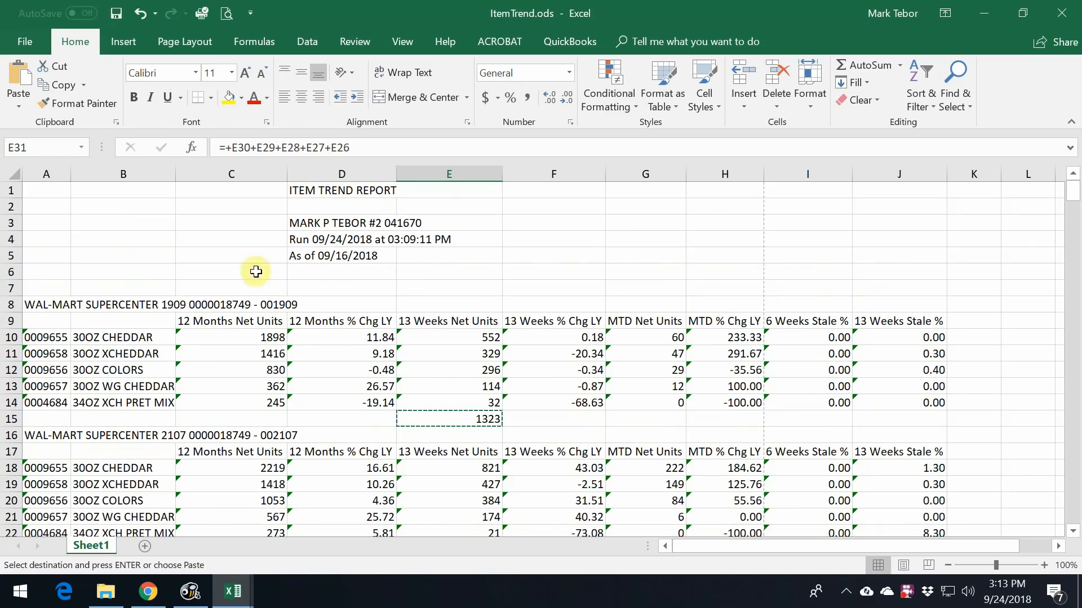
mouse_move(365, 270)
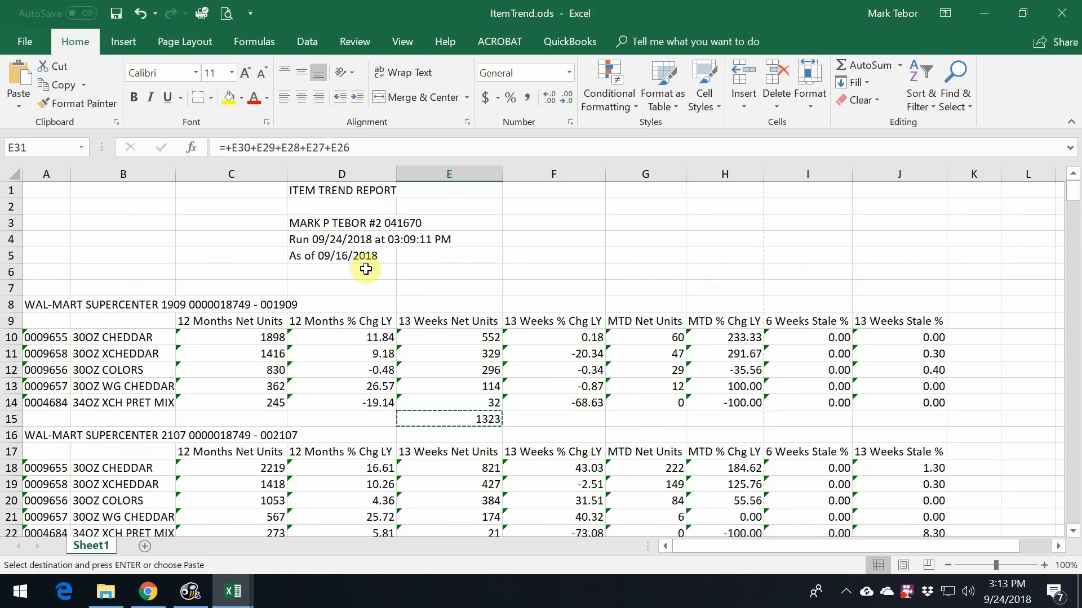
left_click(341, 255)
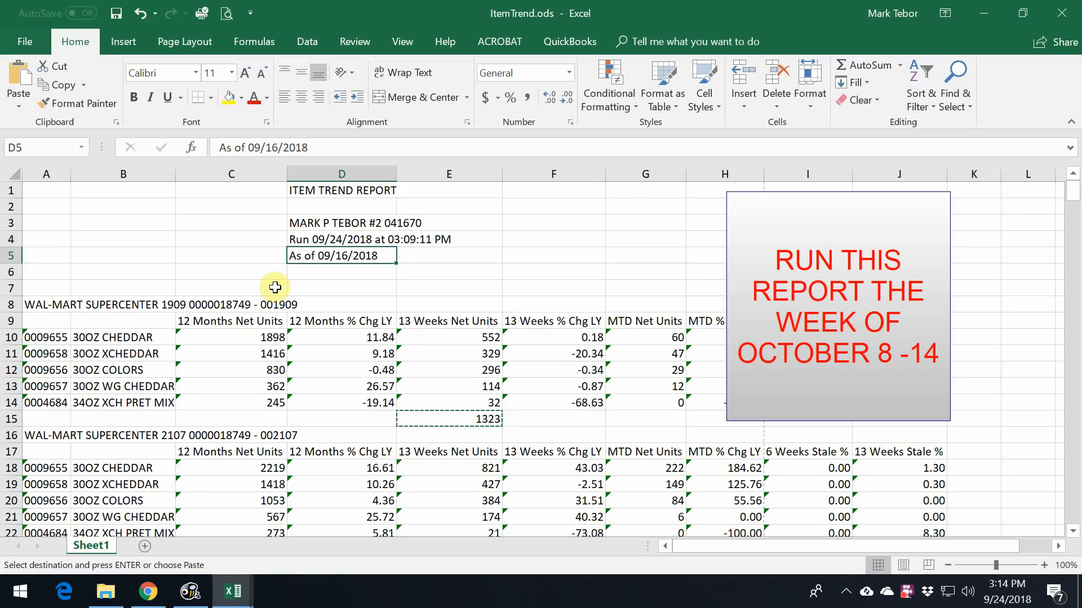
mouse_move(462, 326)
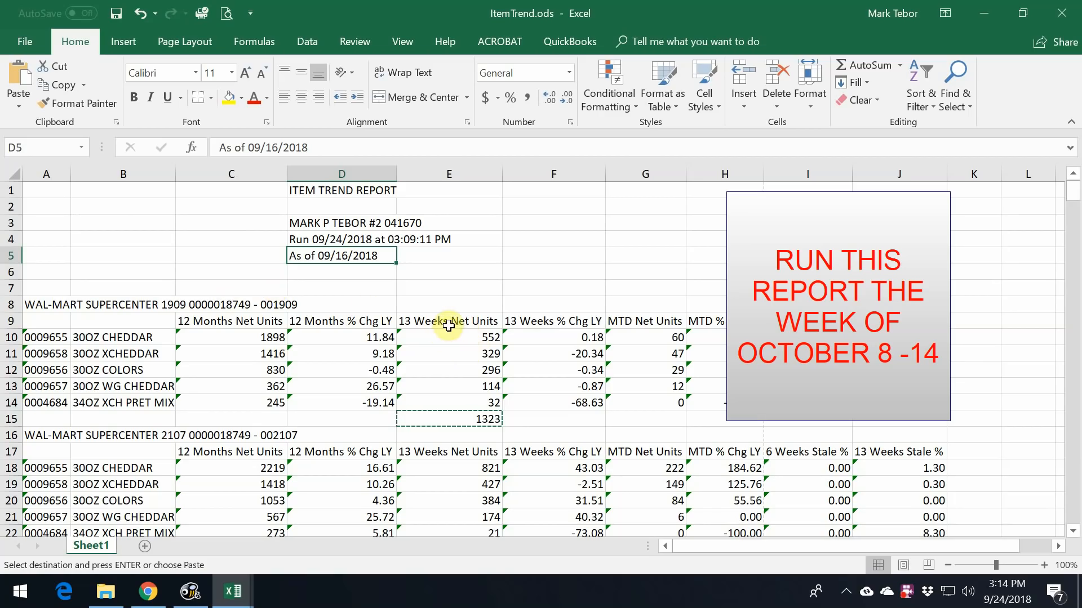
mouse_move(433, 444)
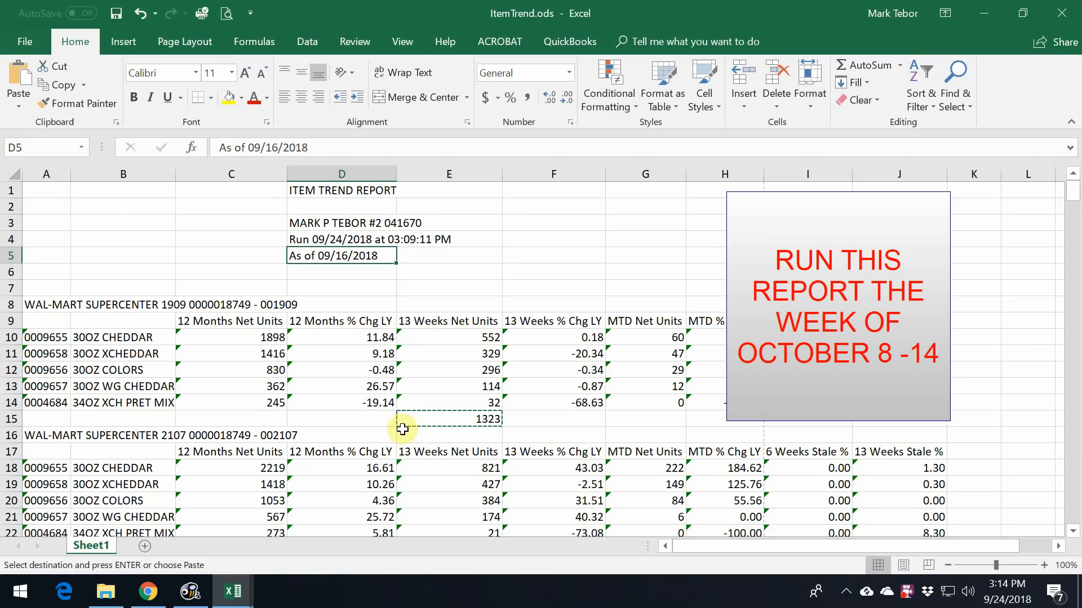
mouse_move(514, 432)
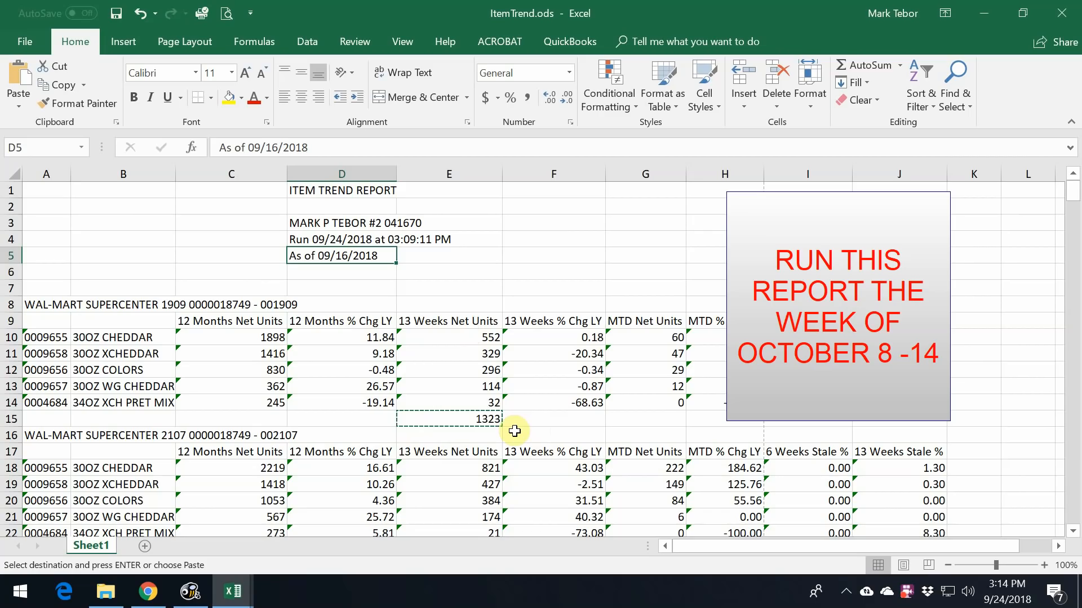
mouse_move(412, 430)
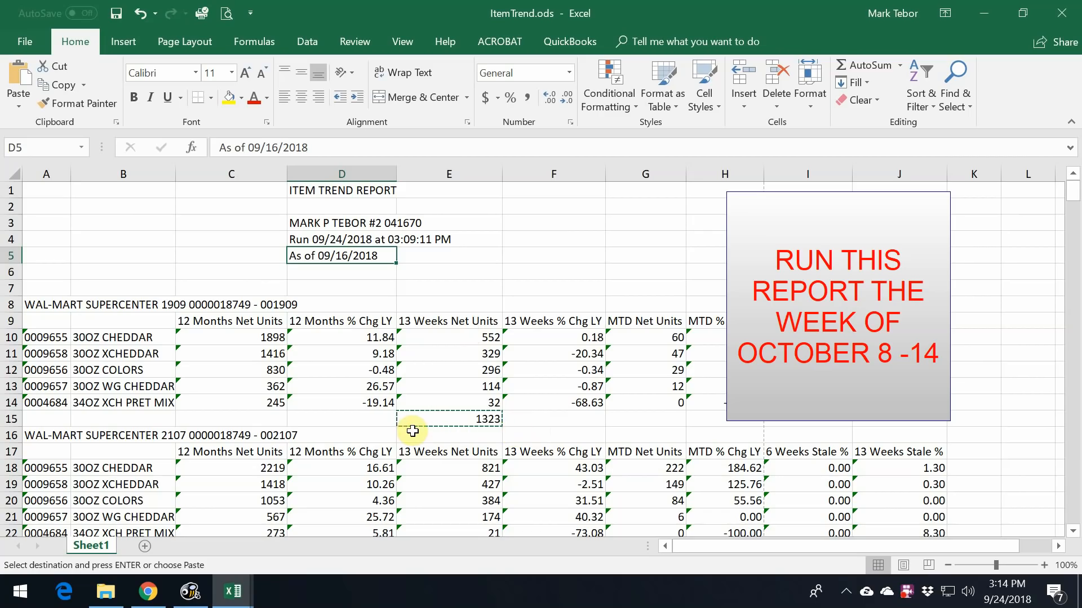
mouse_move(466, 256)
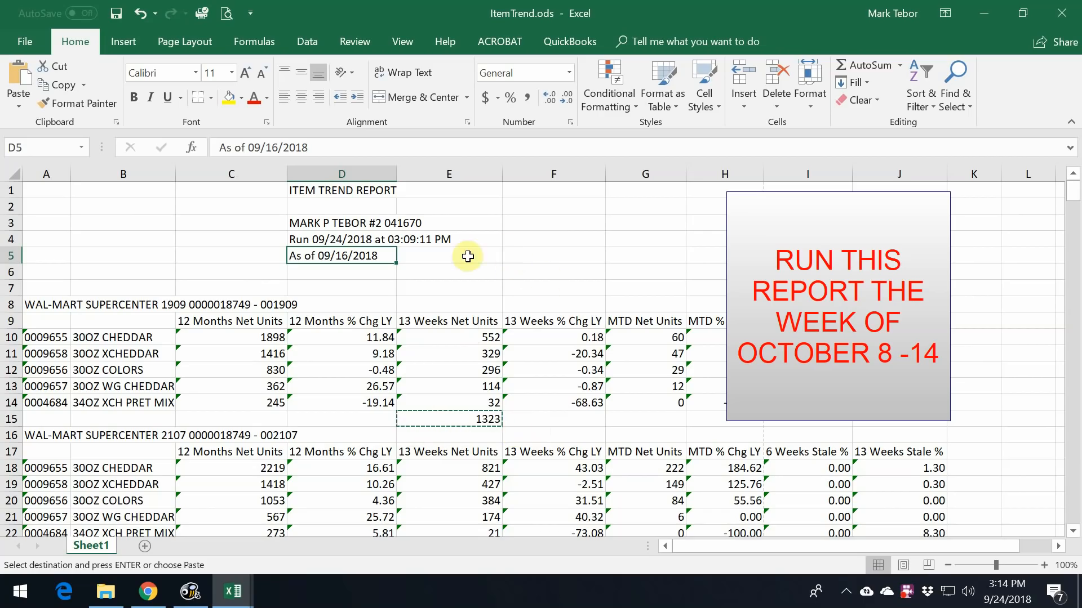
mouse_move(461, 254)
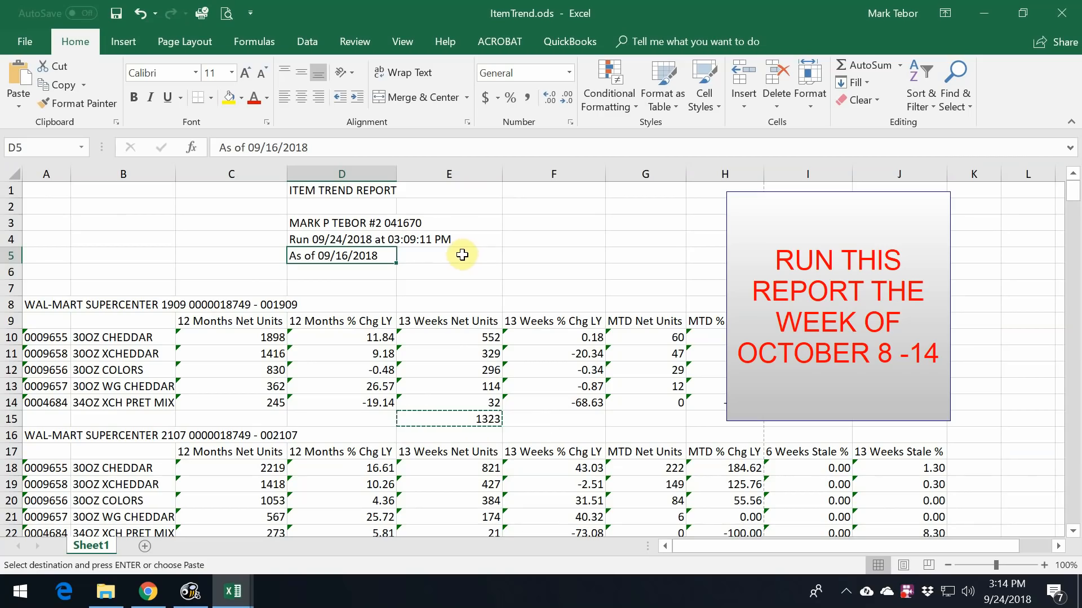
mouse_move(432, 248)
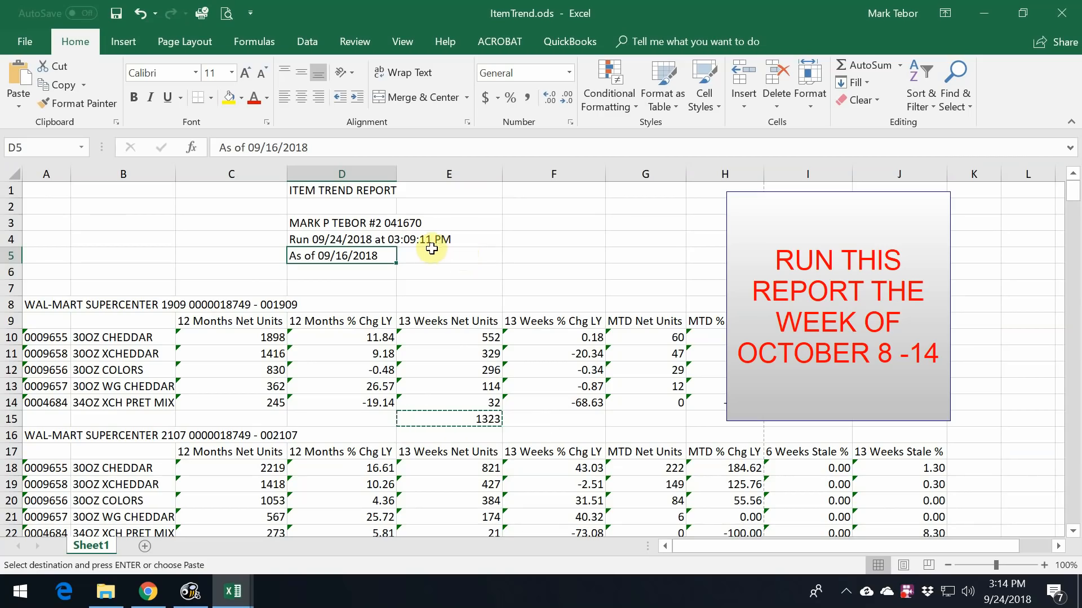
mouse_move(435, 281)
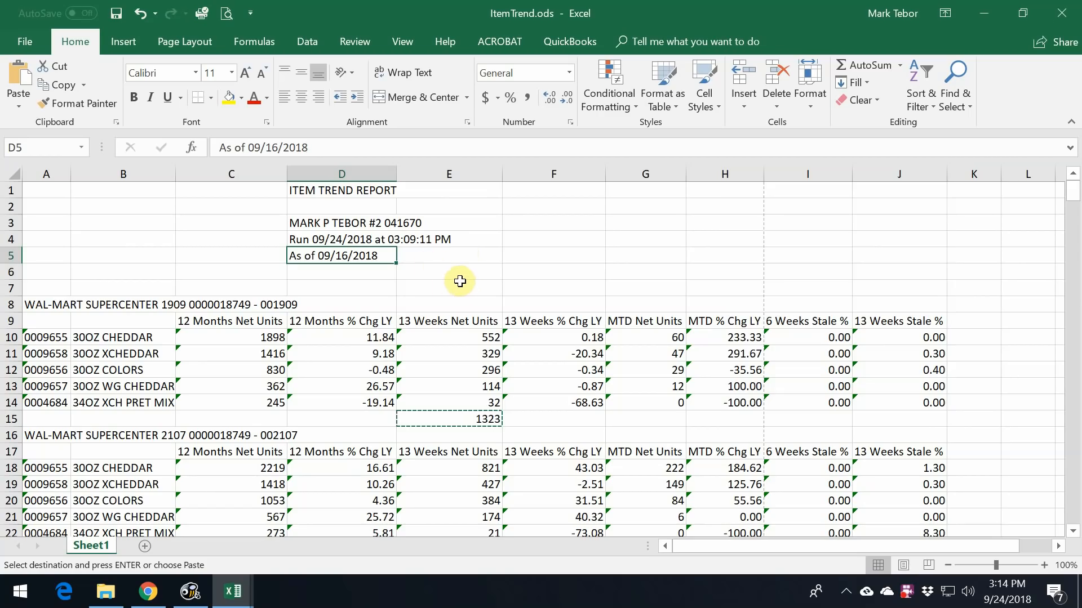
mouse_move(478, 287)
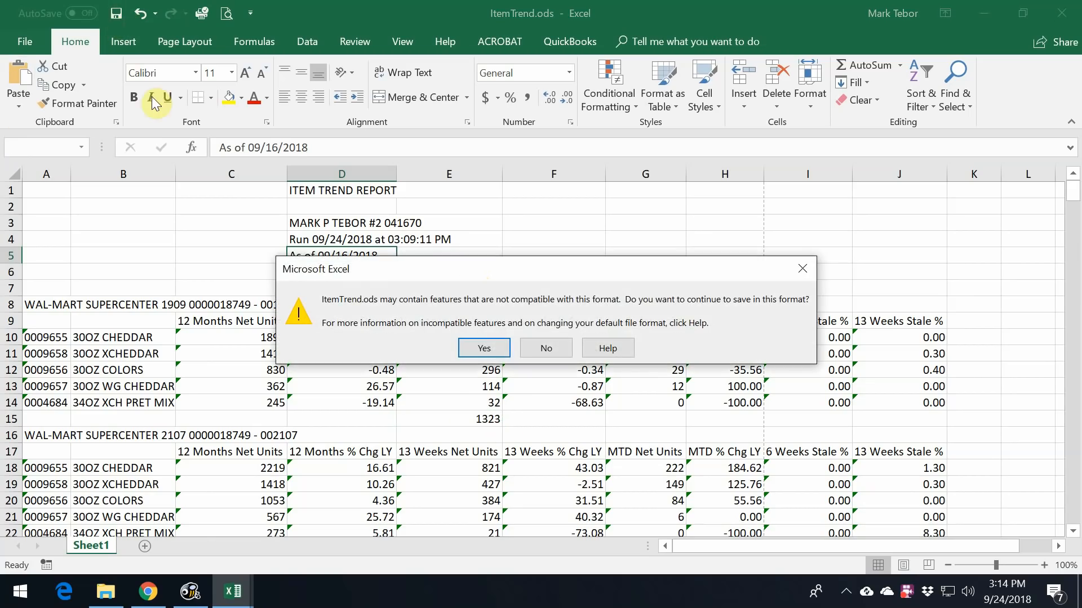
Confirm saving ItemTrend.ods in its .ods format and return to the POAA workbook
left_click(484, 348)
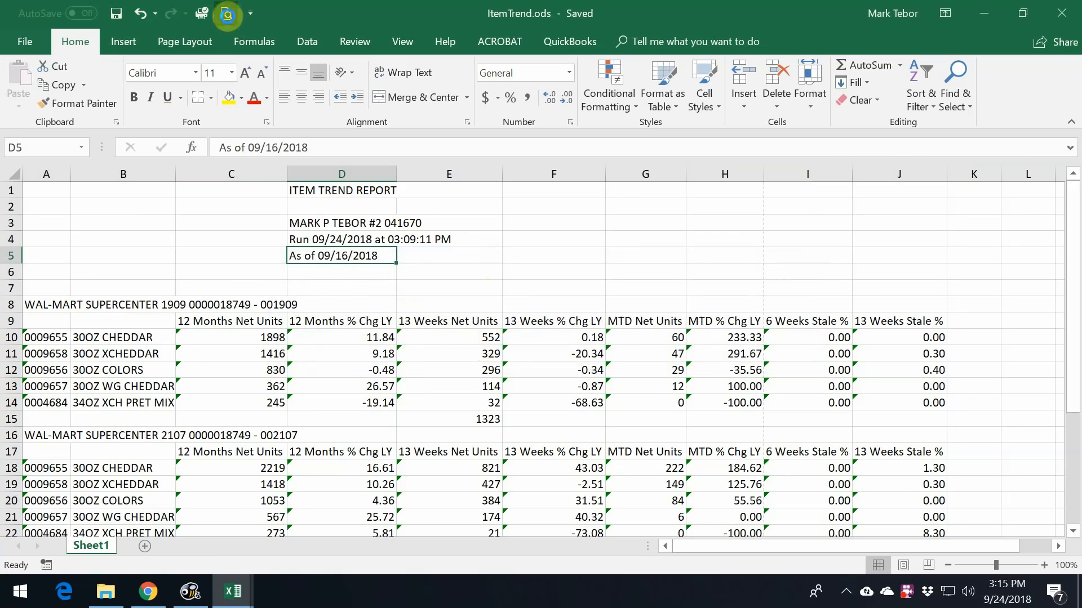
left_click(201, 14)
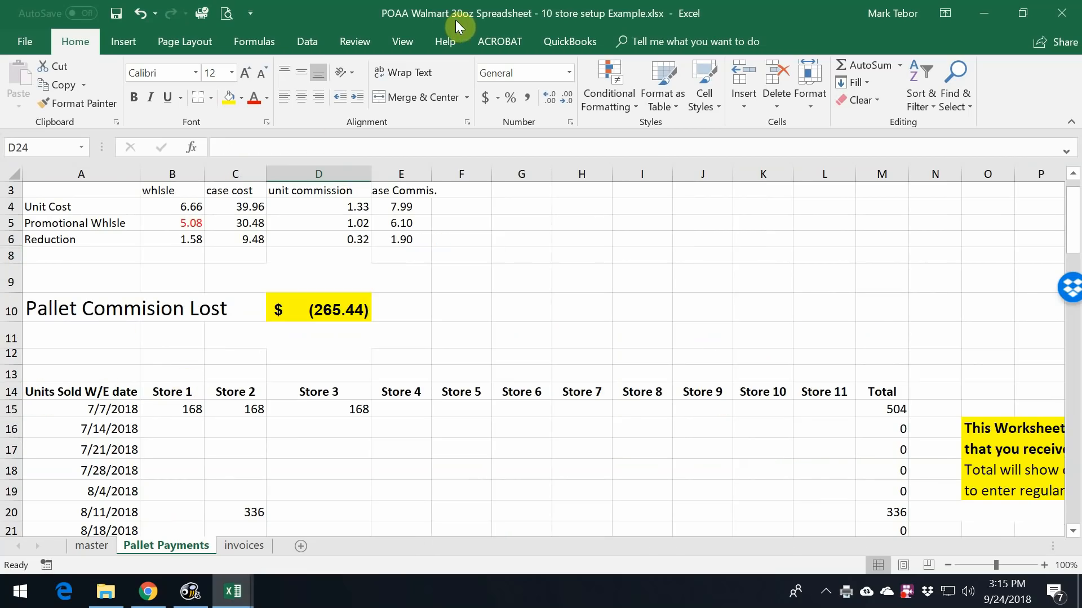
Scroll through the Pallet Payments sheet to review the pallet commission lost
scroll("up", 3)
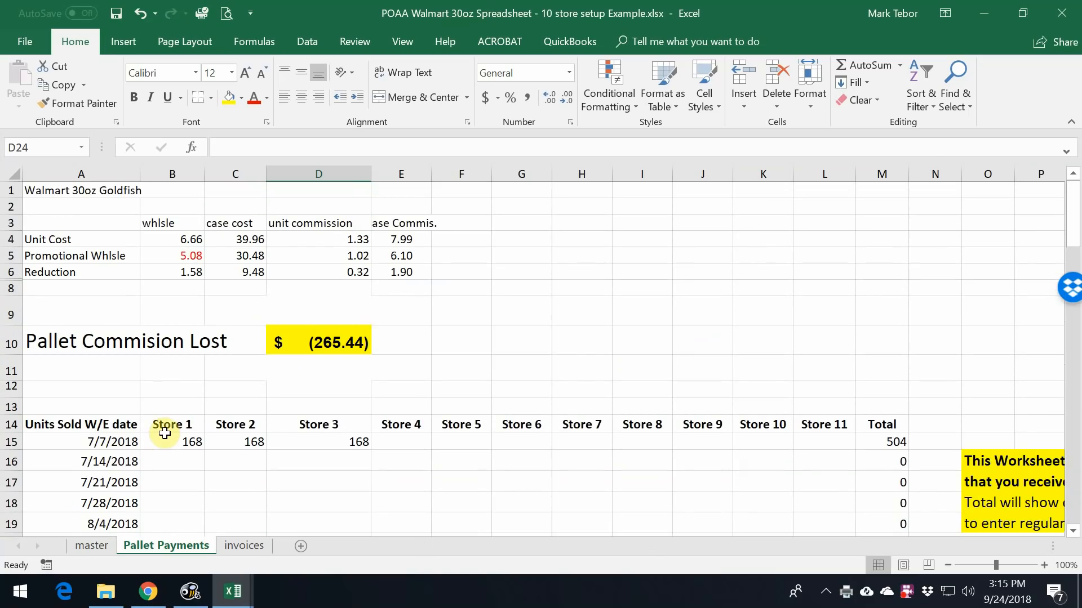
mouse_move(147, 420)
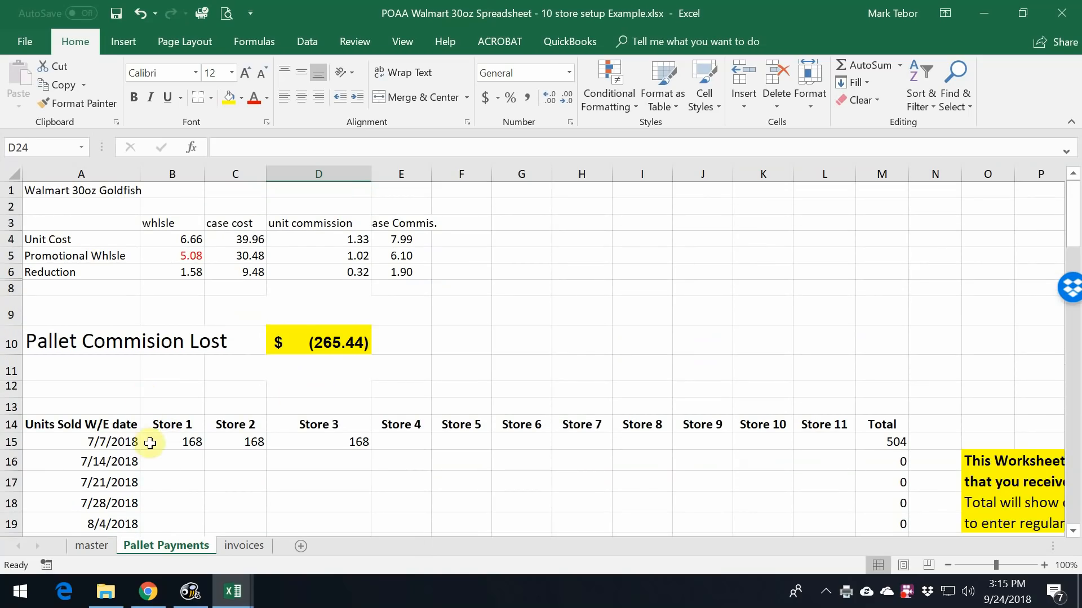
scroll("down", 3)
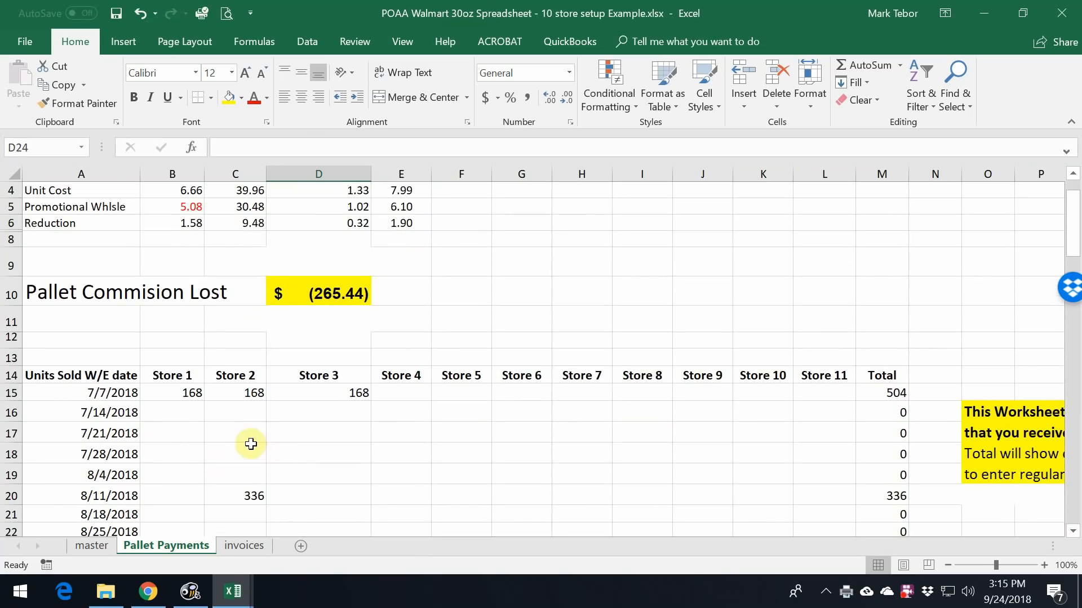
mouse_move(283, 471)
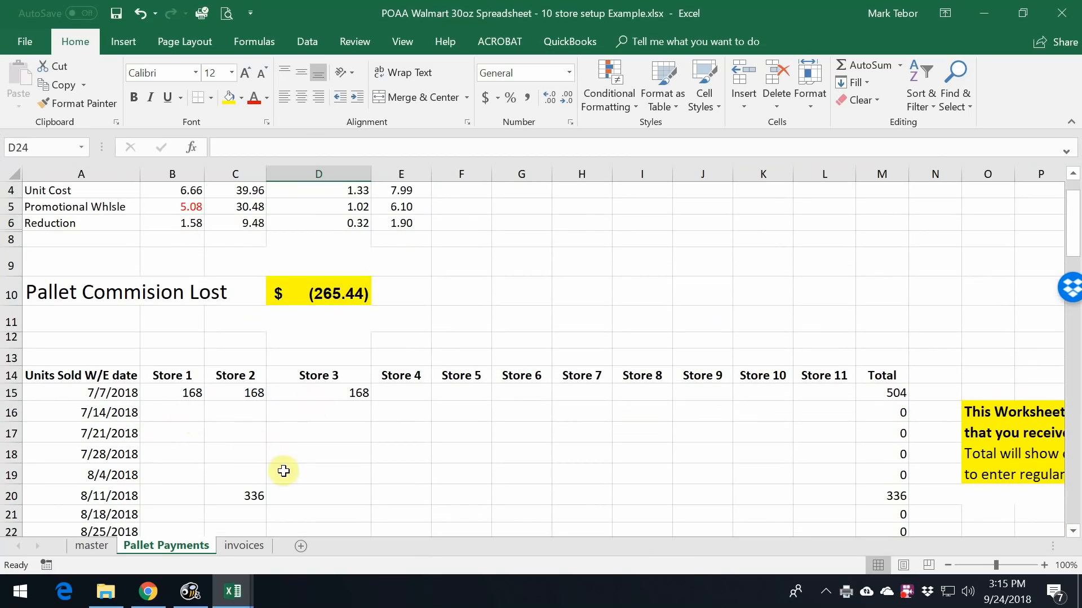
scroll("down", 3)
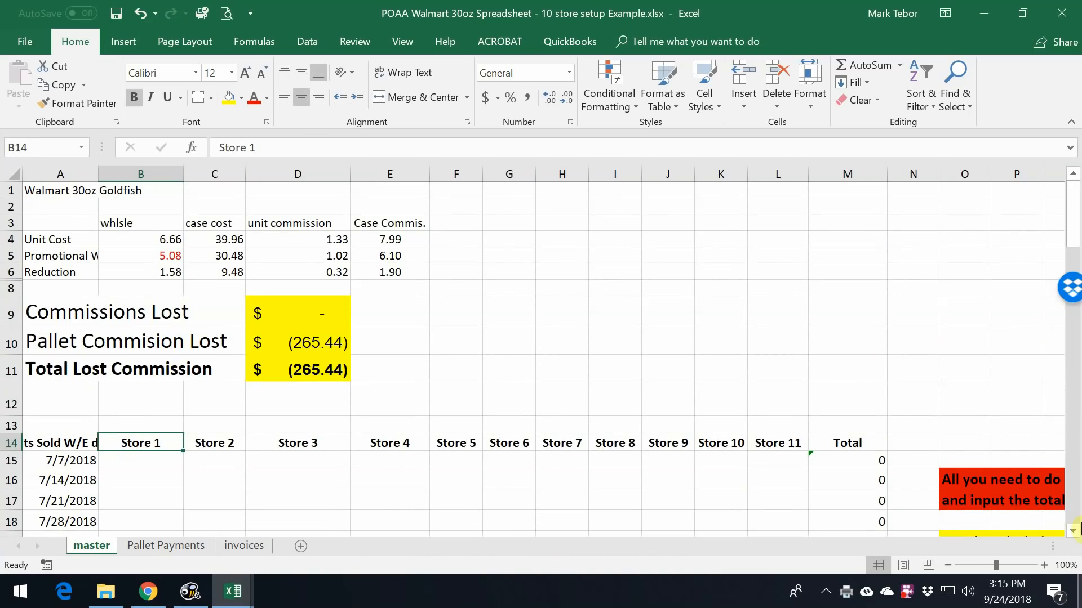
Enter store numbers 1909, 2107 and 4597 as the first three store column headings
type("1909")
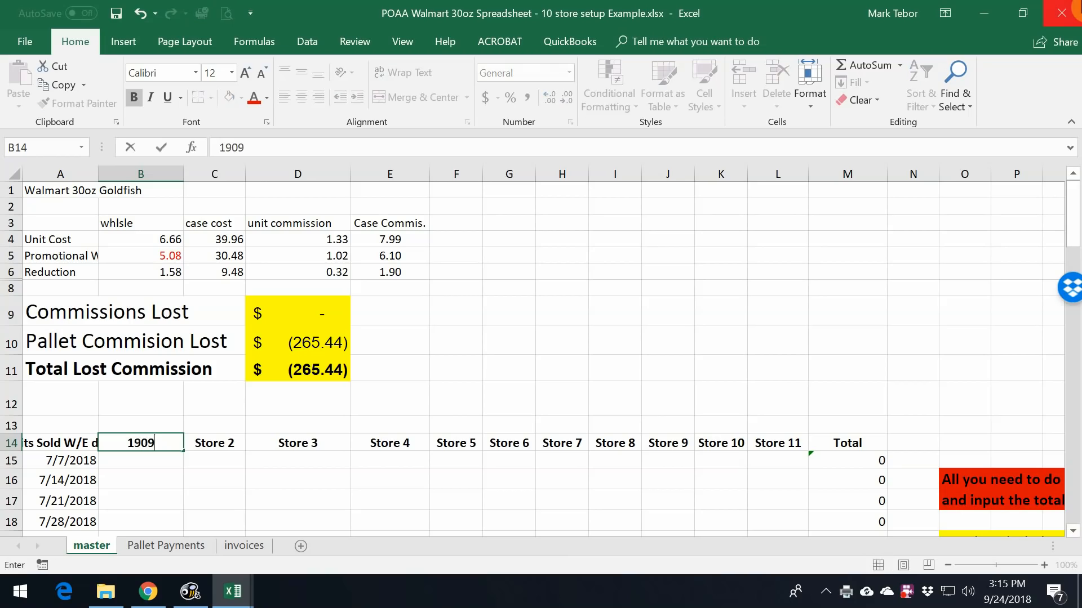
type("2")
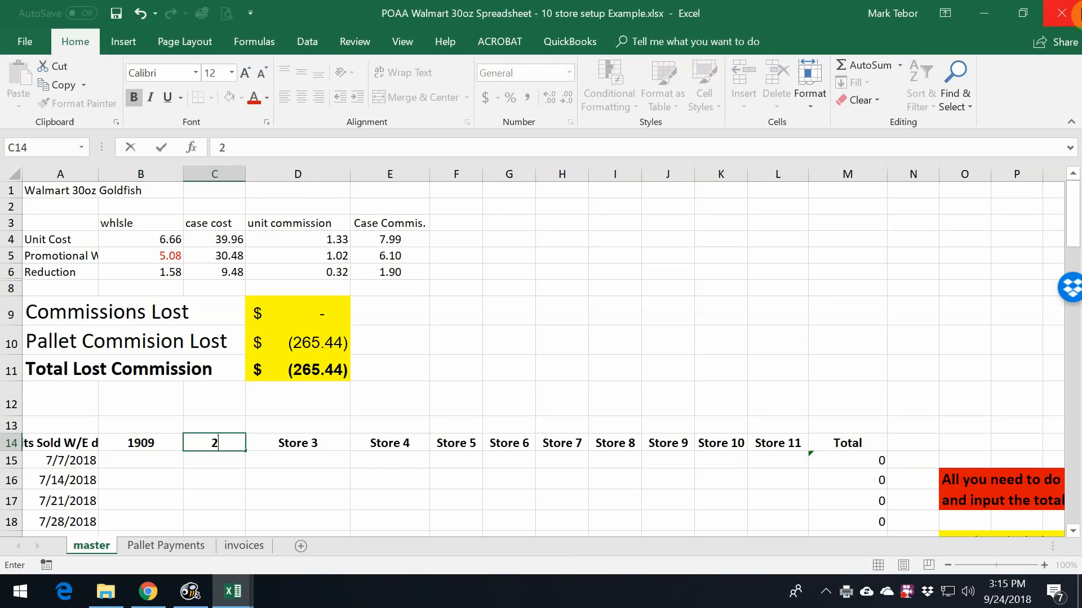
type("4597")
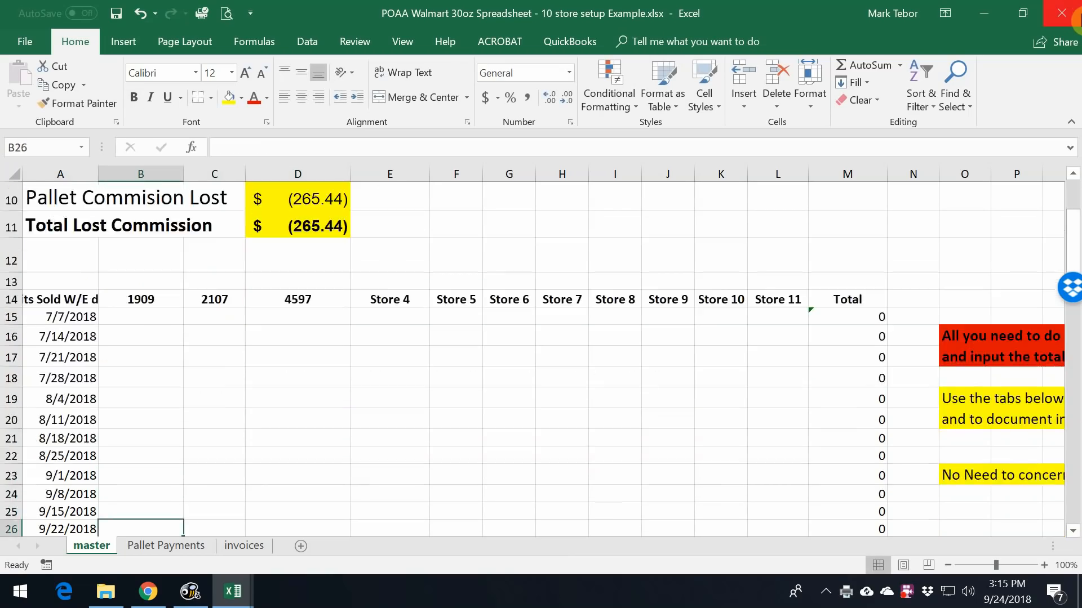
scroll("down", 3)
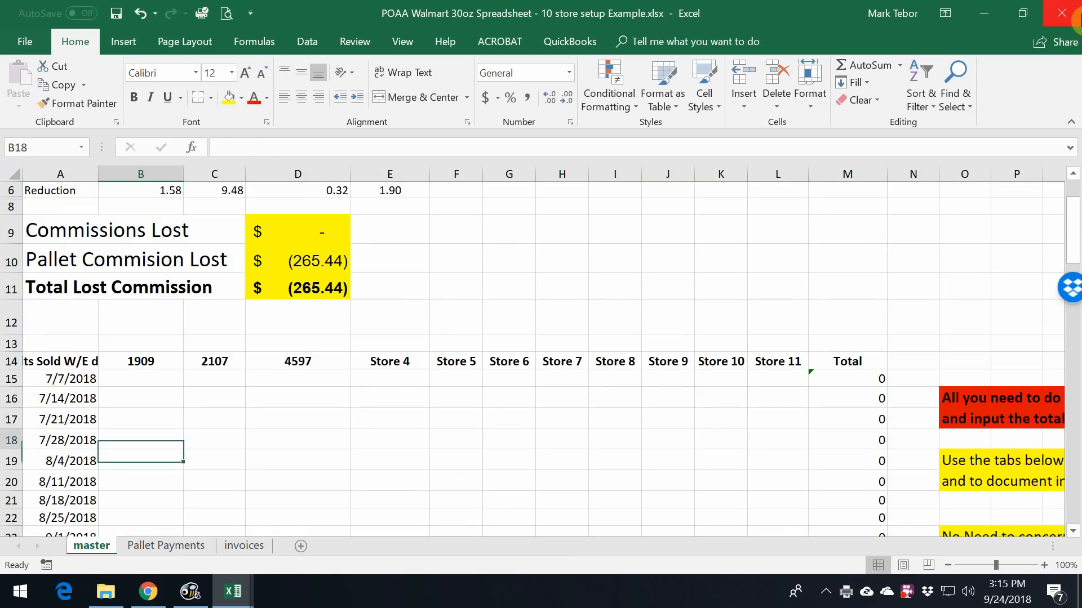
Enter 7/7/2018 unit totals 1323, 1827 and 1769, bringing total lost commission to $(1,819.84)
left_click(141, 379)
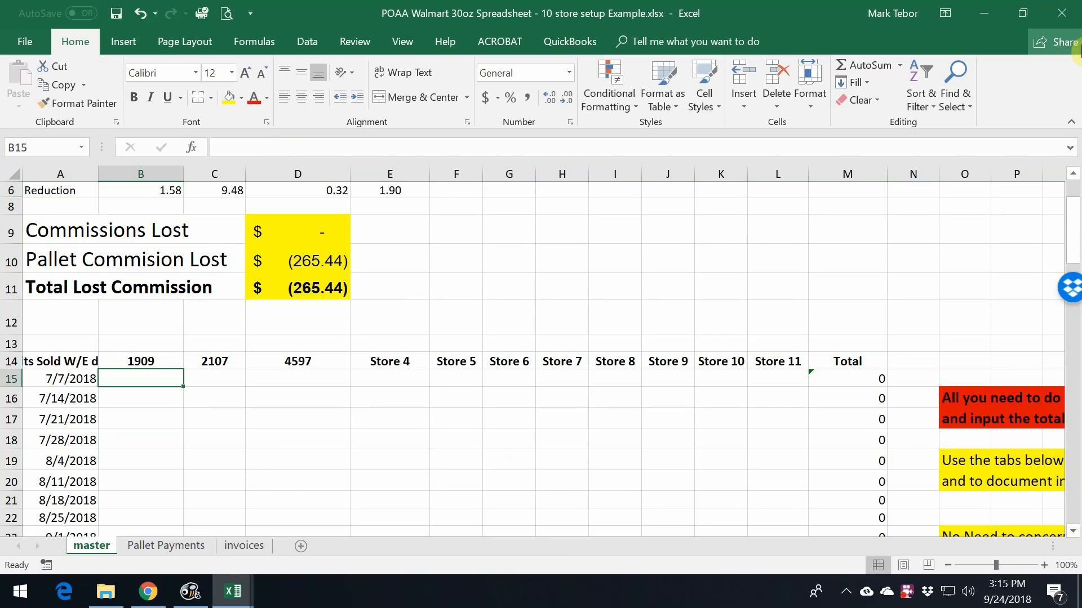
type("1323")
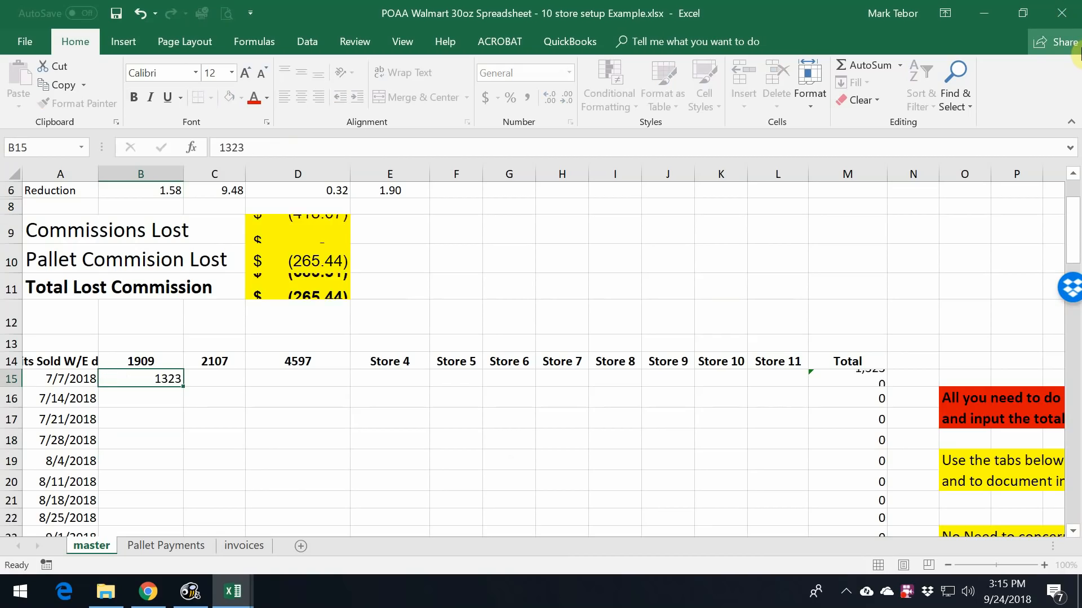
type("1827")
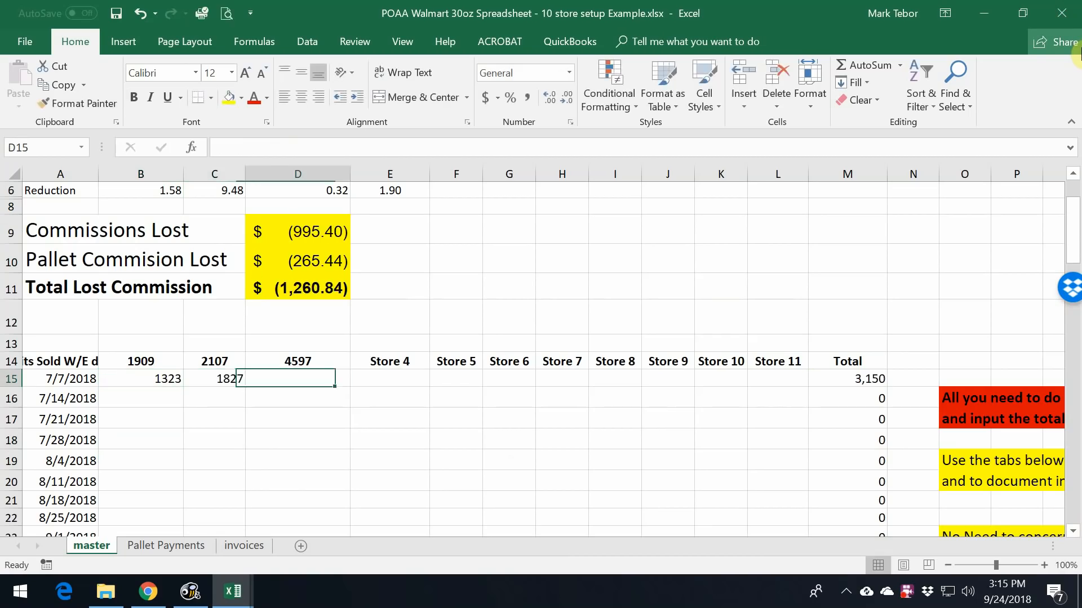
type("1769")
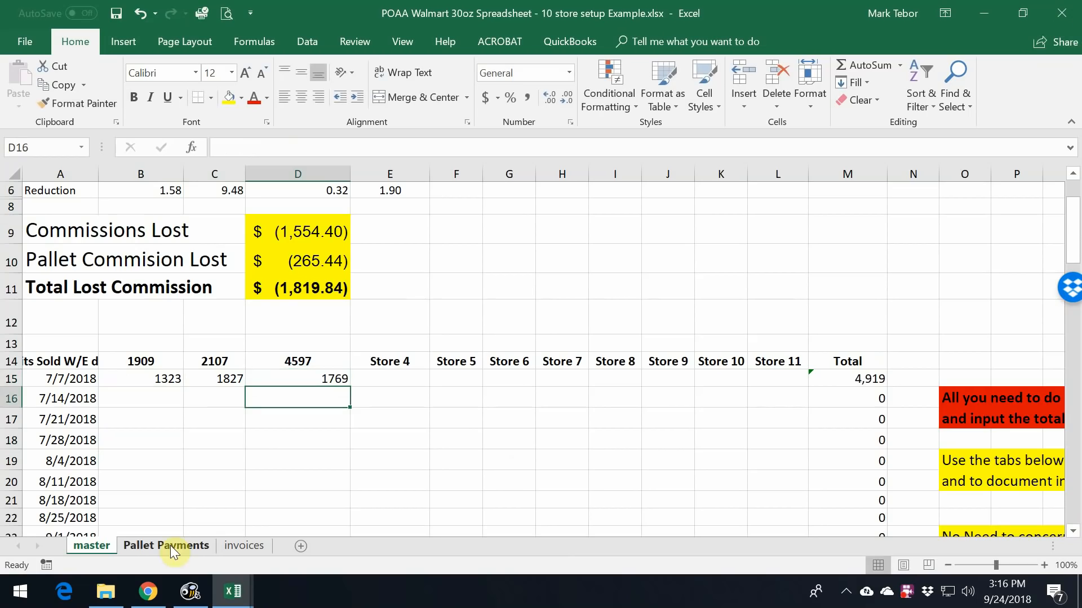
scroll("down", 3)
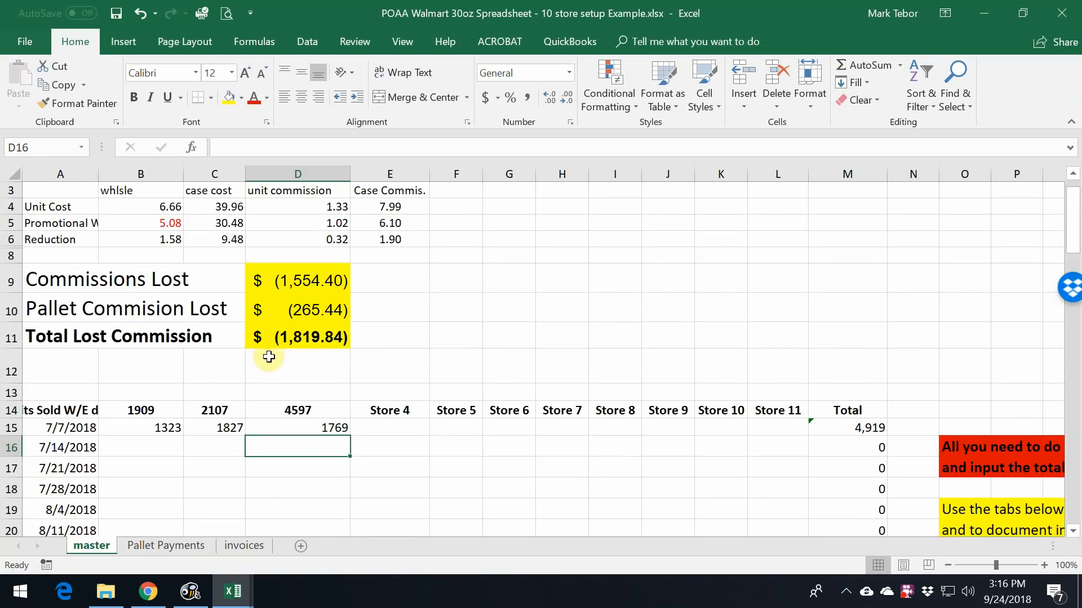
mouse_move(309, 433)
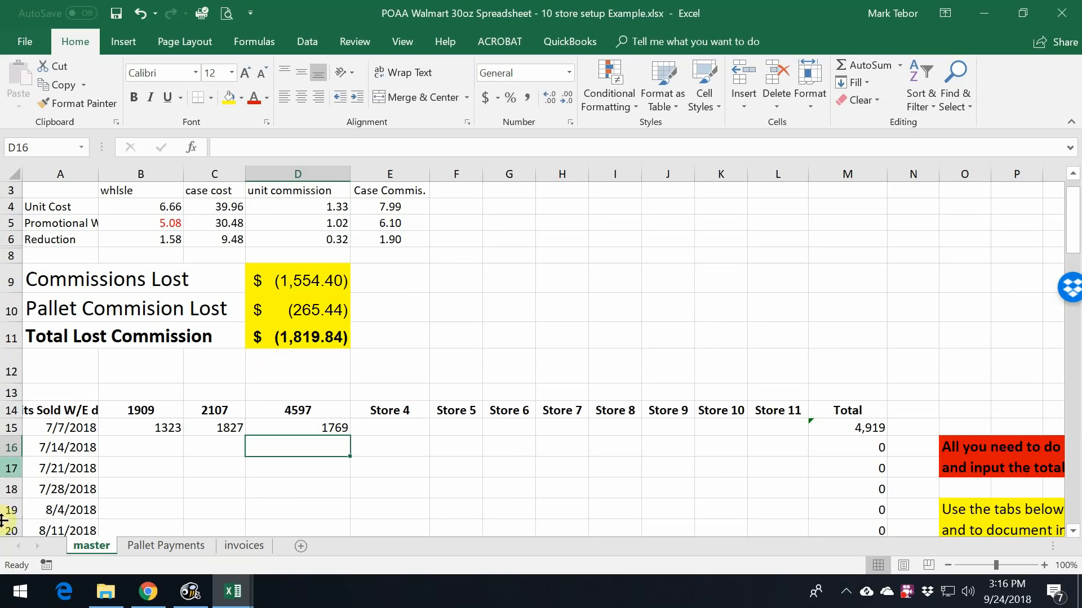
mouse_move(220, 347)
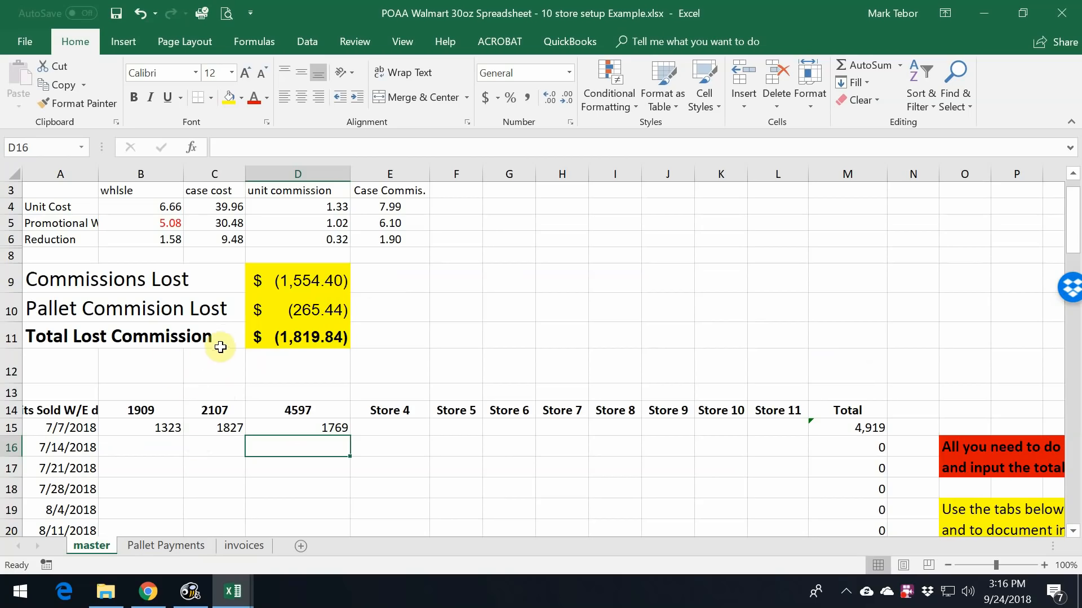
left_click(297, 309)
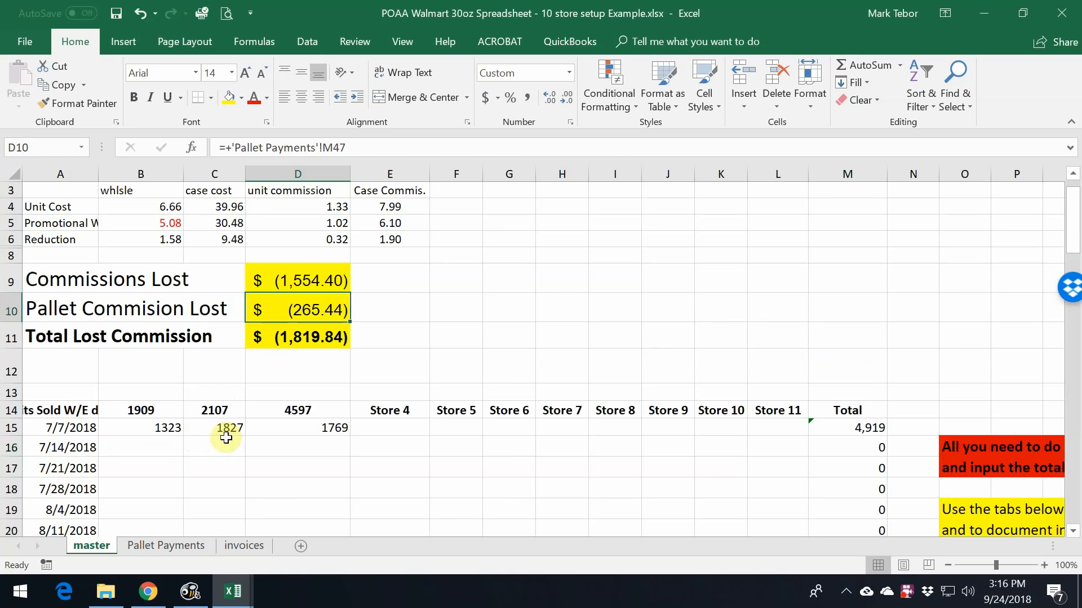
mouse_move(176, 500)
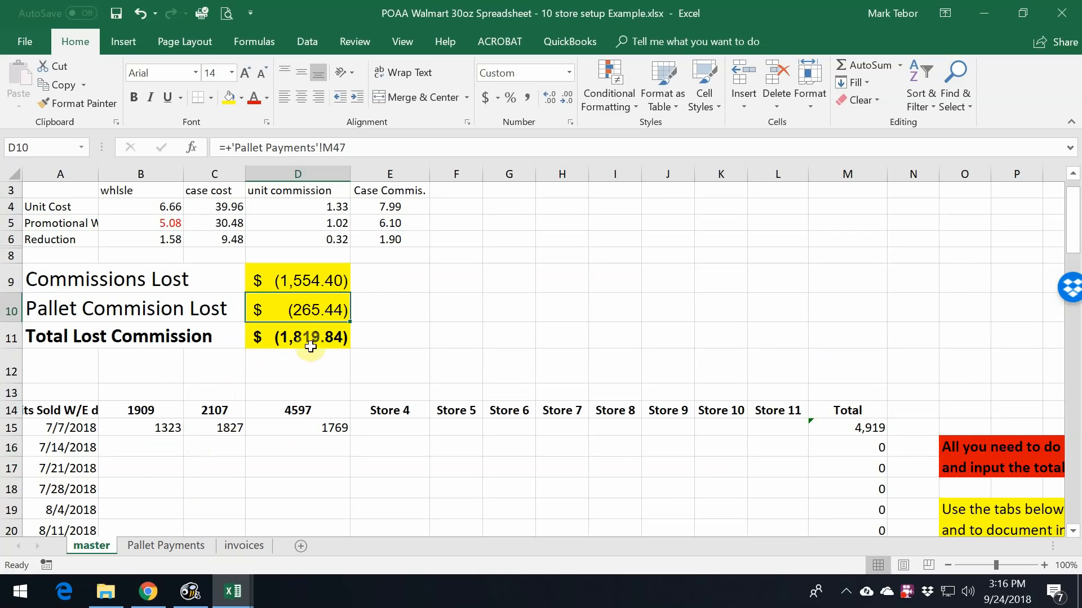
mouse_move(155, 516)
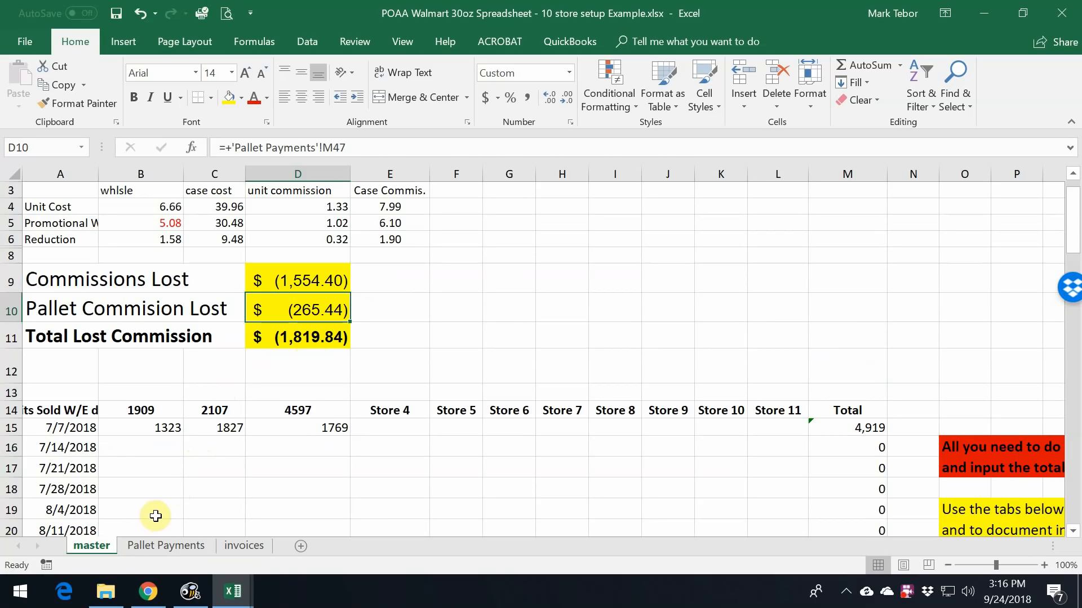
mouse_move(210, 469)
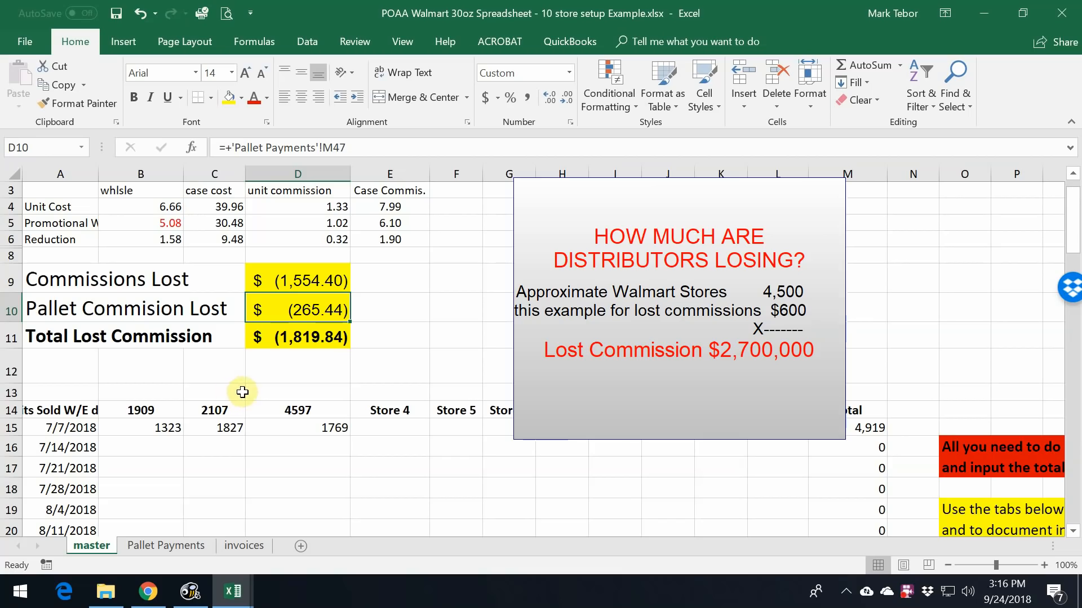
mouse_move(303, 383)
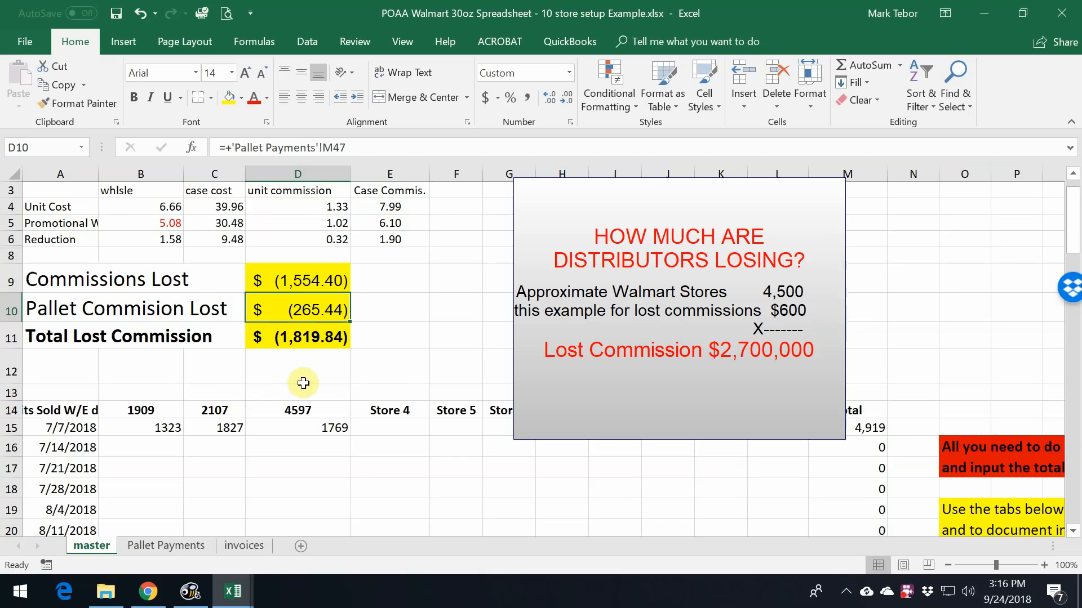
mouse_move(235, 370)
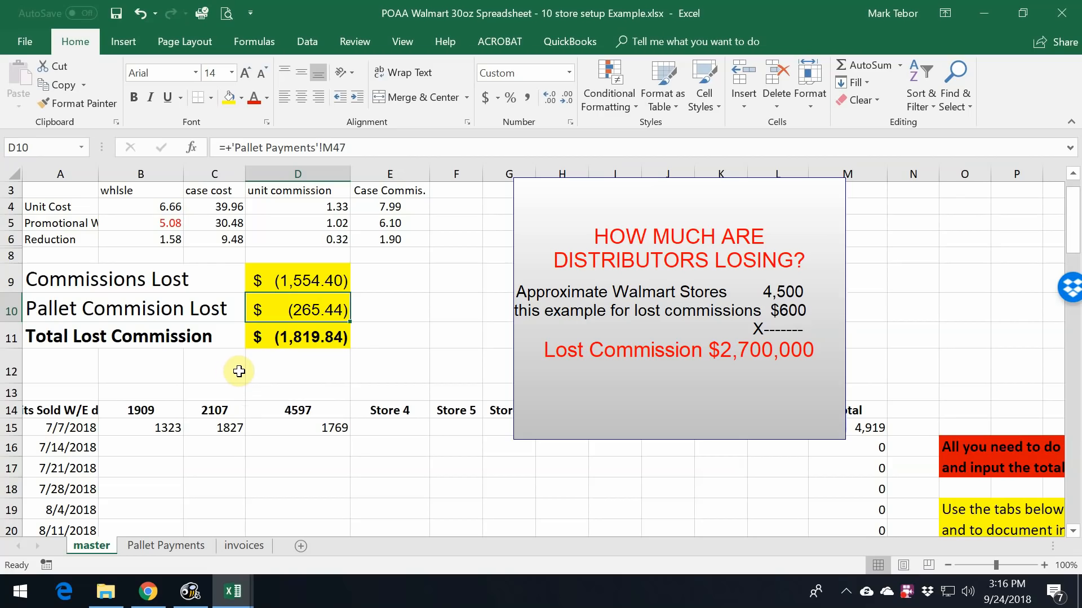
mouse_move(242, 371)
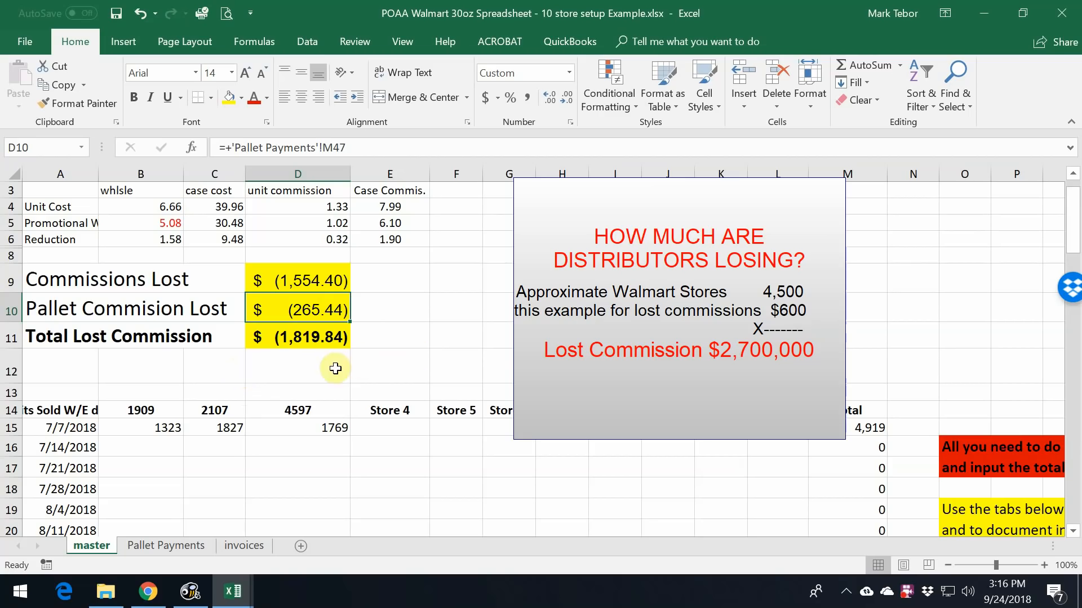
mouse_move(404, 369)
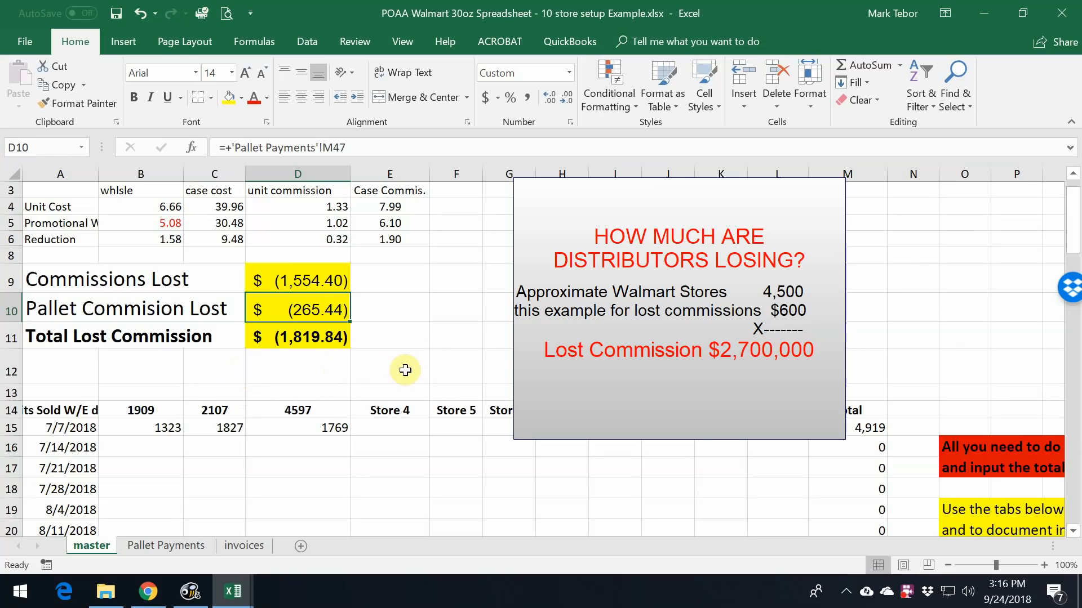
left_click(214, 366)
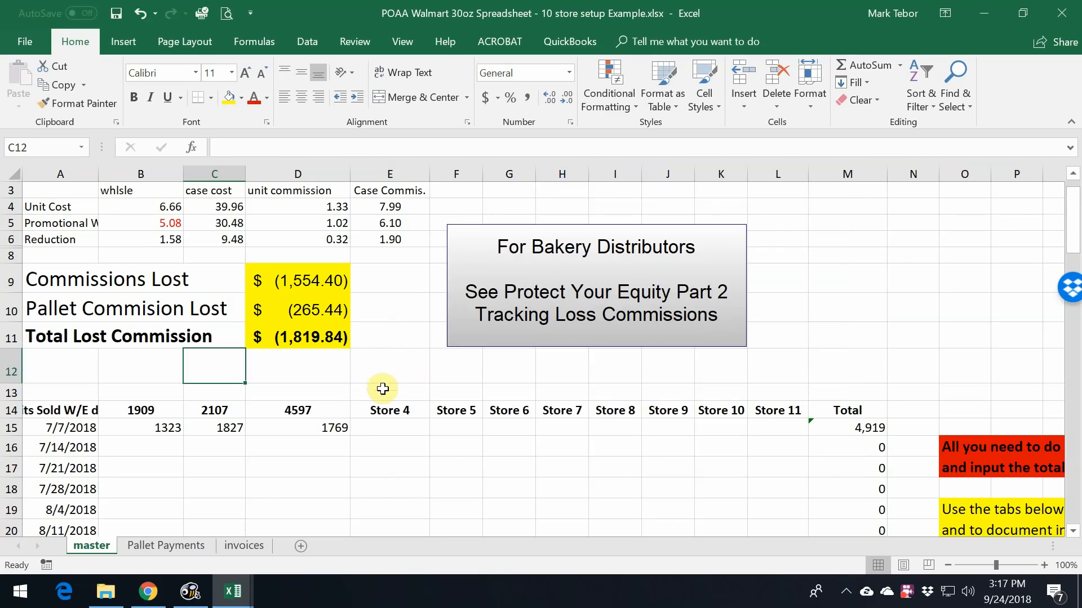
mouse_move(365, 339)
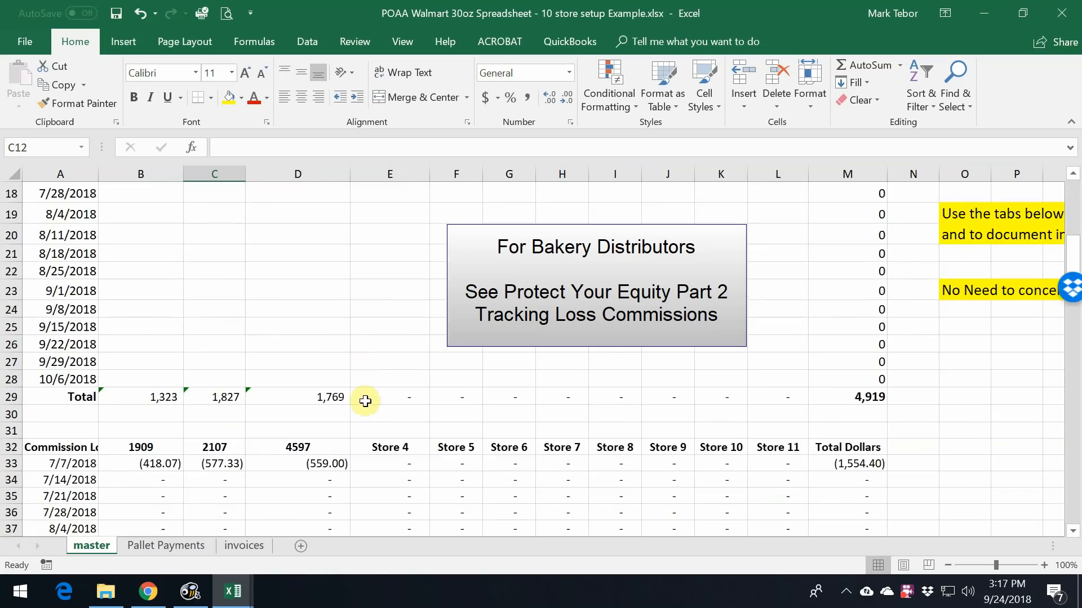
scroll("up", 3)
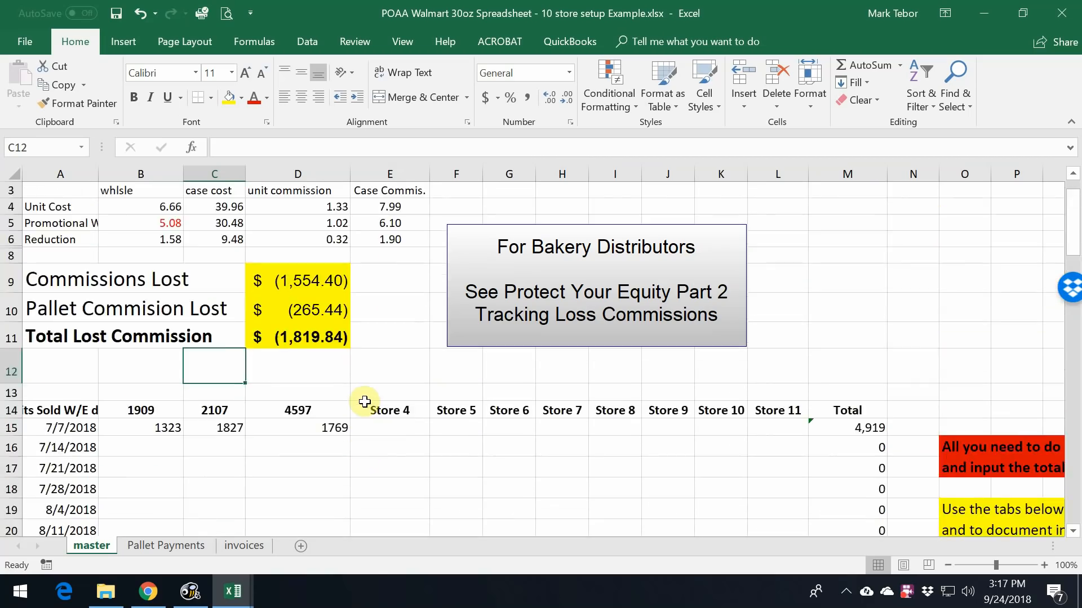
mouse_move(358, 394)
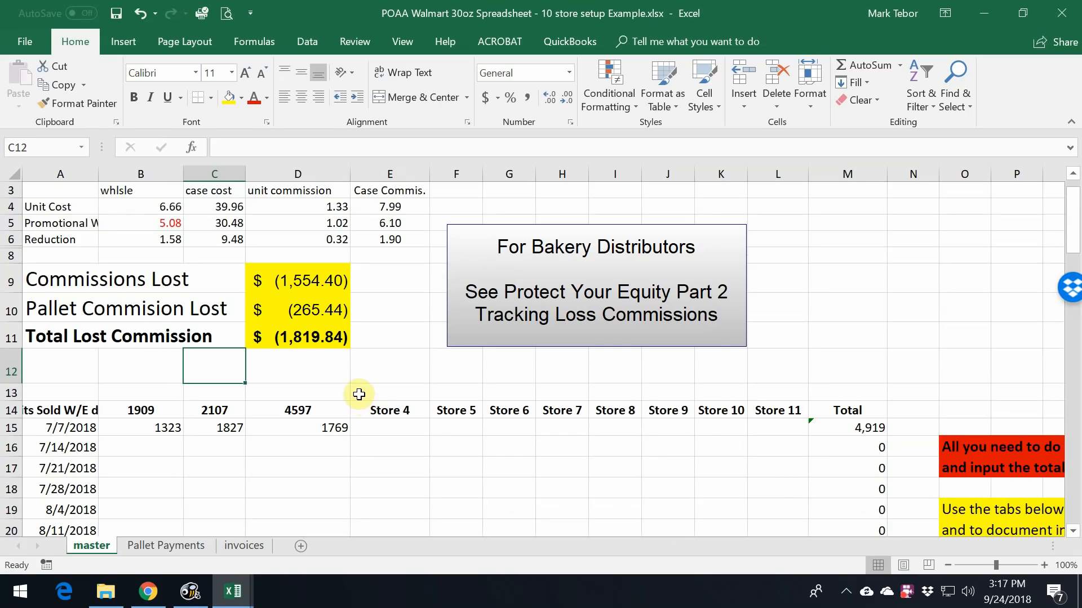
scroll("down", 3)
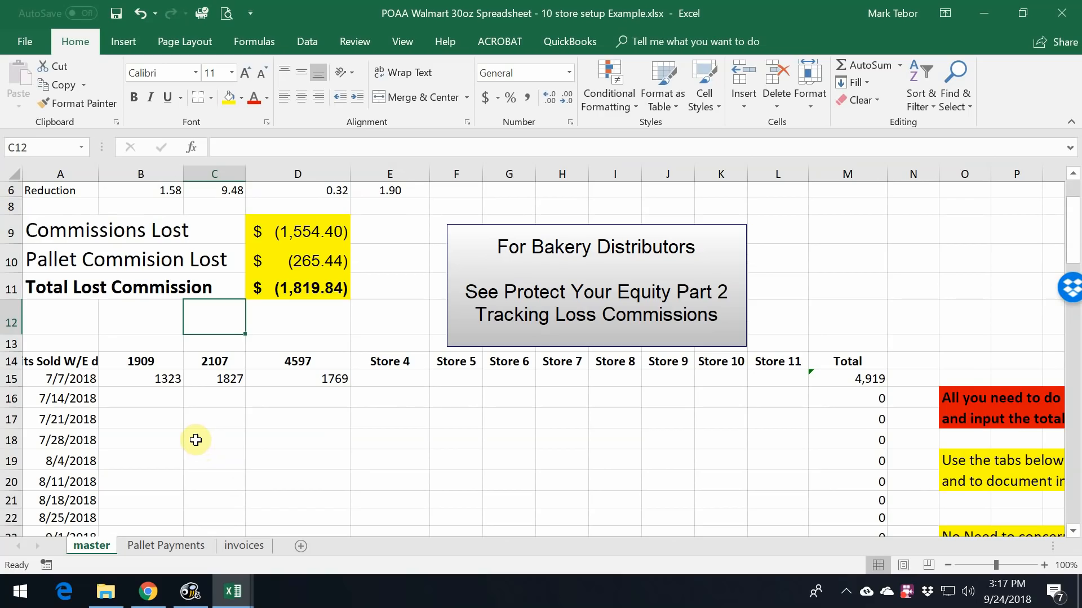
mouse_move(144, 416)
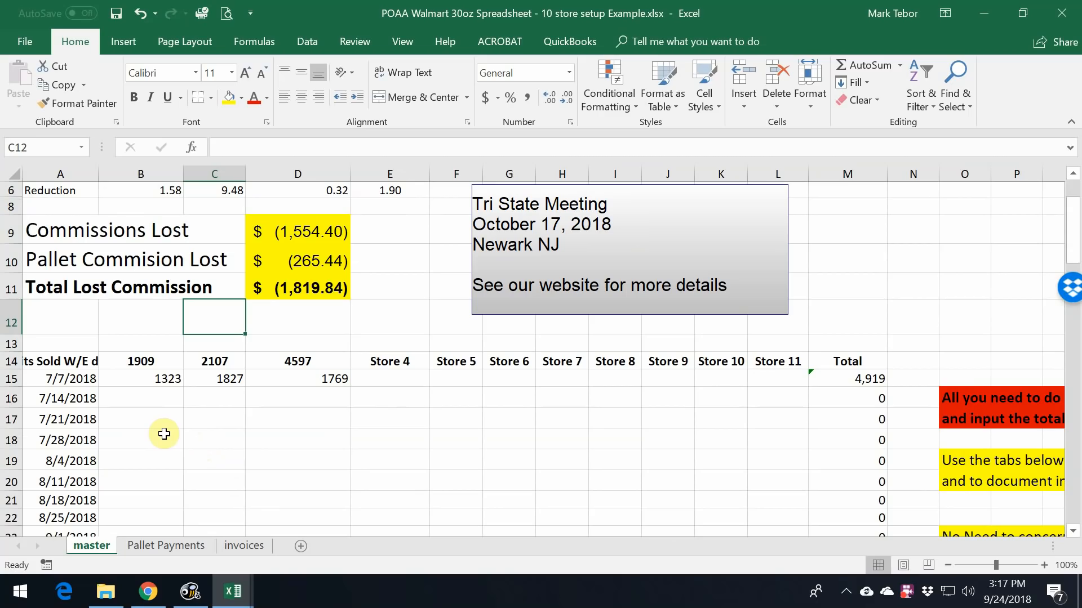
mouse_move(282, 425)
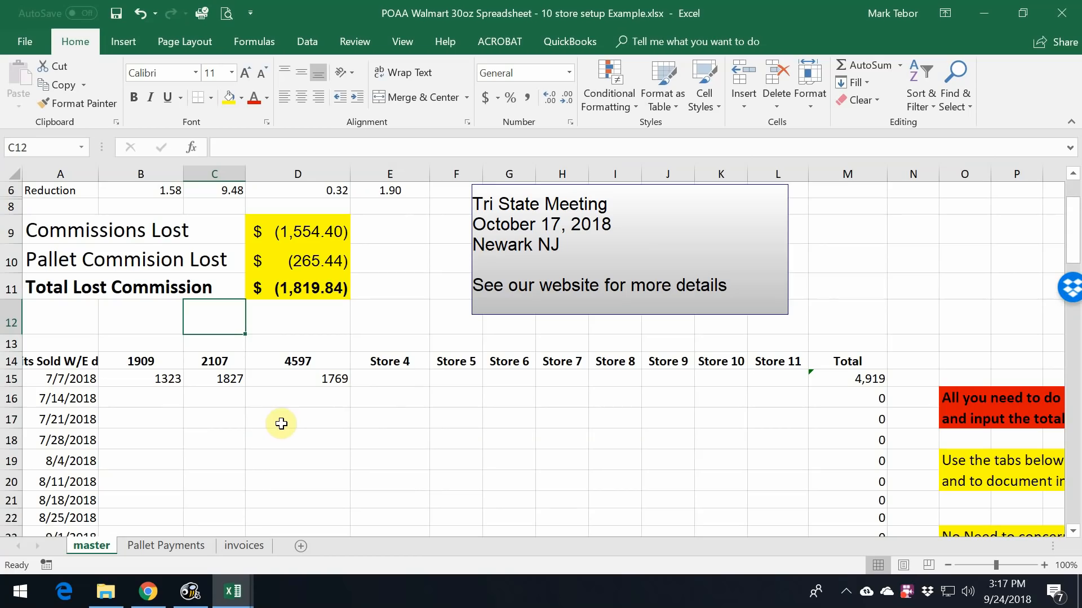
mouse_move(289, 402)
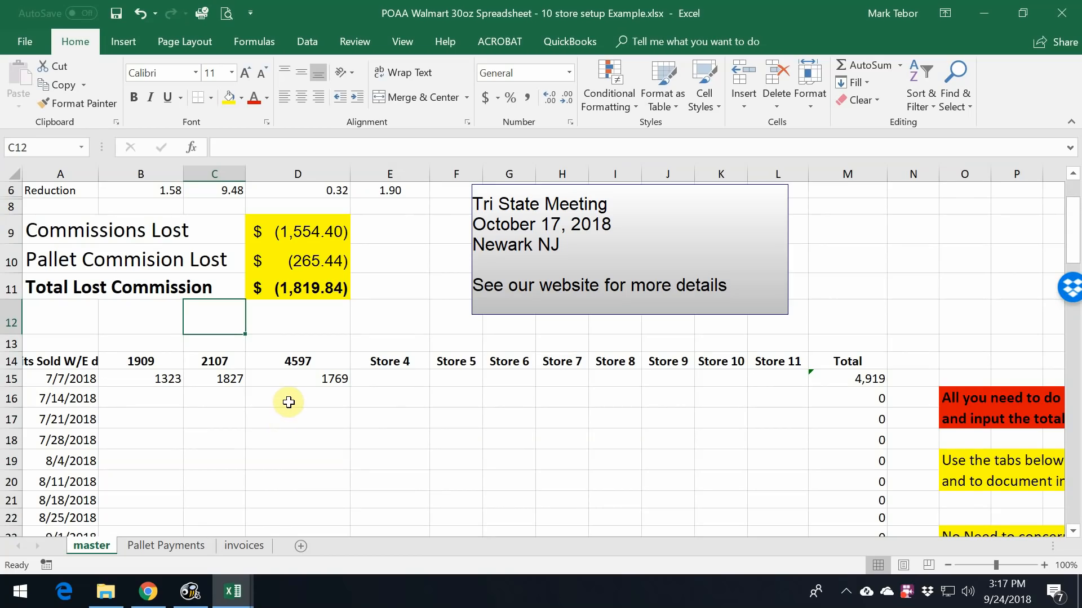
mouse_move(284, 402)
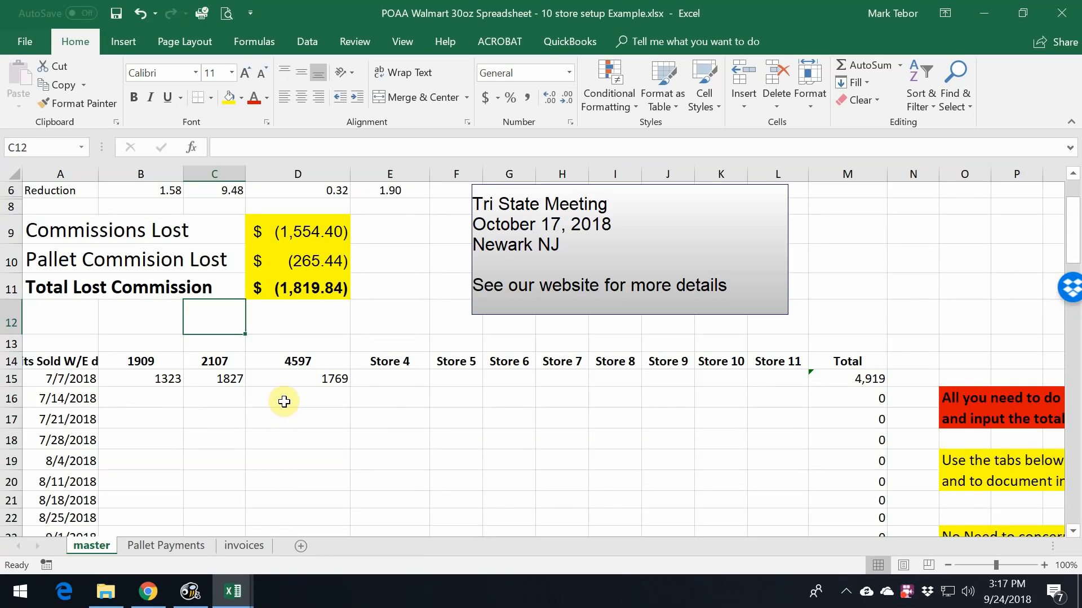